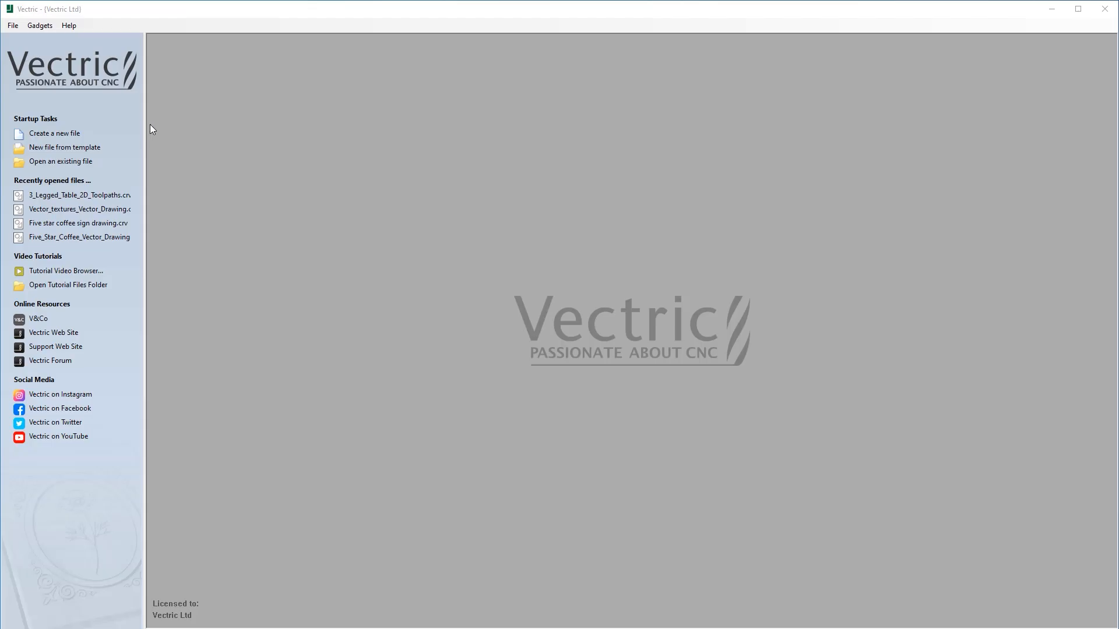
# Start a new blank job from the File menu, bringing up Job Setup.
pyautogui.click(12, 26)
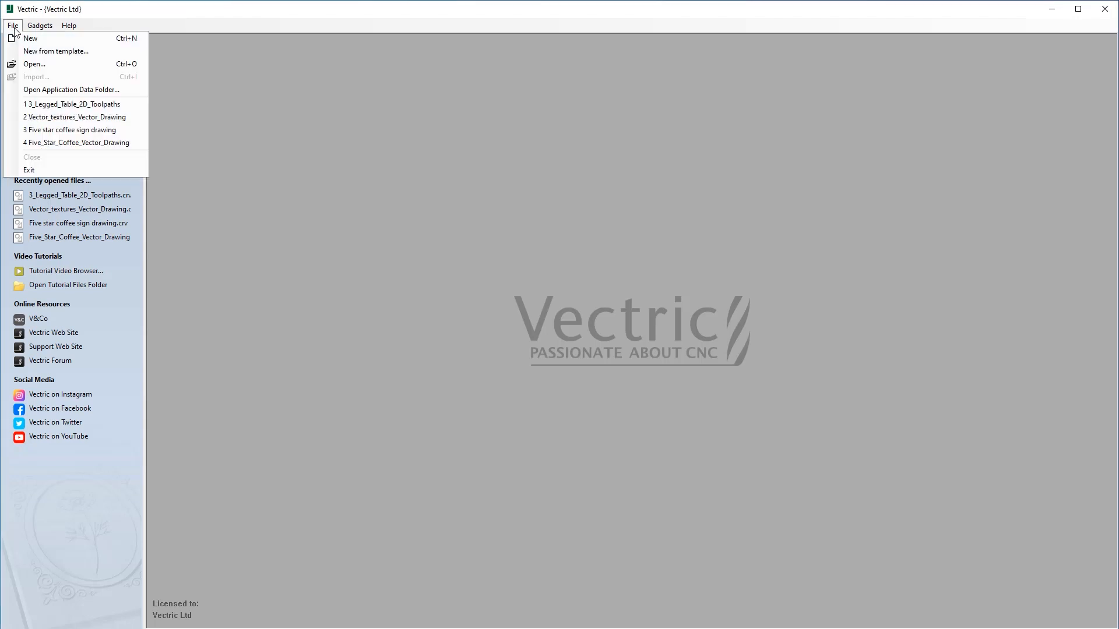
pyautogui.click(28, 39)
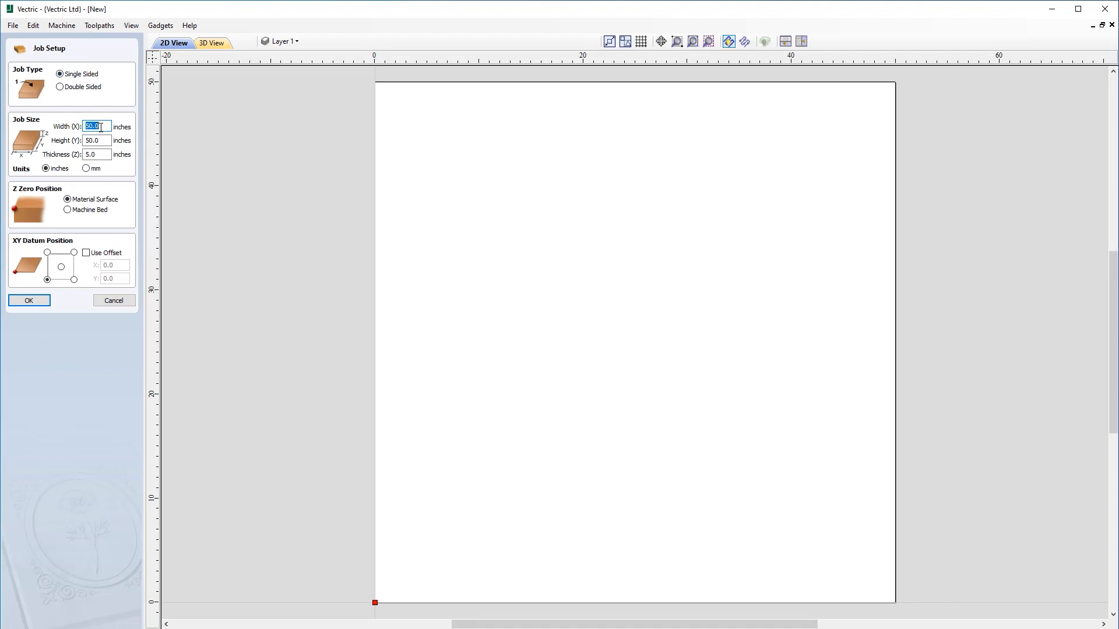
# Set the job to 8.5 wide, 2.5 high, 0.125 thick with centred XY datum and confirm.
pyautogui.write('8.5')
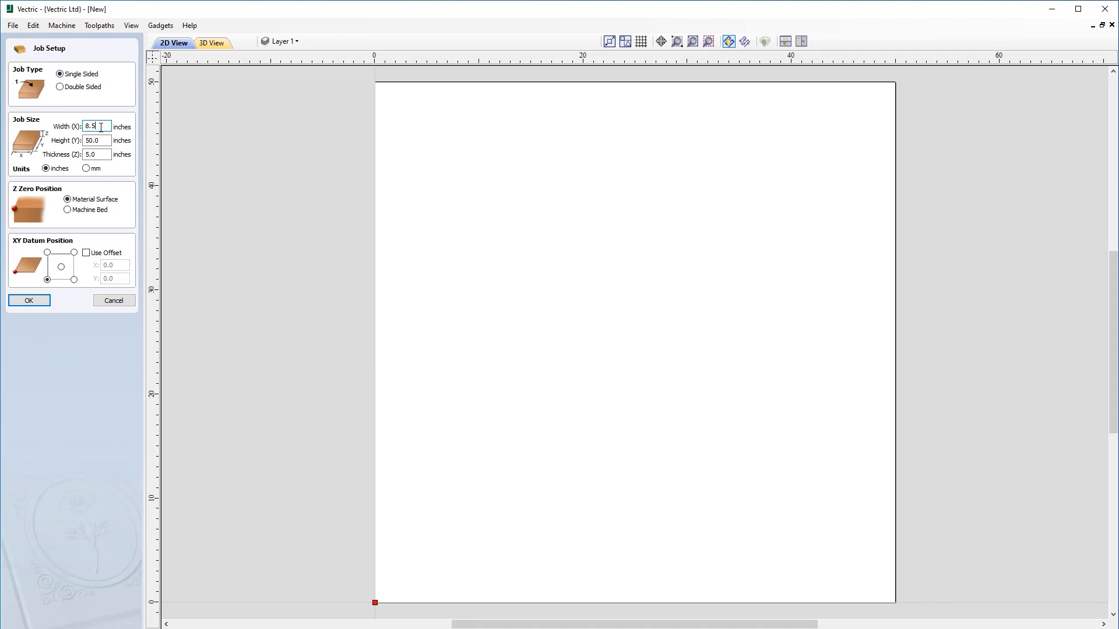
pyautogui.write('2.5')
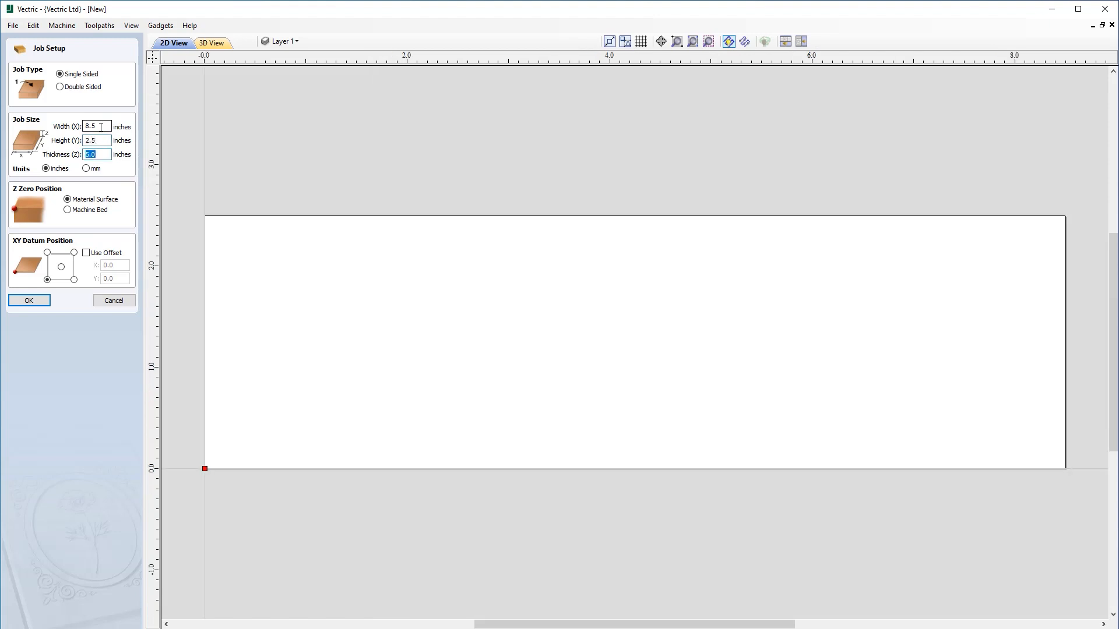
pyautogui.write('.125')
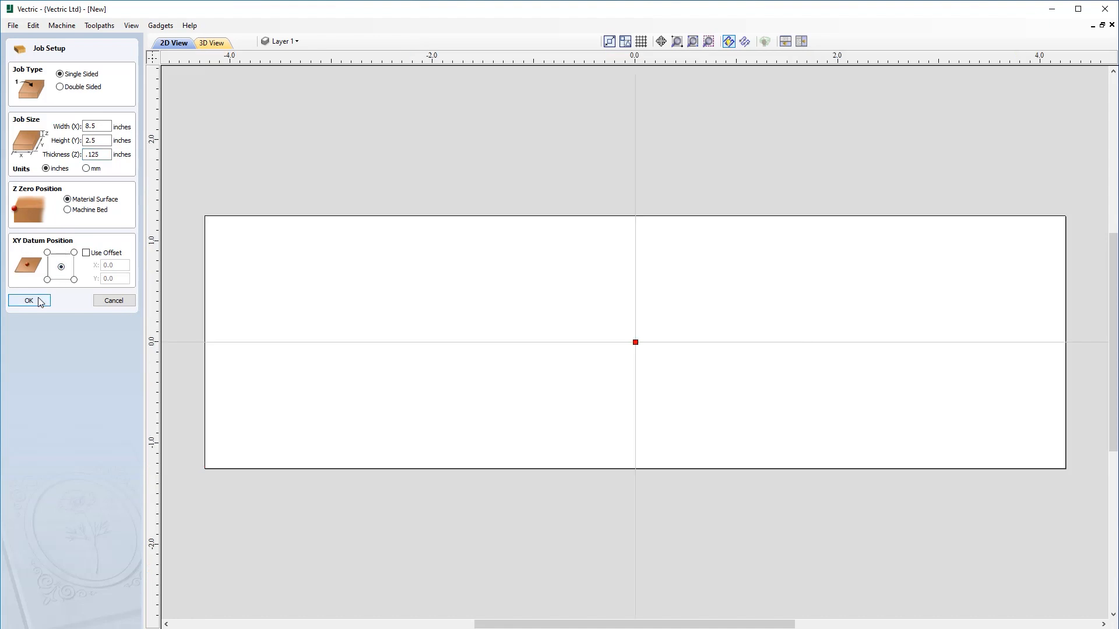
pyautogui.click(29, 301)
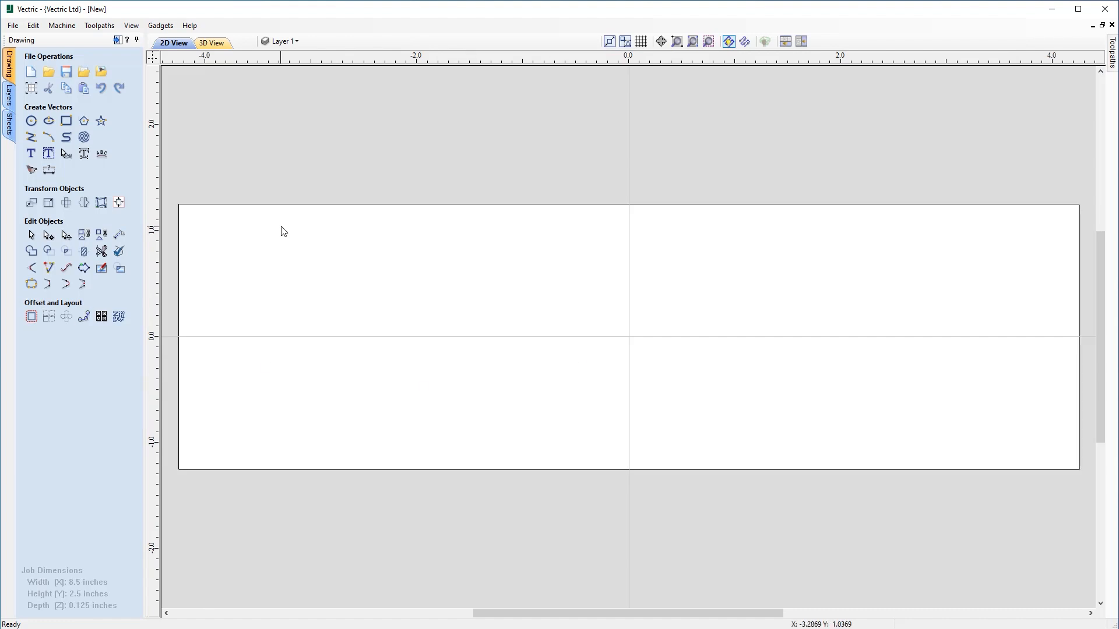
pyautogui.moveTo(207, 173)
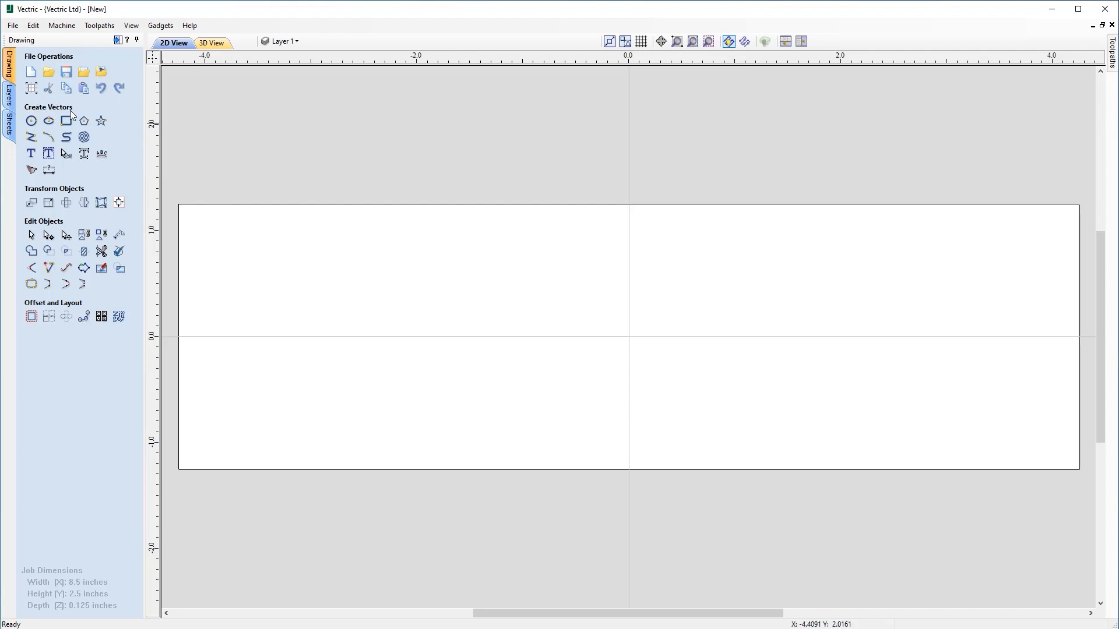
pyautogui.moveTo(65, 121)
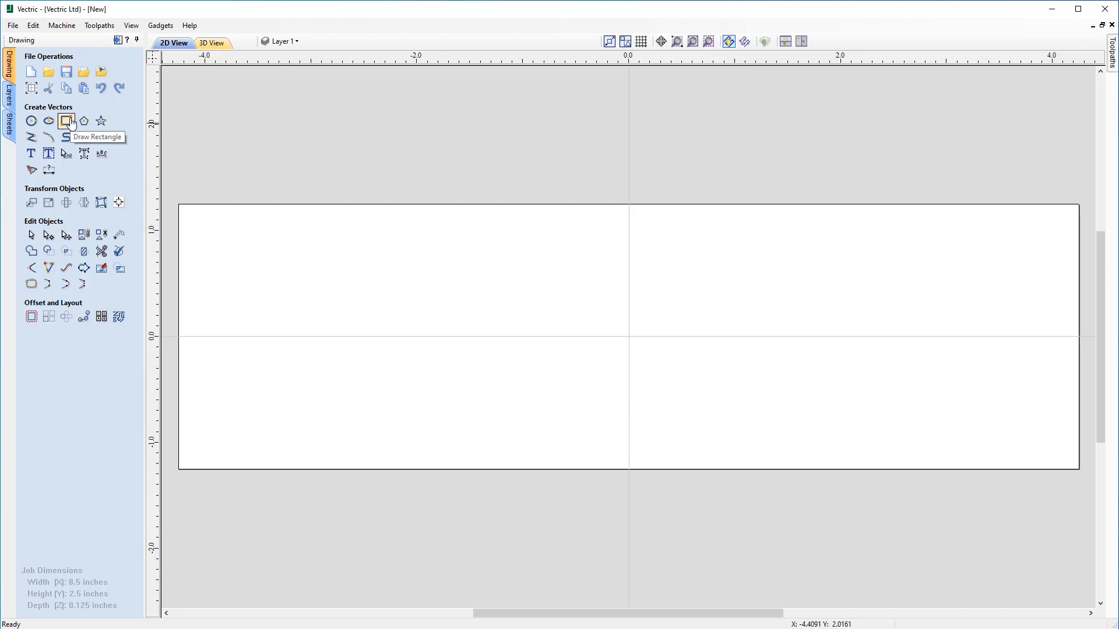
# Create a 7.75 by 1.75 rectangle at anchor 0,0 with 0.1 radiused external corners.
pyautogui.click(65, 121)
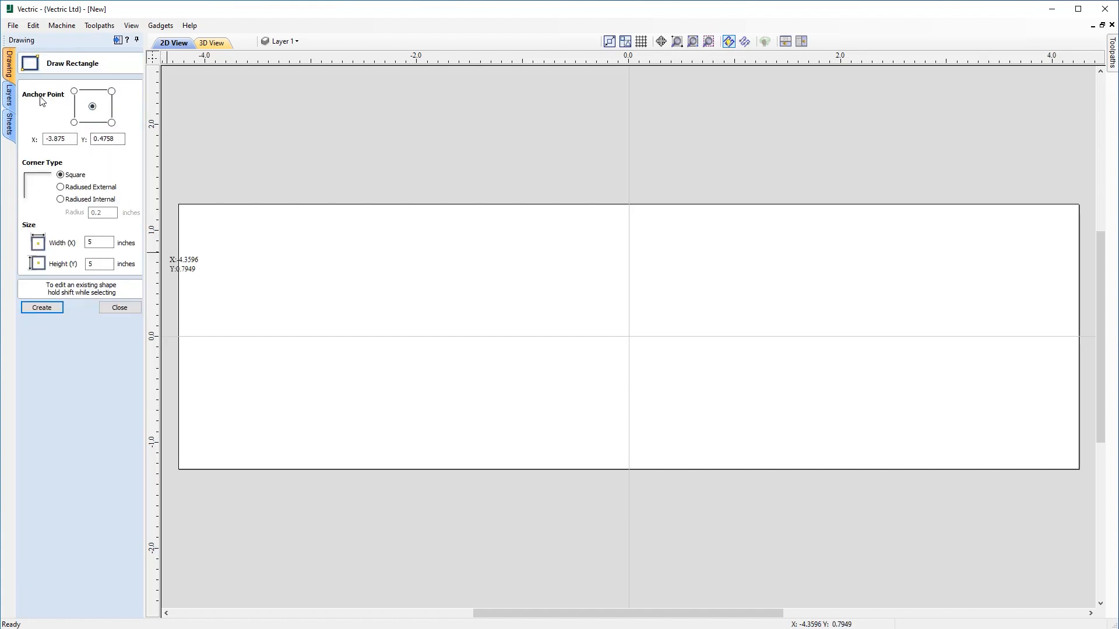
pyautogui.moveTo(56, 126)
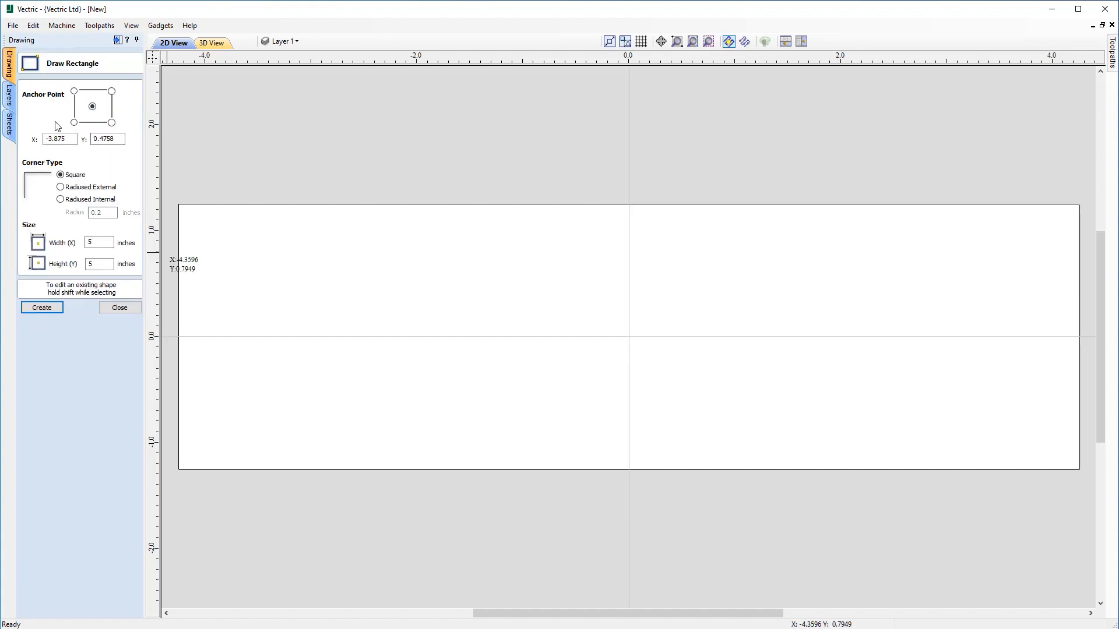
pyautogui.tripleClick(58, 138)
pyautogui.write('0')
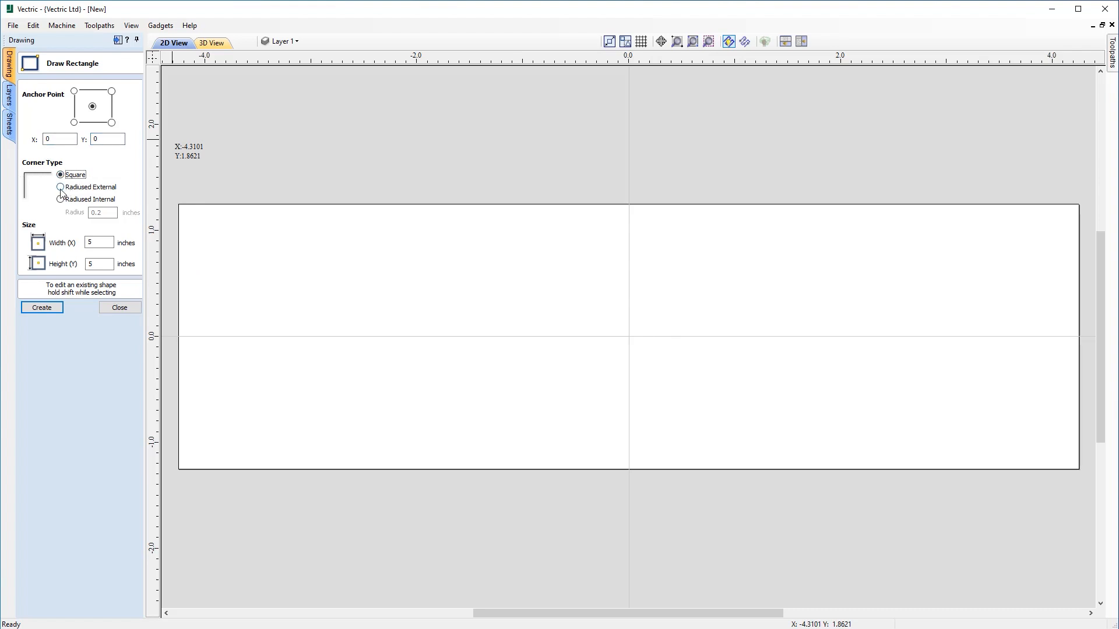
pyautogui.click(58, 187)
pyautogui.write('0.1')
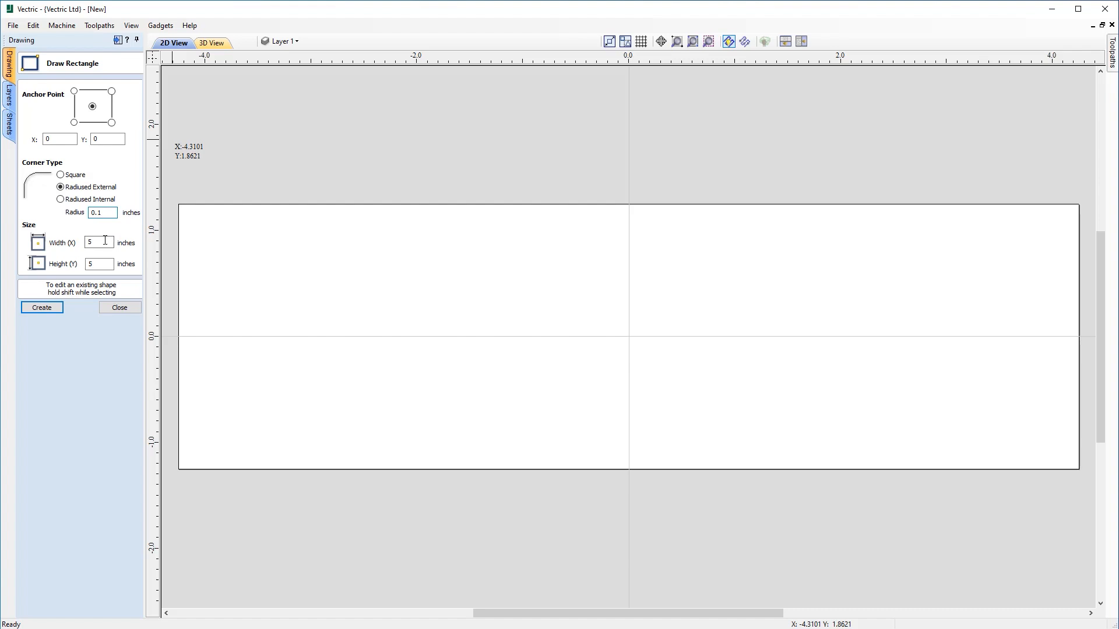
pyautogui.write('7.7')
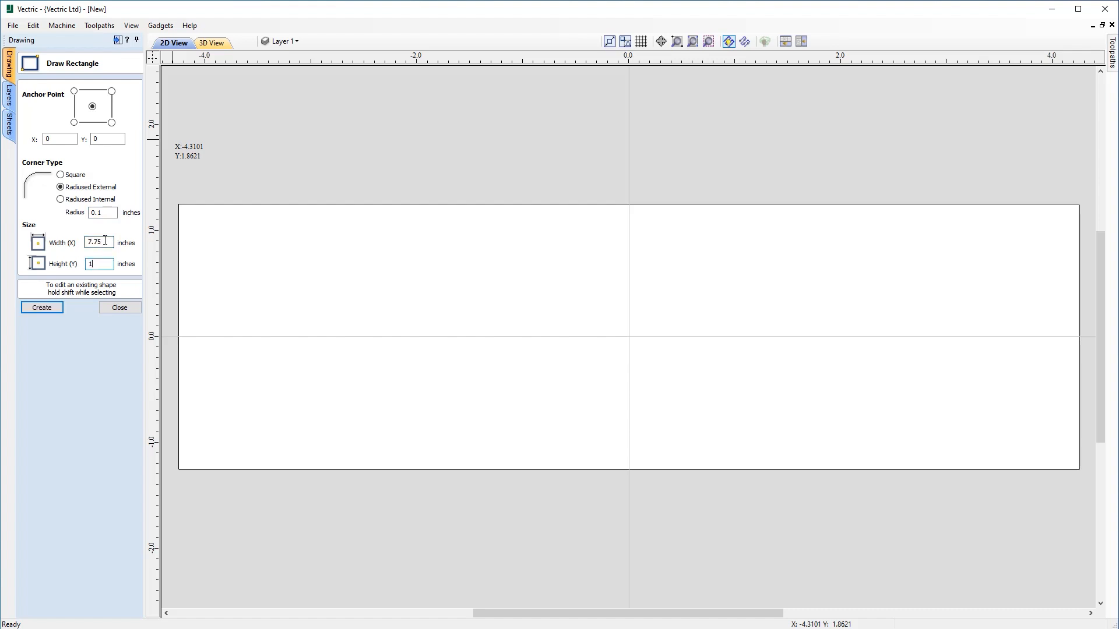
pyautogui.write('1.75')
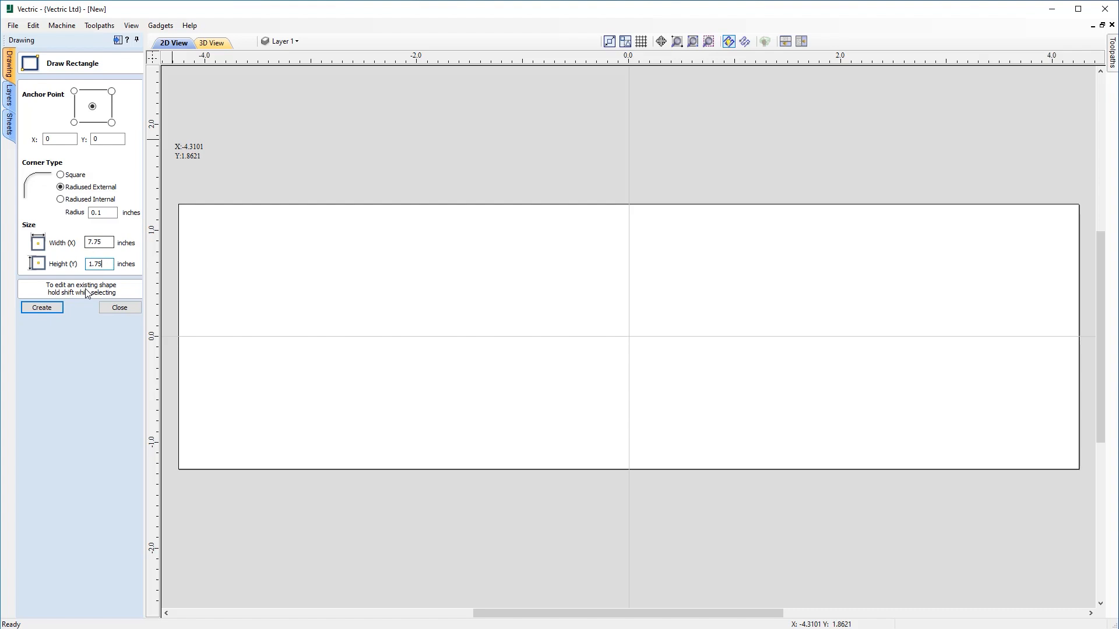
pyautogui.click(42, 308)
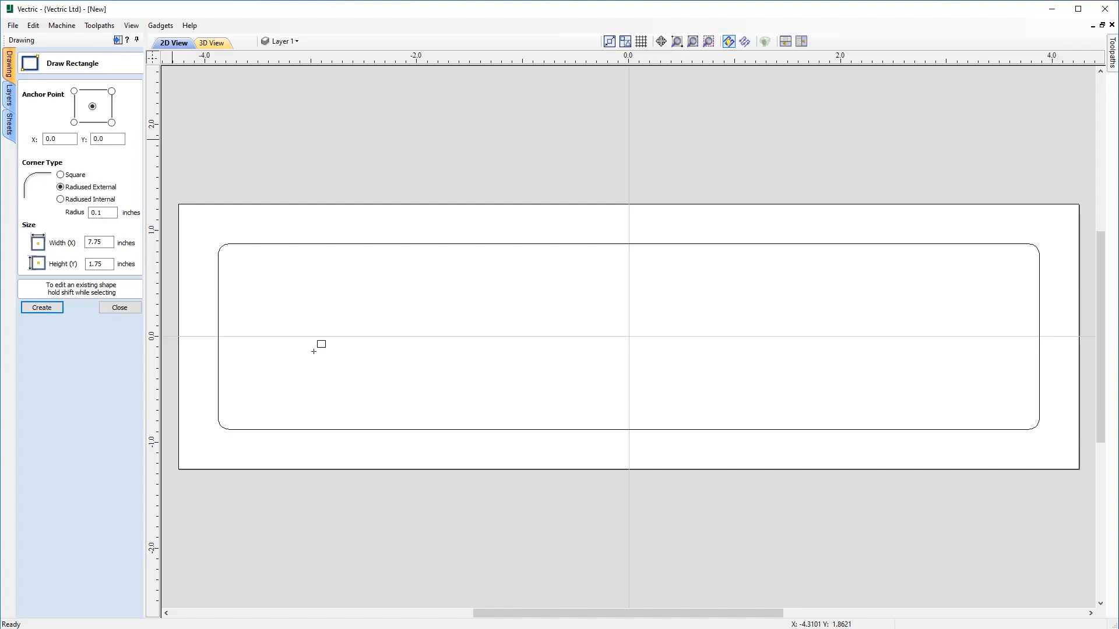
pyautogui.moveTo(637, 329)
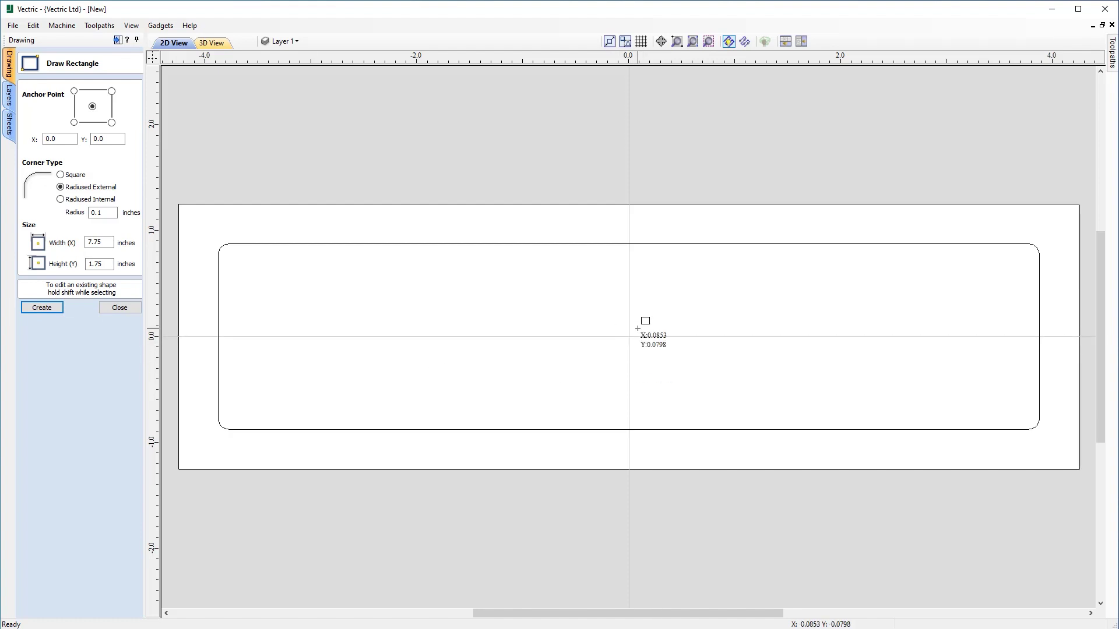
pyautogui.moveTo(293, 238)
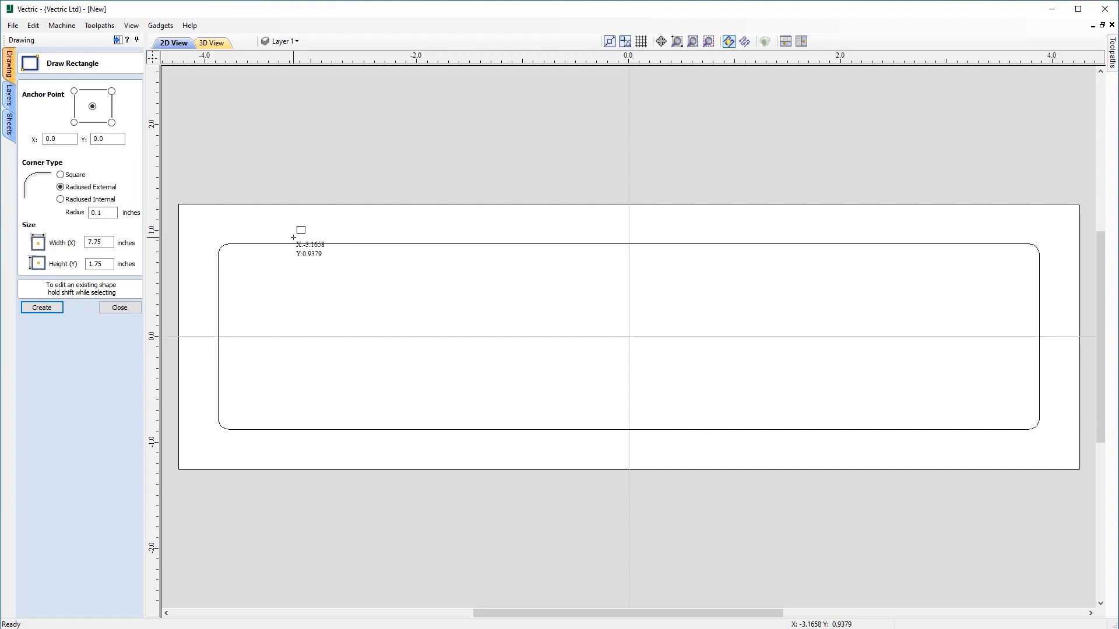
pyautogui.moveTo(297, 243)
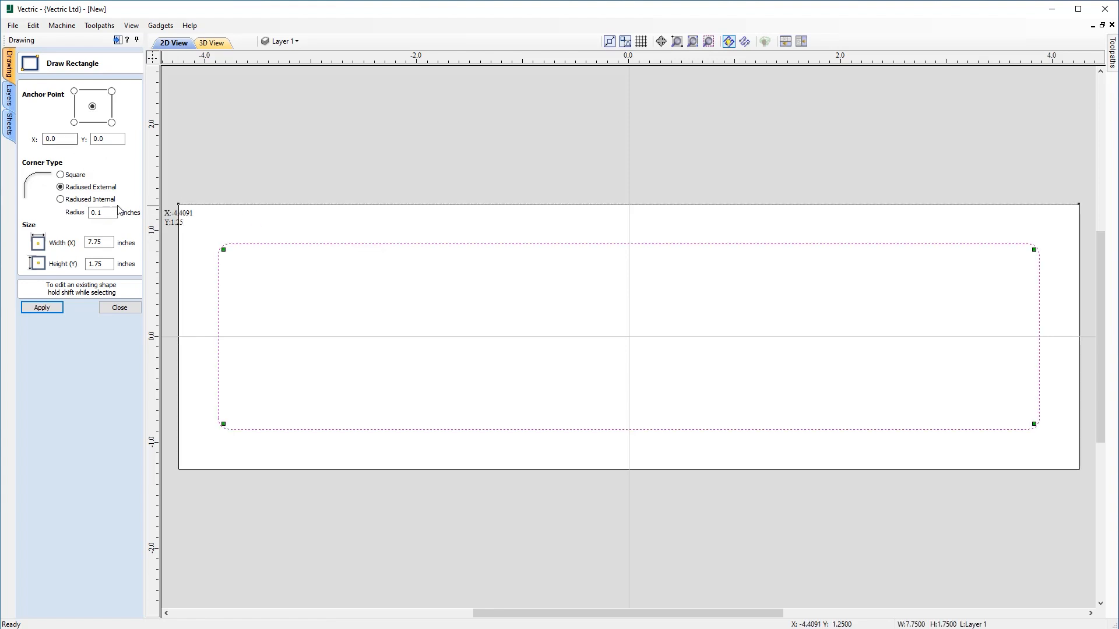
pyautogui.moveTo(178, 197)
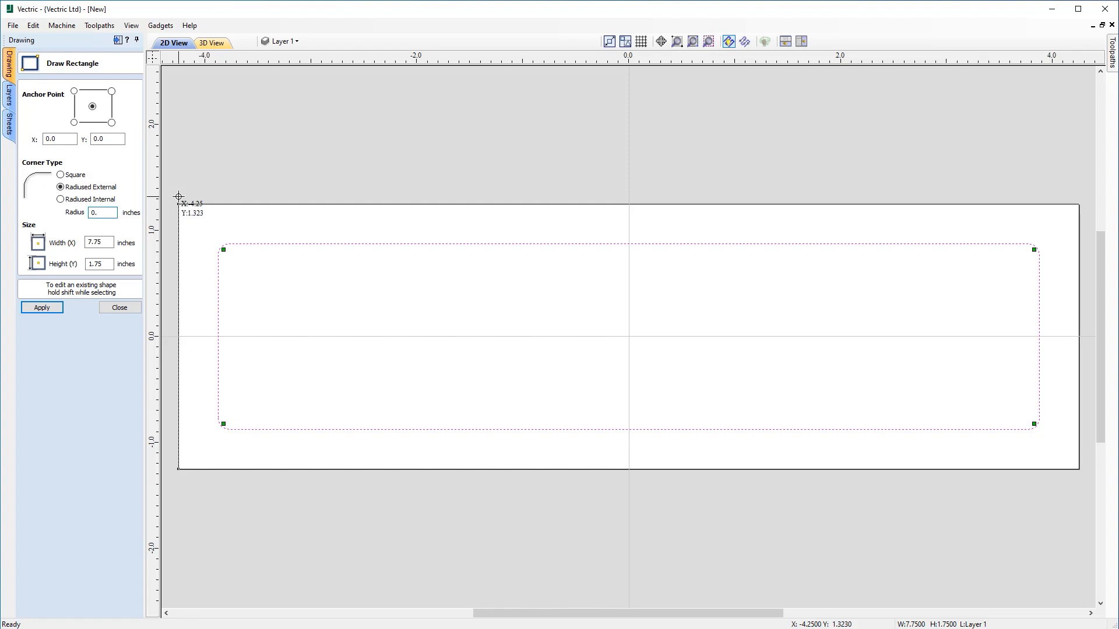
# Apply a 0.2 inch corner radius to the selected rectangle.
pyautogui.click(42, 307)
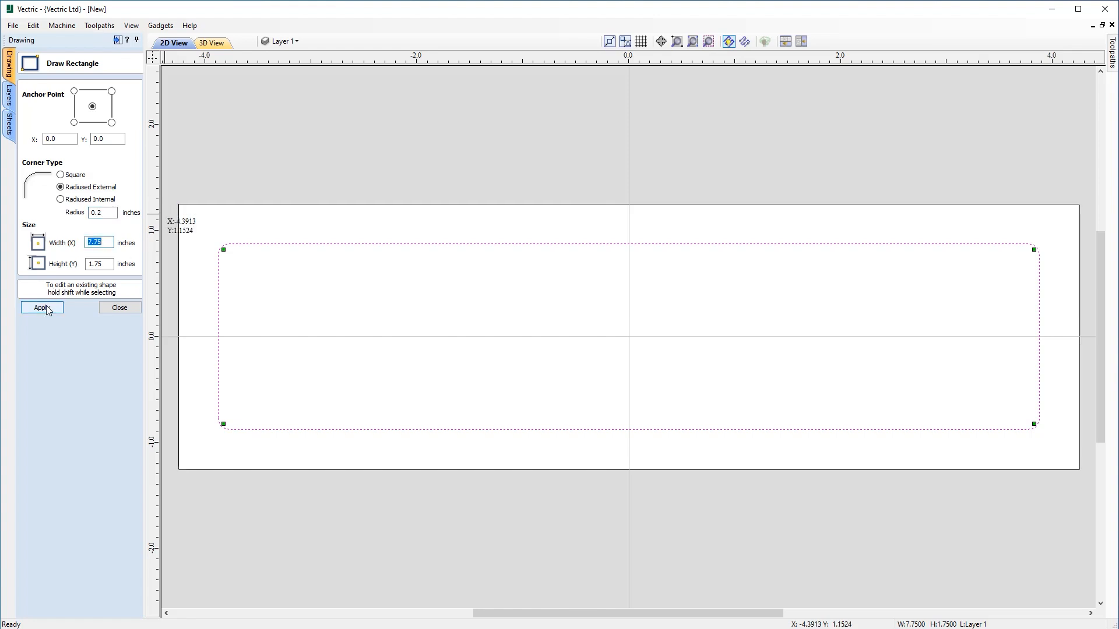
pyautogui.click(42, 308)
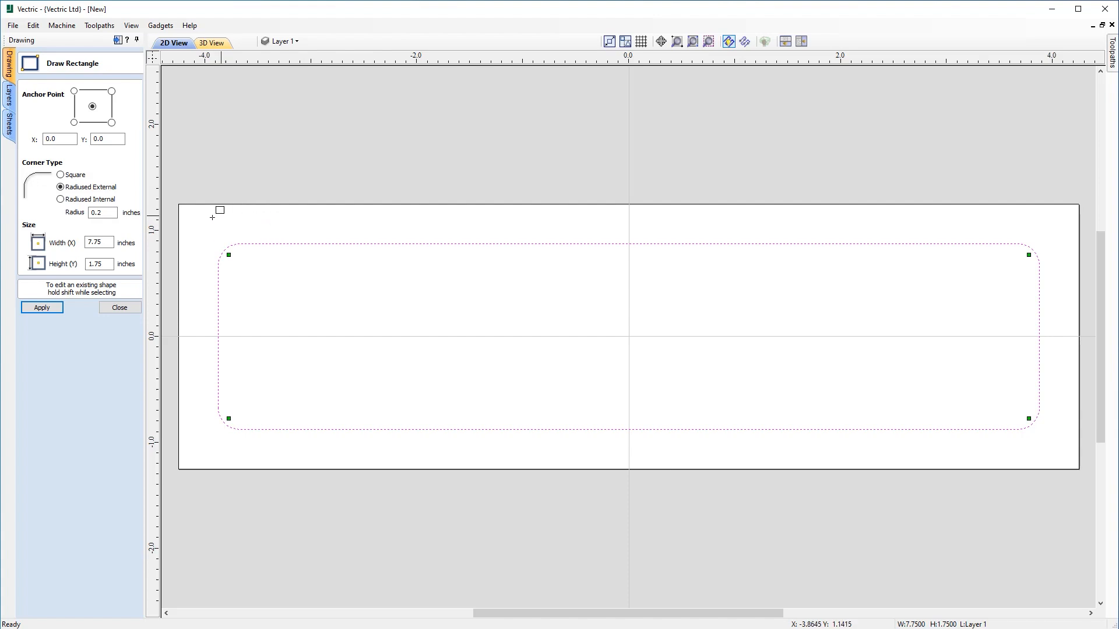
pyautogui.moveTo(210, 238)
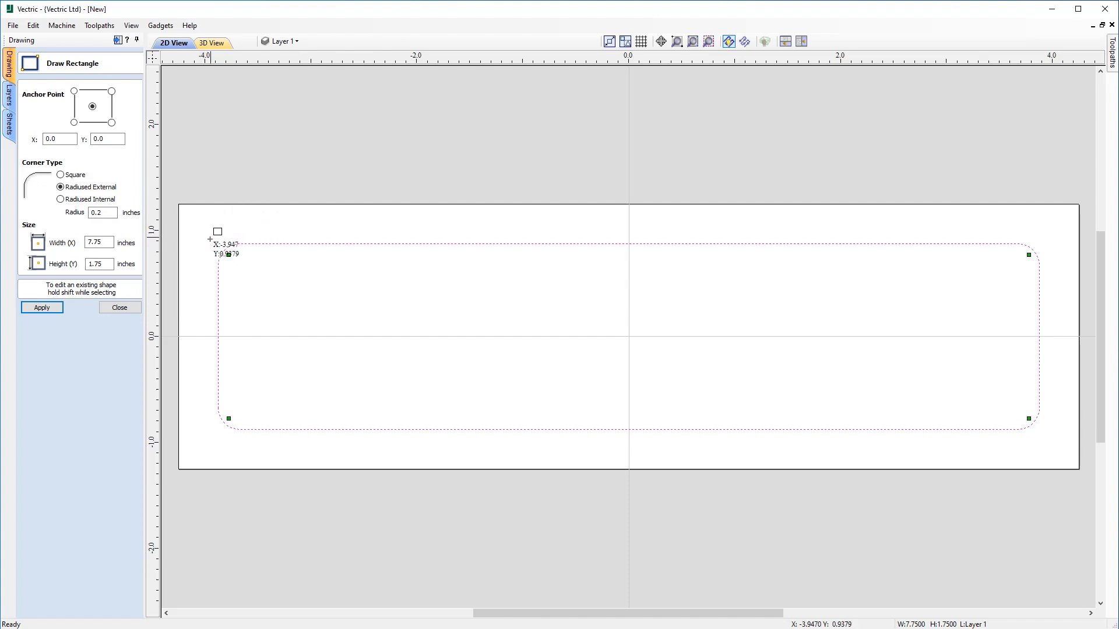
pyautogui.moveTo(847, 406)
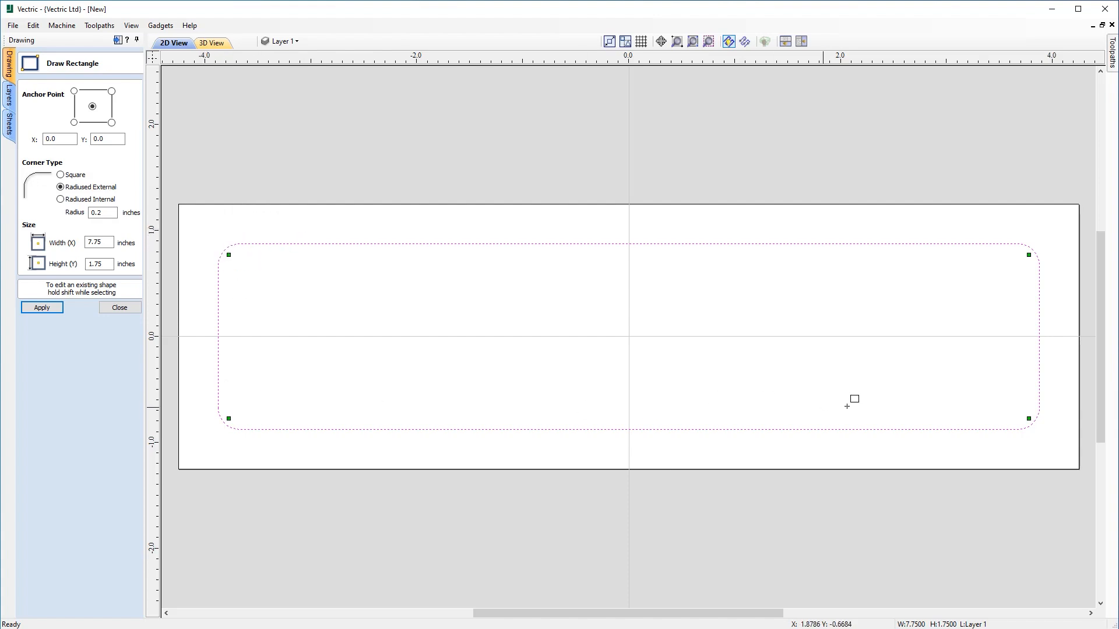
pyautogui.moveTo(250, 238)
pyautogui.write('0.175')
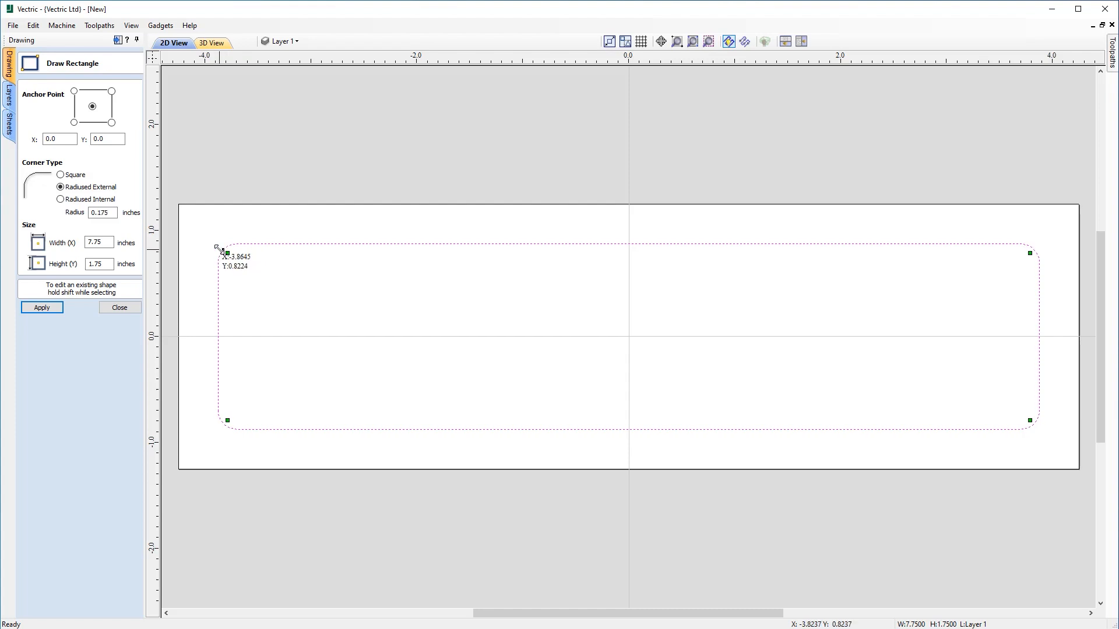
# Try corner radii 0.25, 0.875, 0.7, 0.275, 0.175 and finally 0.075 inch on the preview.
pyautogui.write('0.25')
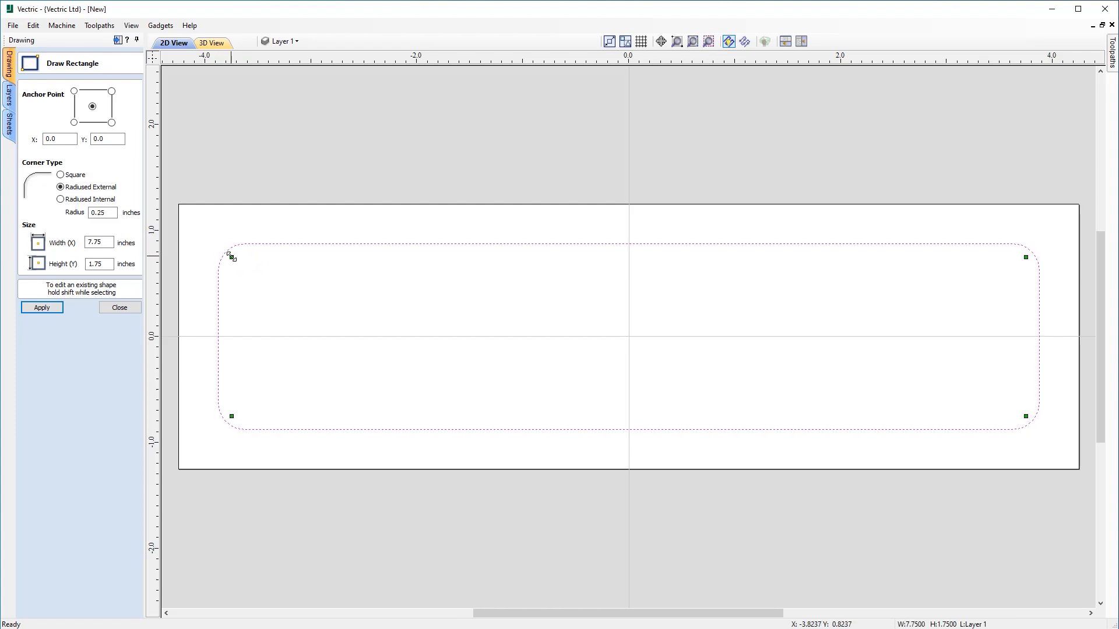
pyautogui.write('0.875')
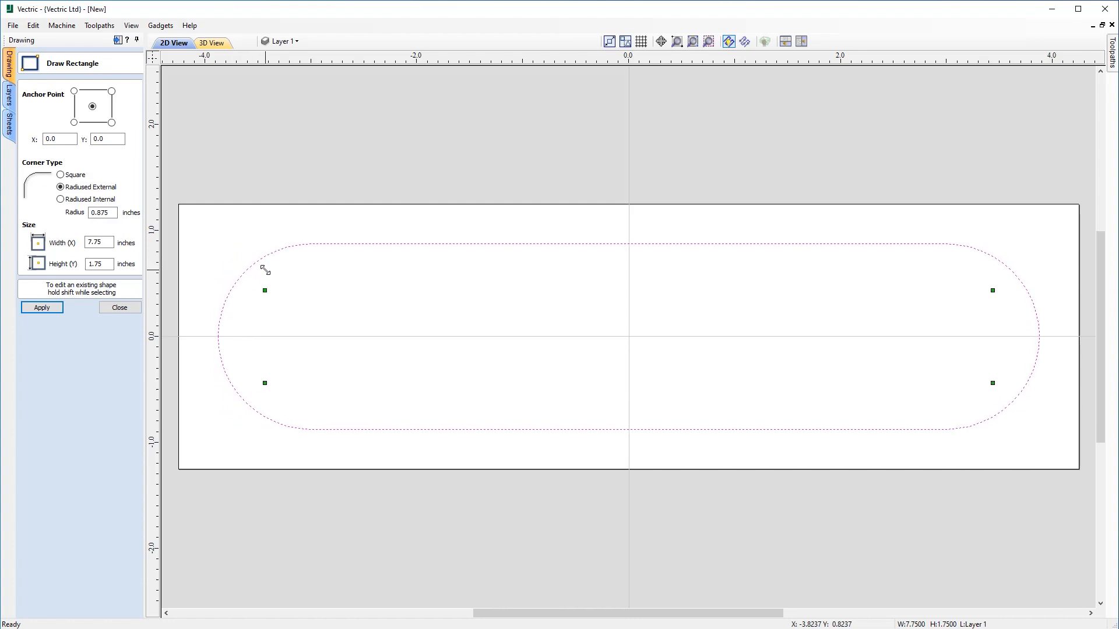
pyautogui.moveTo(275, 277)
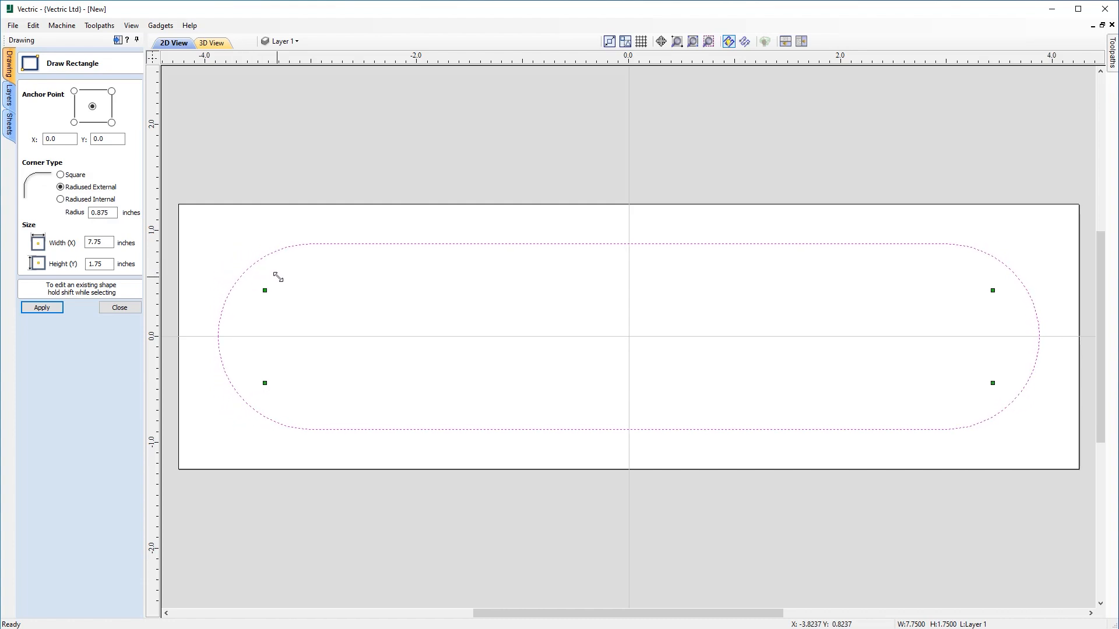
pyautogui.moveTo(266, 288)
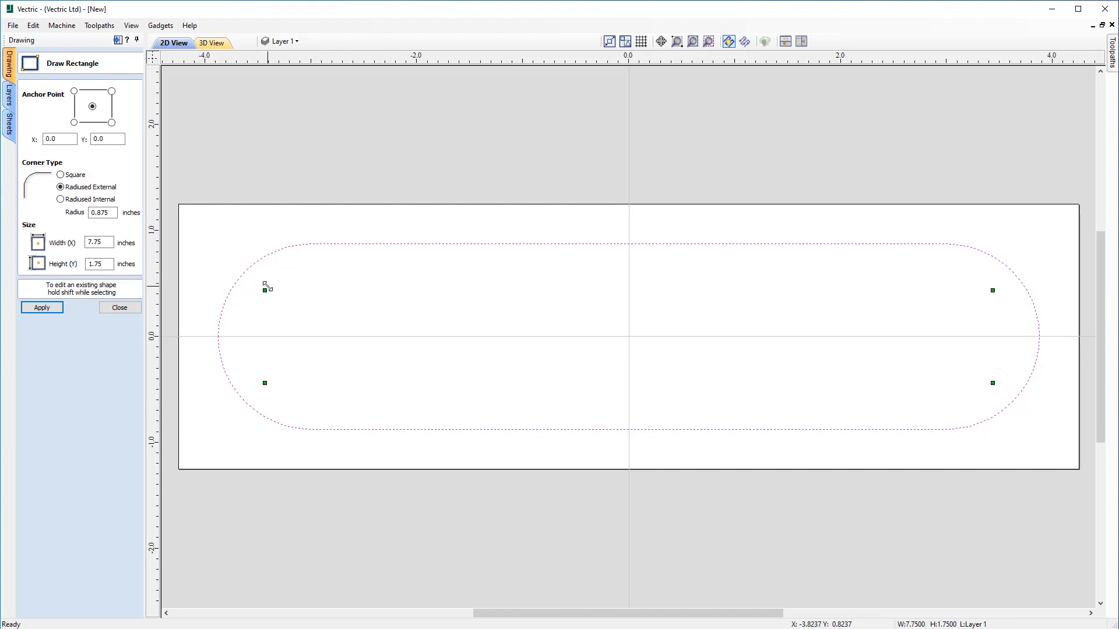
pyautogui.write('0.7')
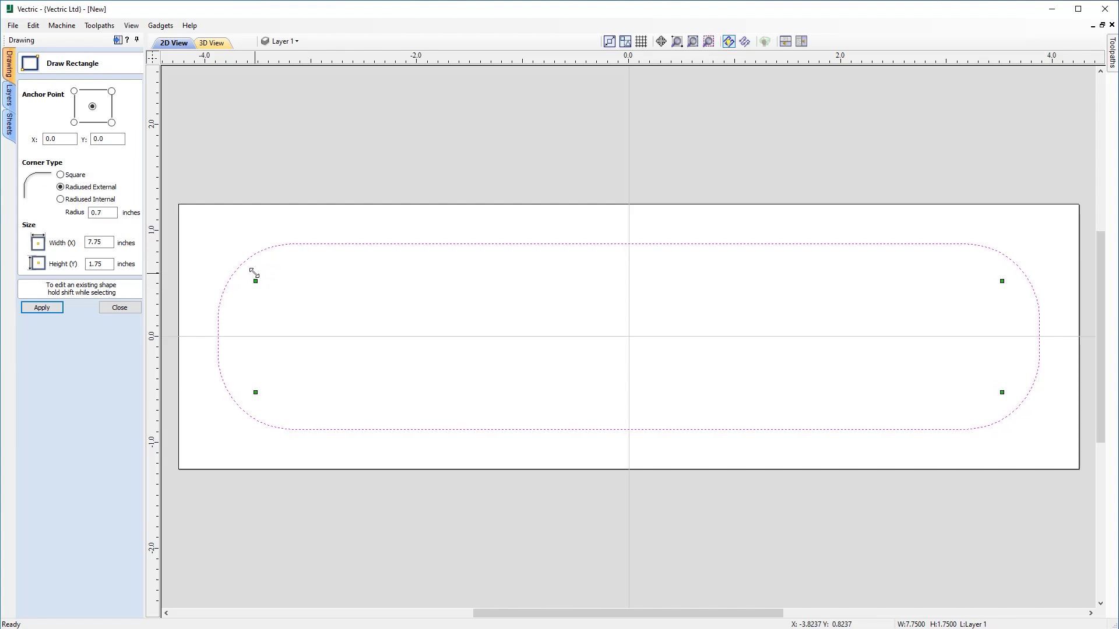
pyautogui.write('0.275')
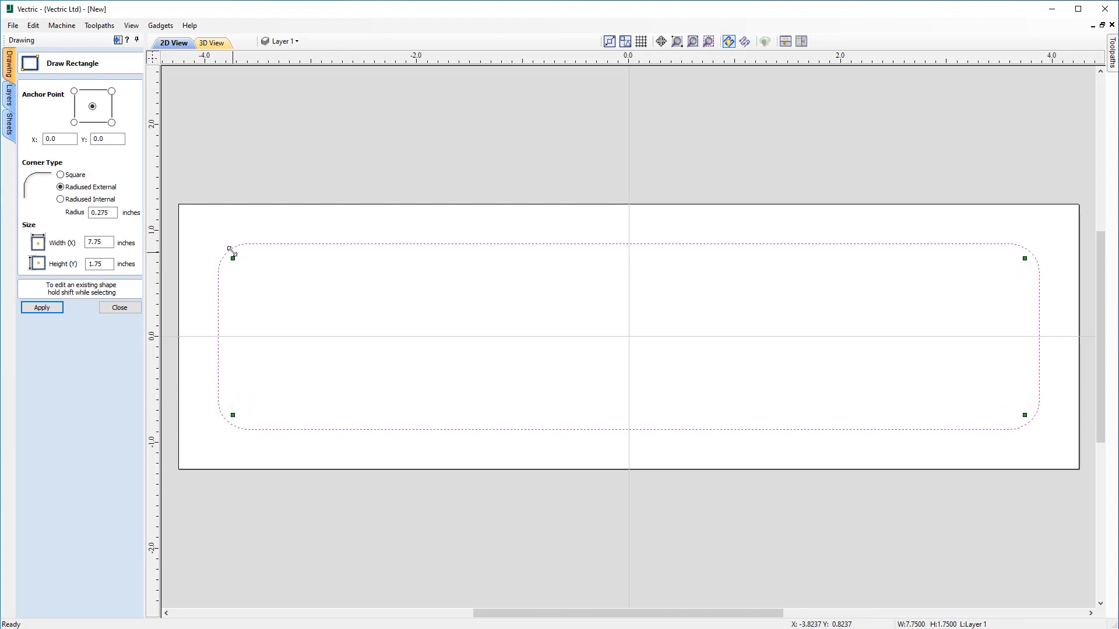
pyautogui.write('0.175')
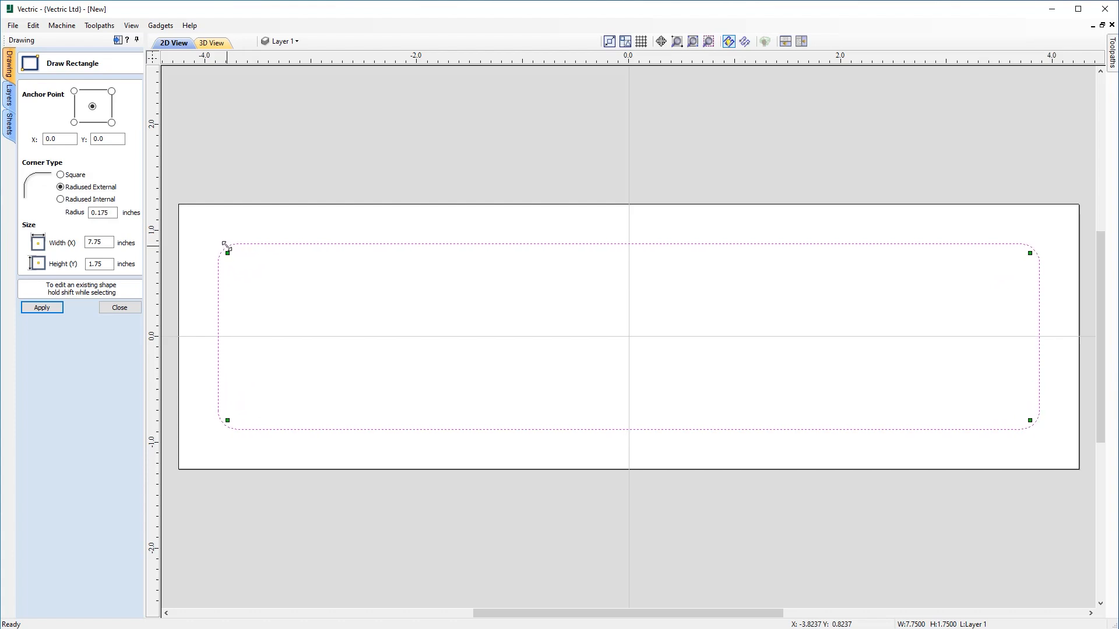
pyautogui.write('0.075')
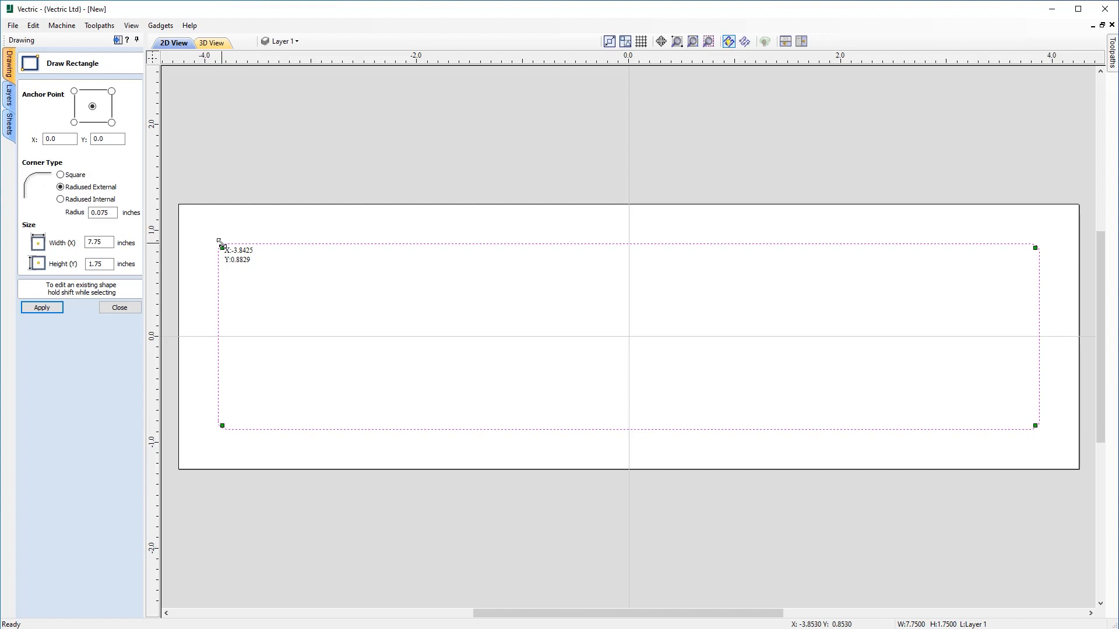
# Preview Radiused Internal corners at 0.8 and 0.675, then return to Radiused External.
pyautogui.click(57, 199)
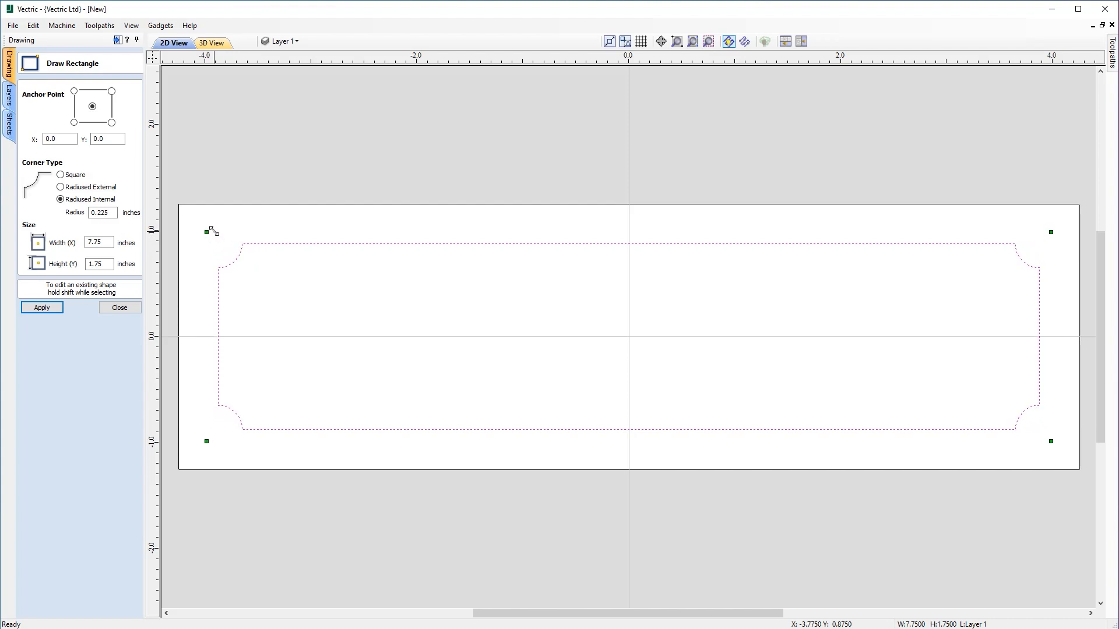
pyautogui.write('0.8')
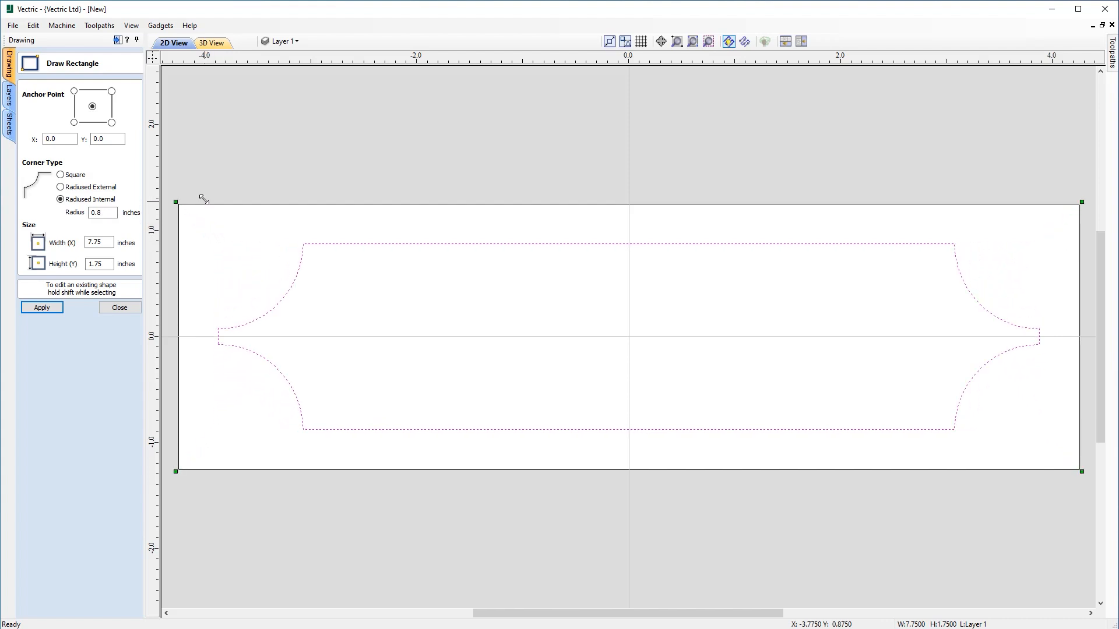
pyautogui.write('0.675')
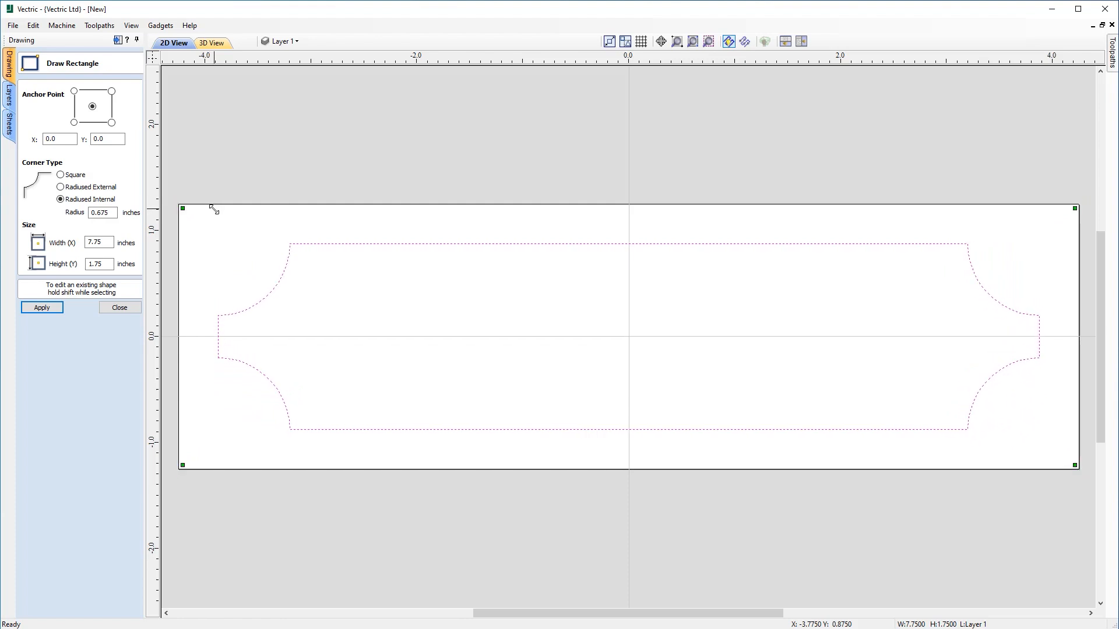
pyautogui.click(58, 187)
pyautogui.write('0.225')
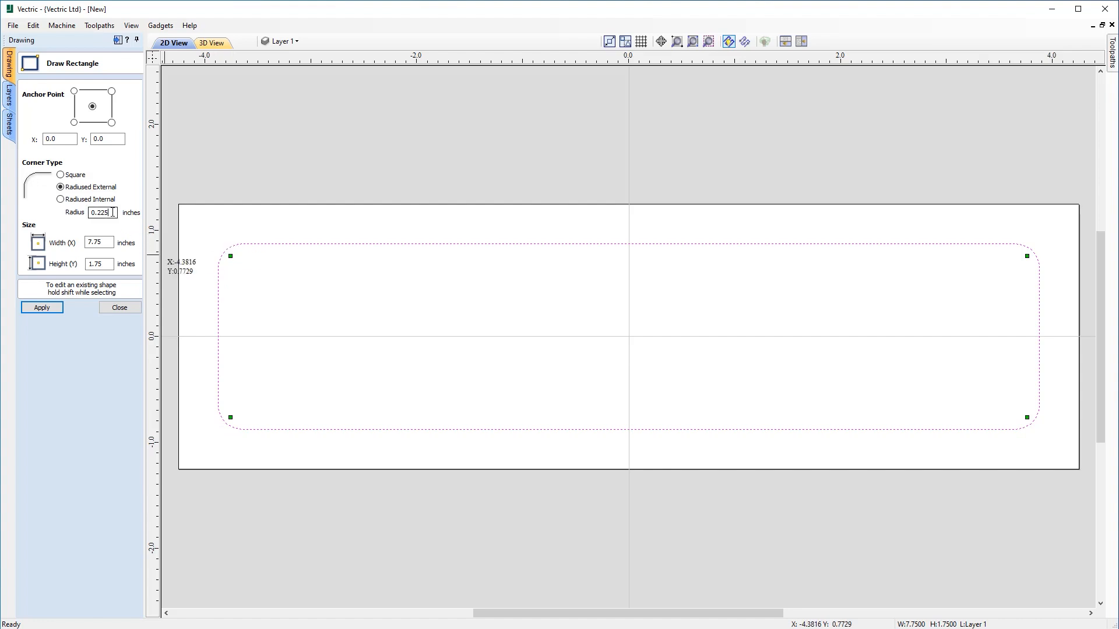
# Finish the border with a 0.1 inch corner radius and leave the rectangle tool.
pyautogui.write('0.1')
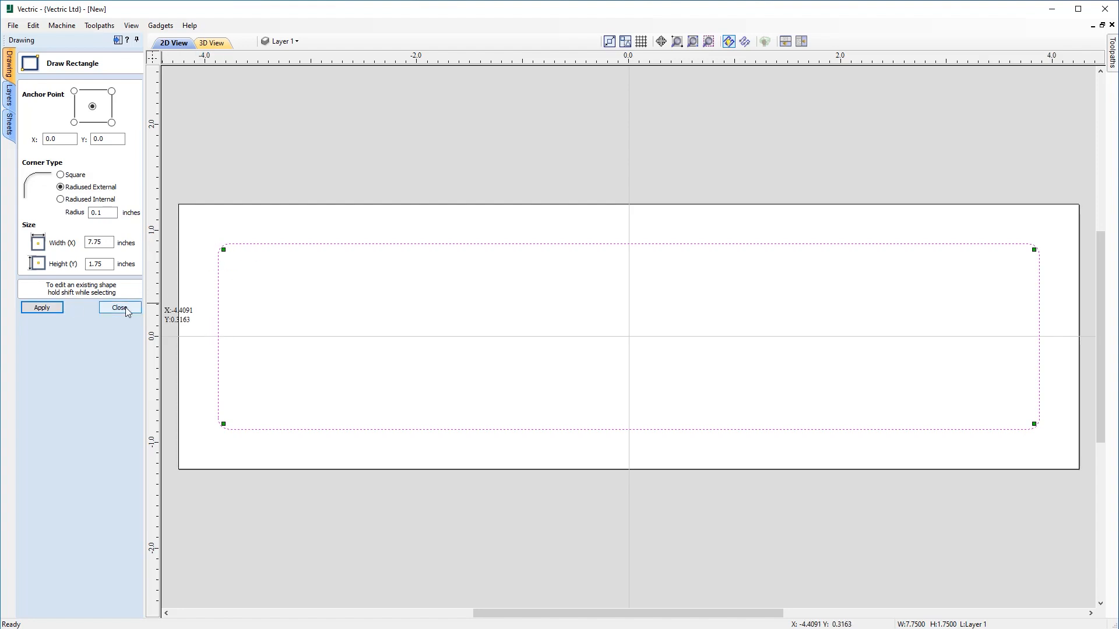
pyautogui.click(120, 308)
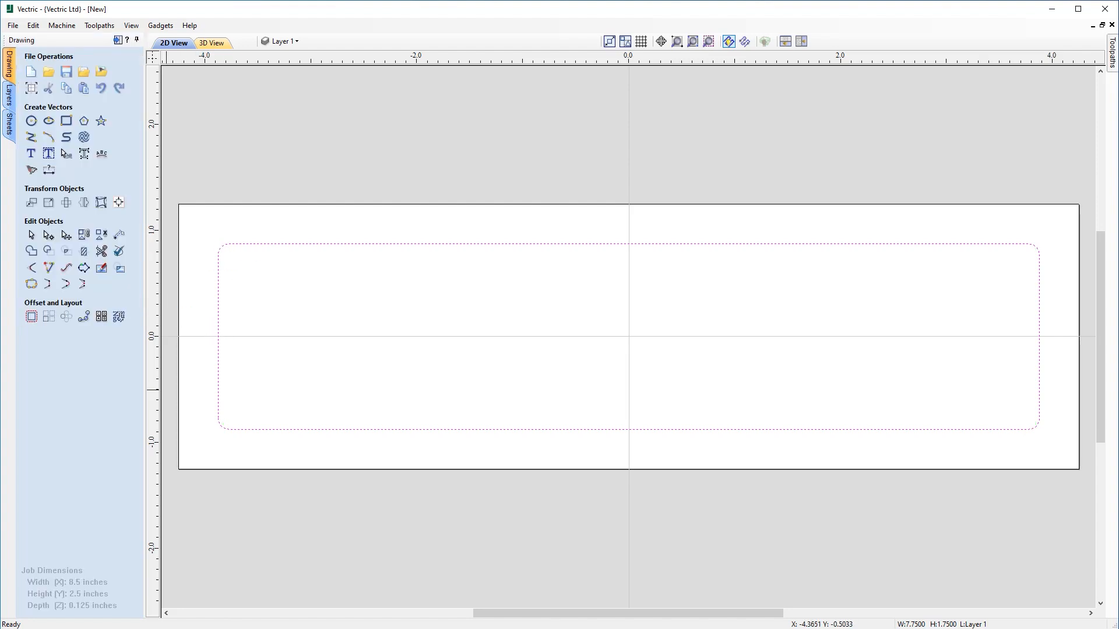
pyautogui.moveTo(198, 414)
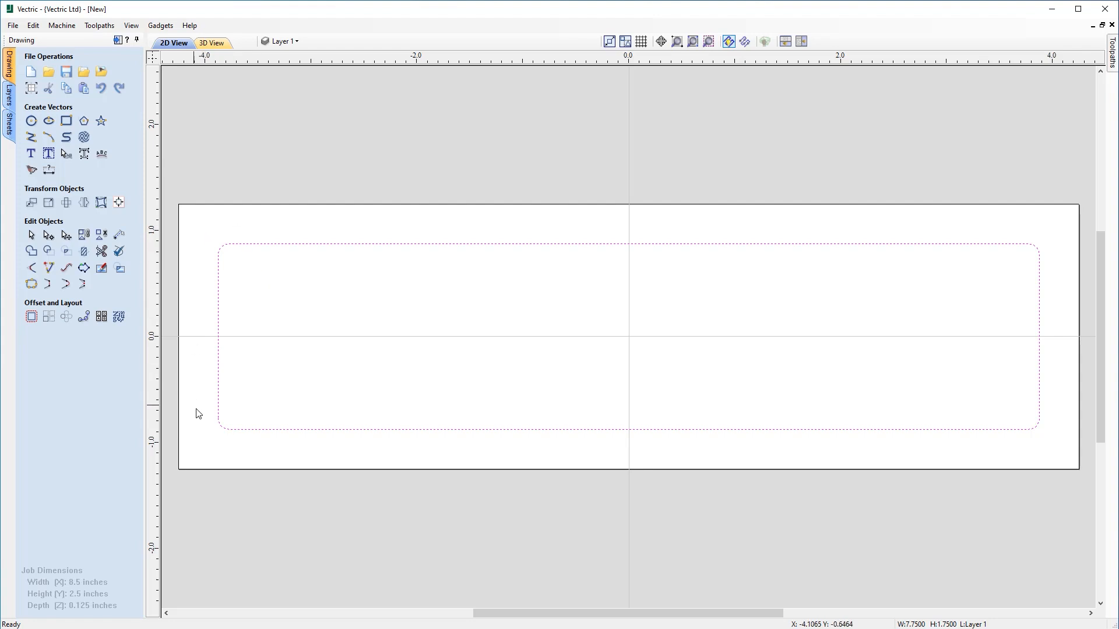
pyautogui.moveTo(207, 441)
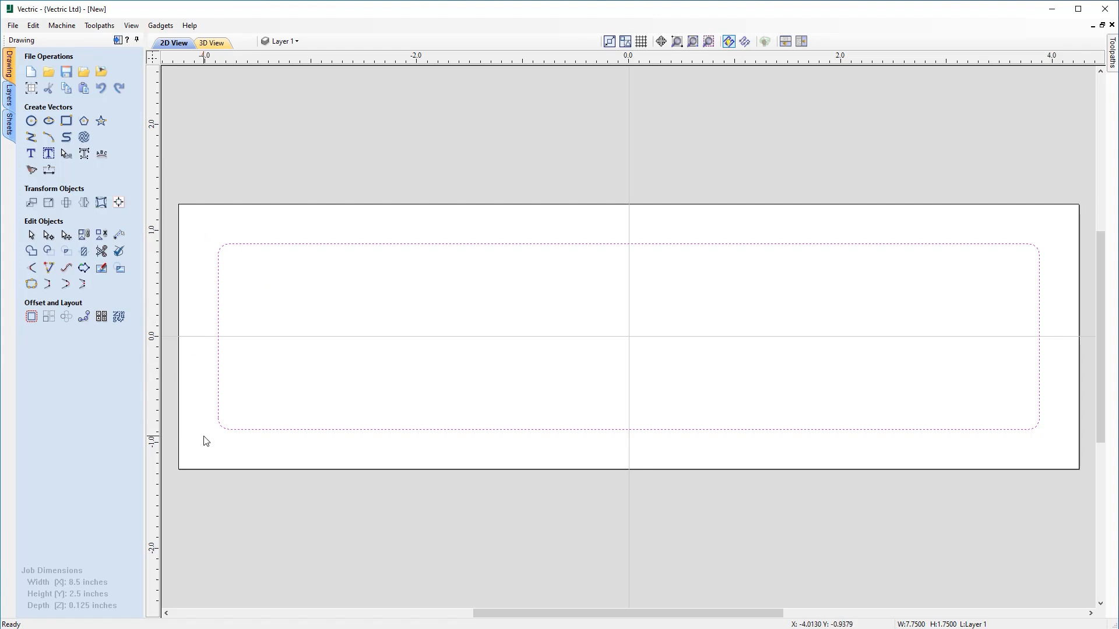
pyautogui.moveTo(210, 436)
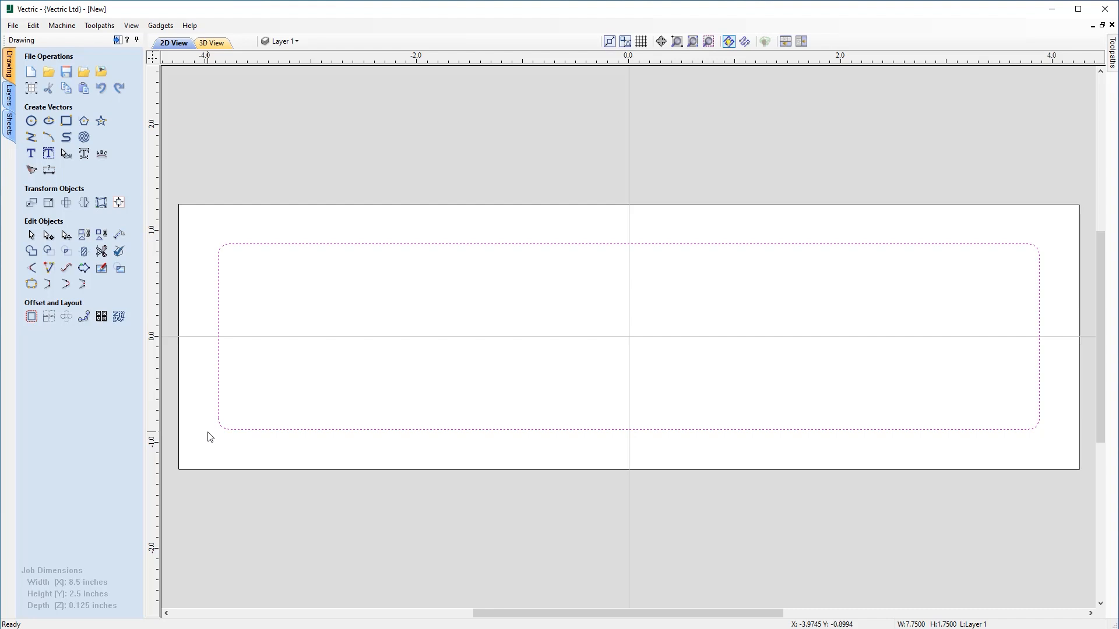
pyautogui.moveTo(31, 122)
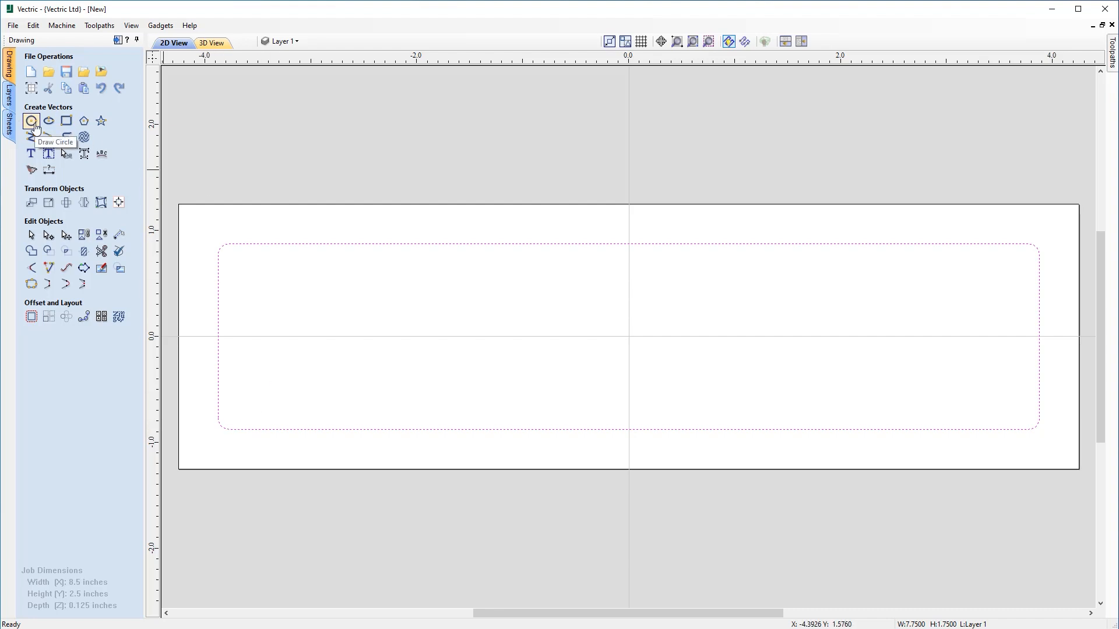
# Place 1/16 inch (0.0625) circles at (±3.775, ±0.775) inside the corners and finish.
pyautogui.click(28, 122)
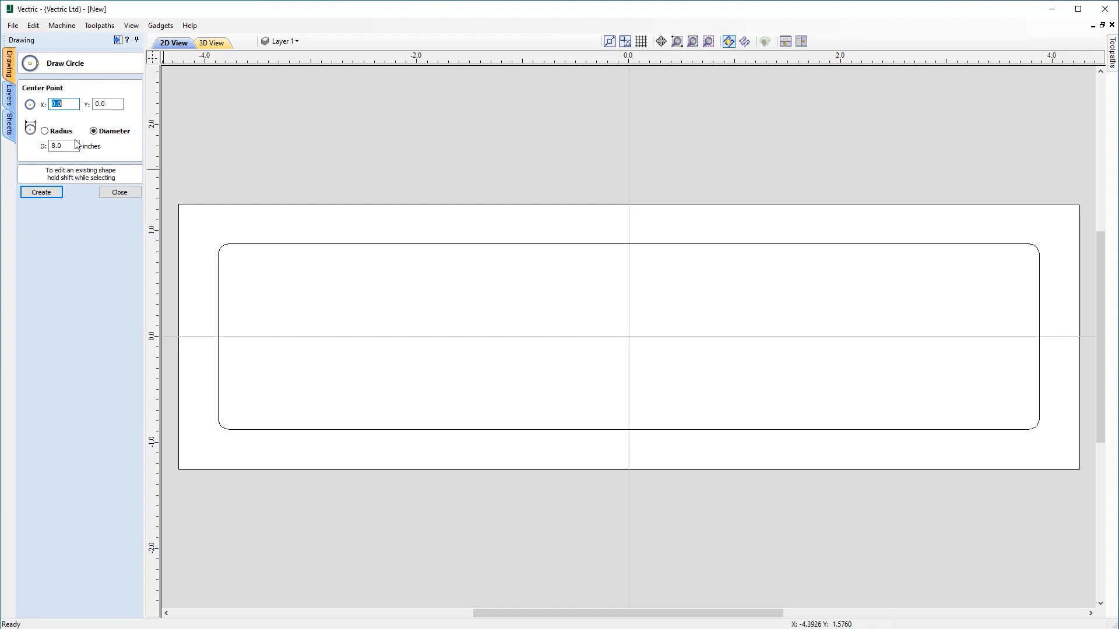
pyautogui.click(61, 145)
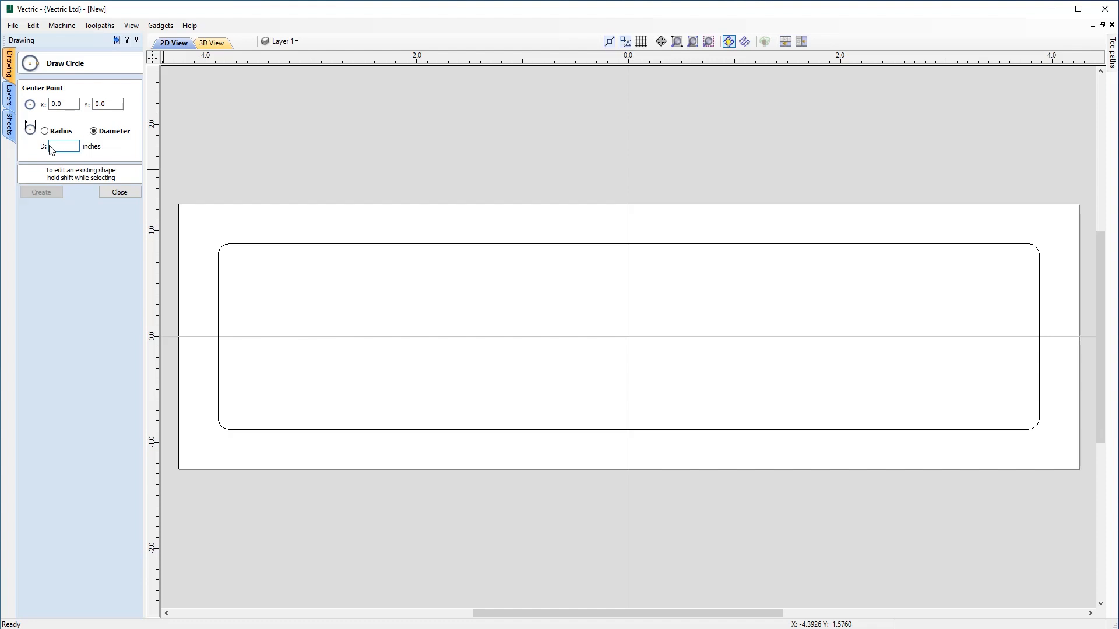
pyautogui.write('1')
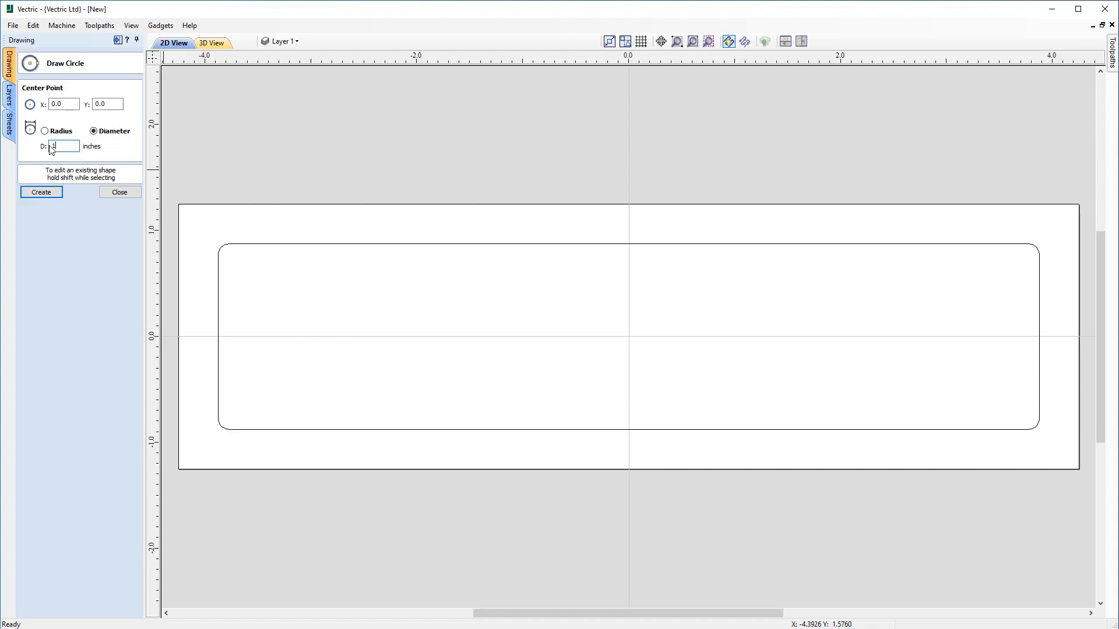
pyautogui.write('1/16')
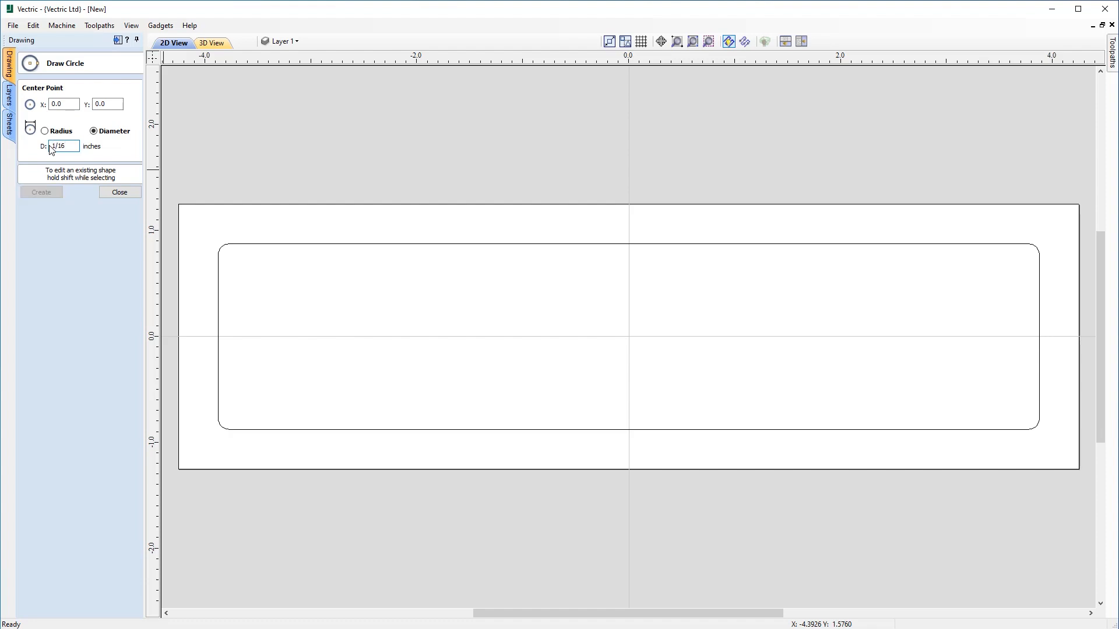
pyautogui.write('0.0625')
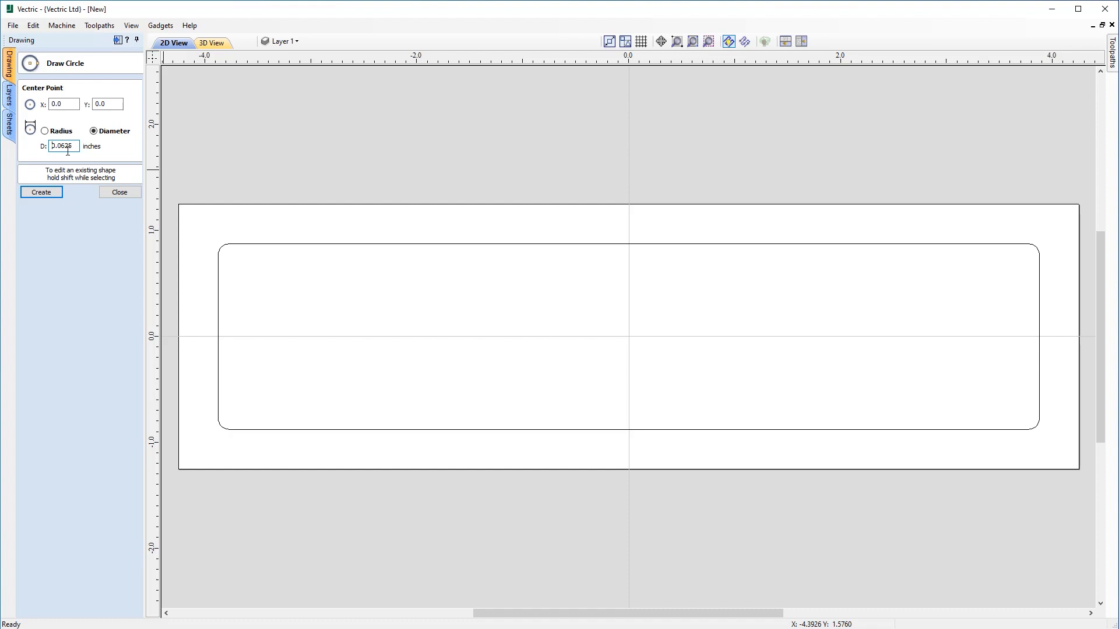
pyautogui.moveTo(232, 215)
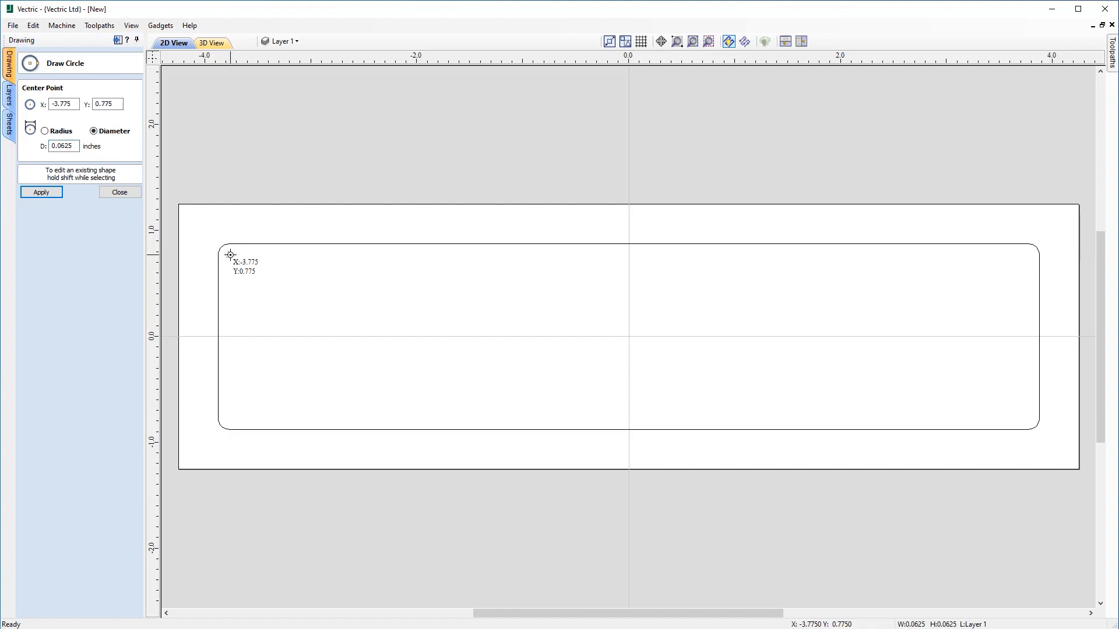
pyautogui.moveTo(229, 420)
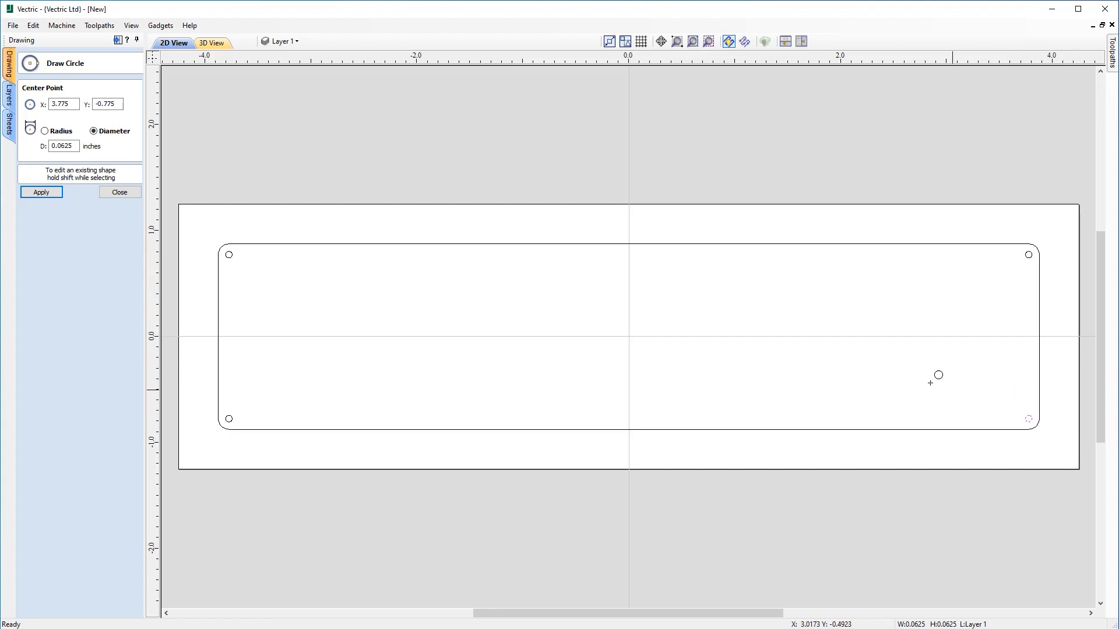
pyautogui.moveTo(581, 345)
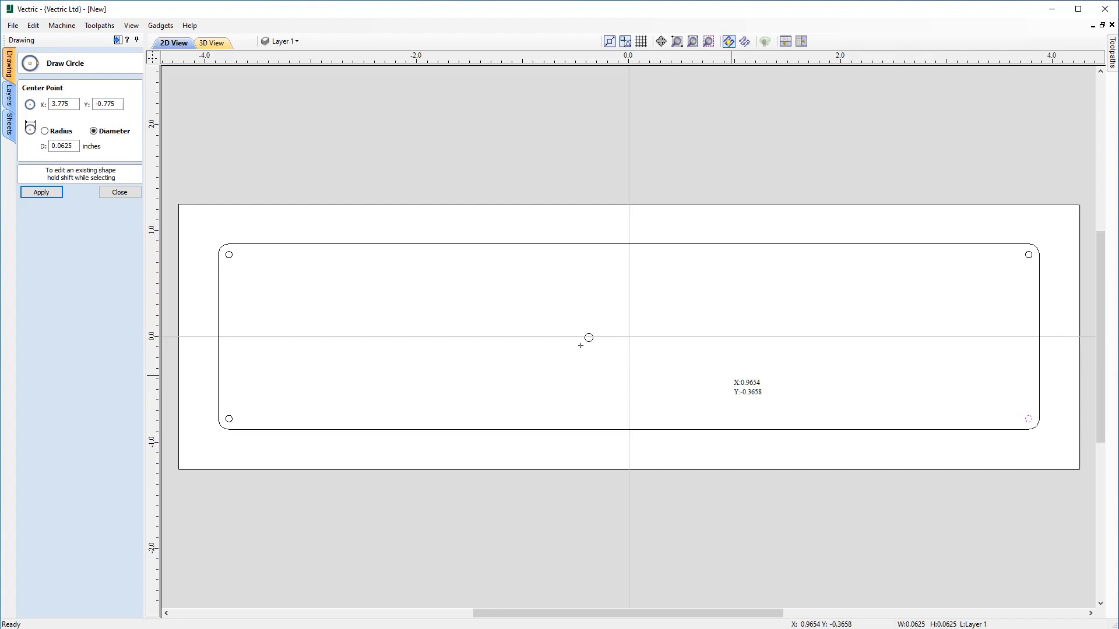
pyautogui.click(119, 193)
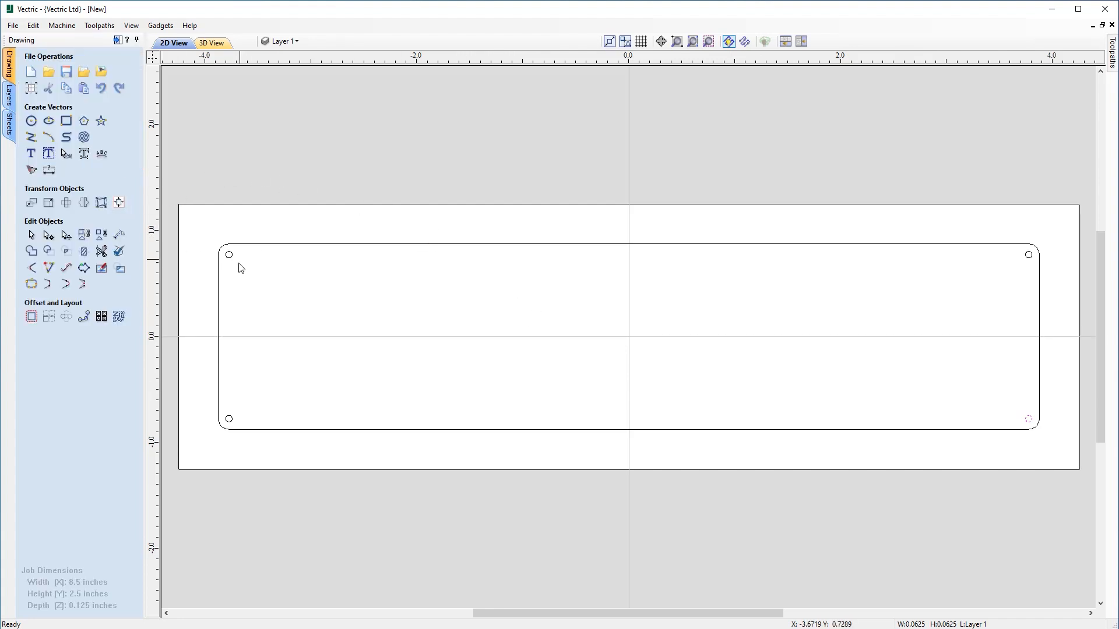
pyautogui.moveTo(941, 419)
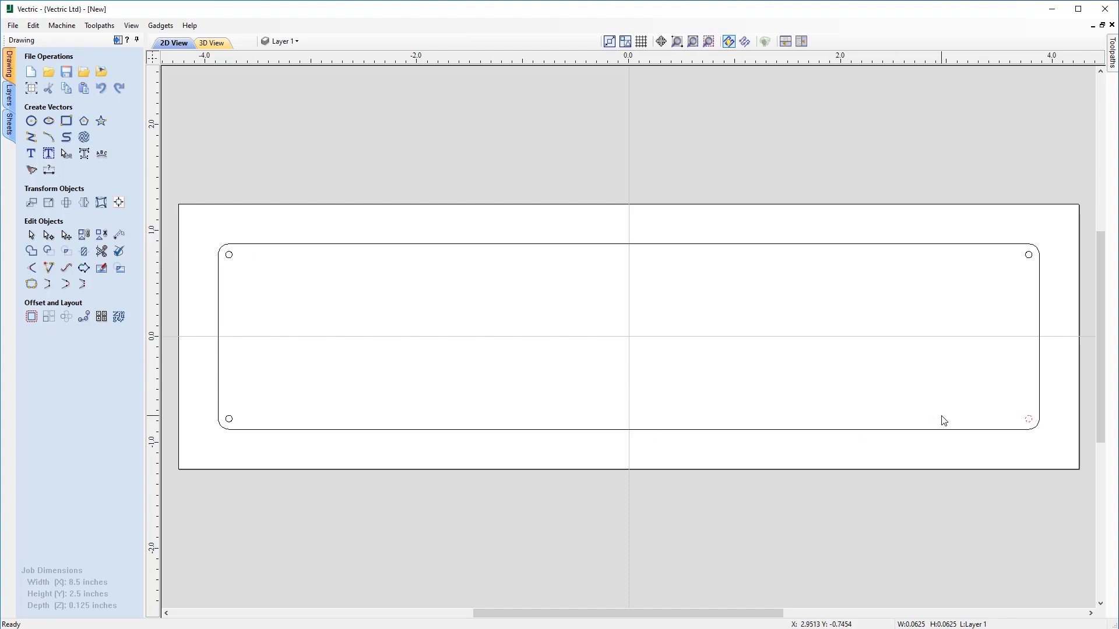
pyautogui.moveTo(878, 394)
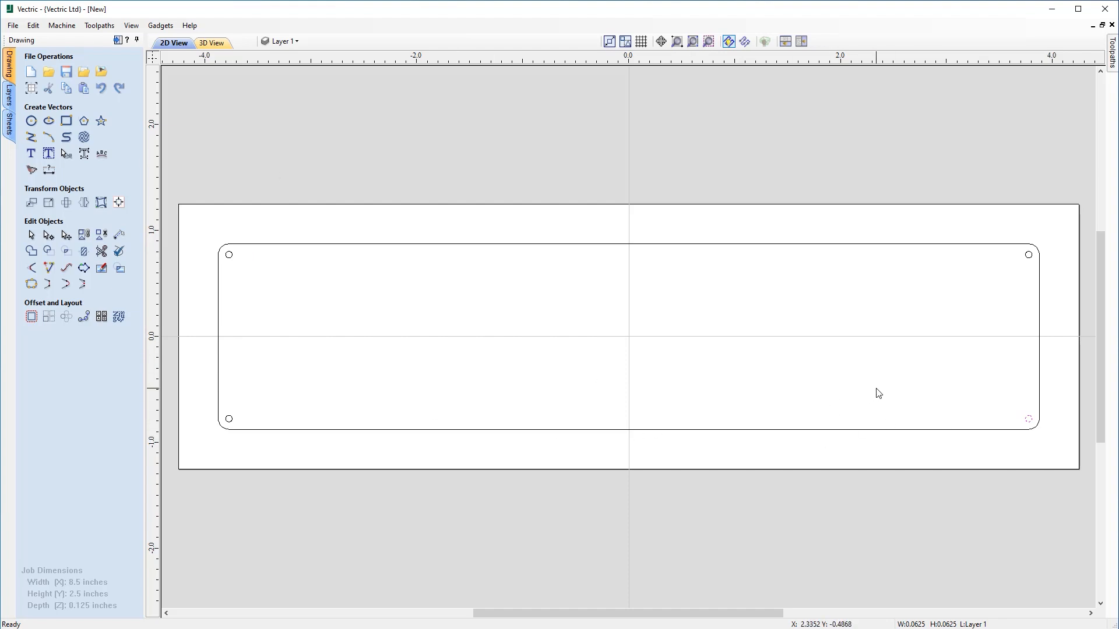
pyautogui.moveTo(194, 165)
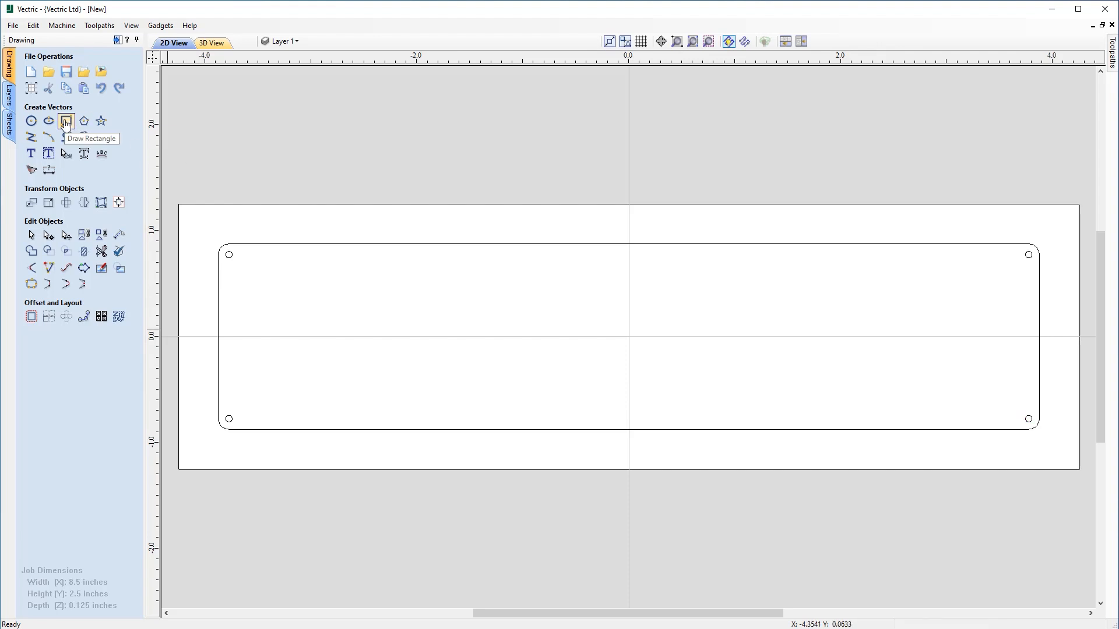
# Draw a 7.55 by 1.55 inner rectangle at 0,0 with 0.1 inch Radiused Internal corners.
pyautogui.click(65, 122)
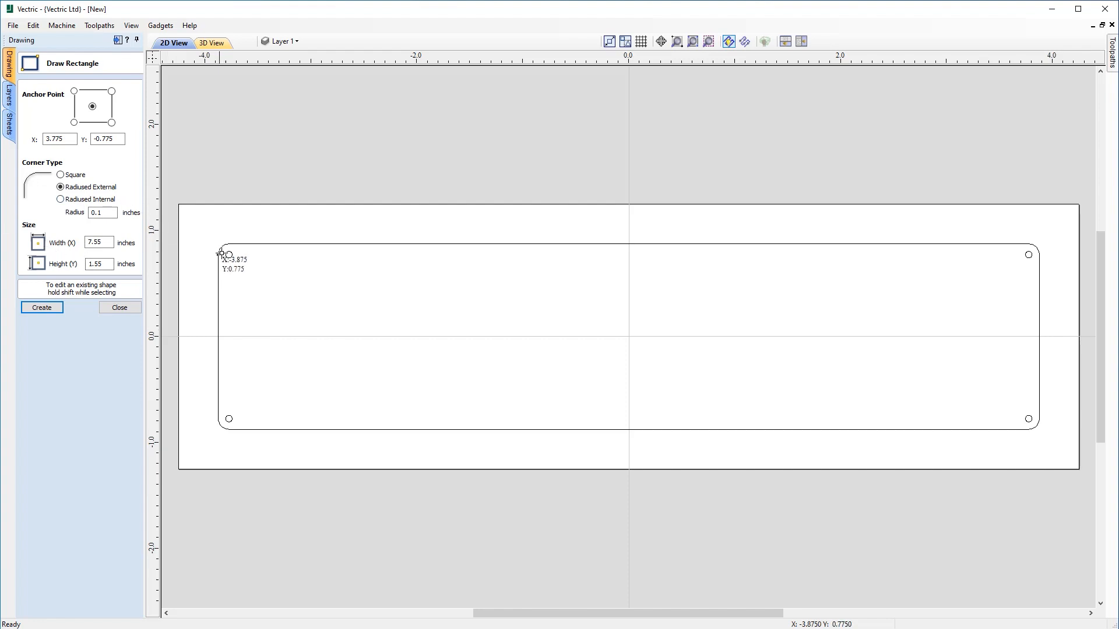
pyautogui.moveTo(228, 254)
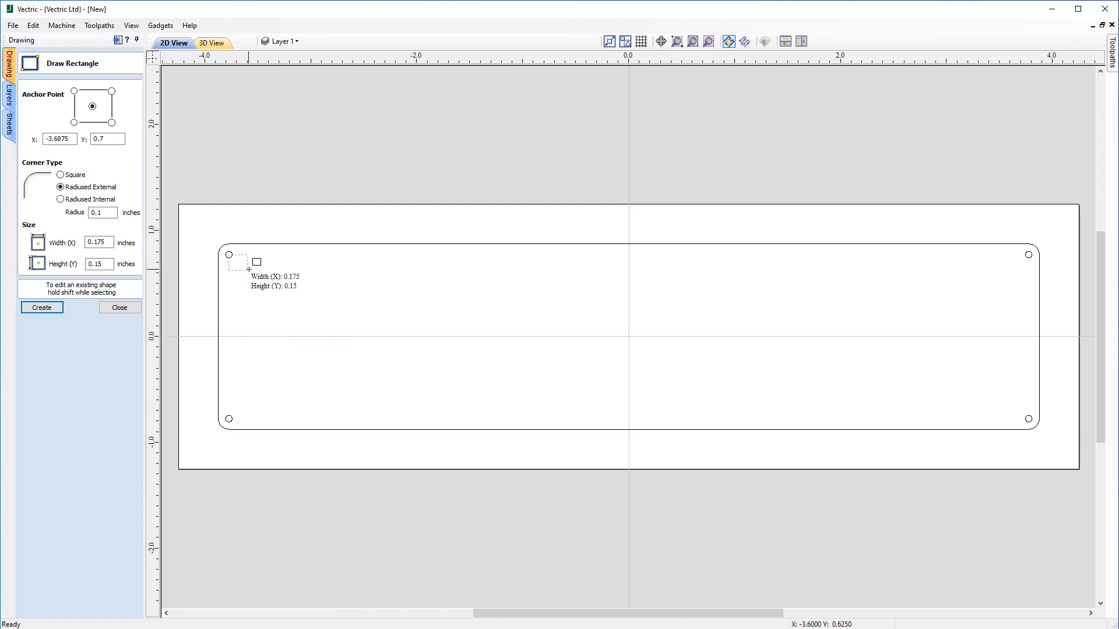
pyautogui.moveTo(229, 254); pyautogui.dragTo(532, 347)
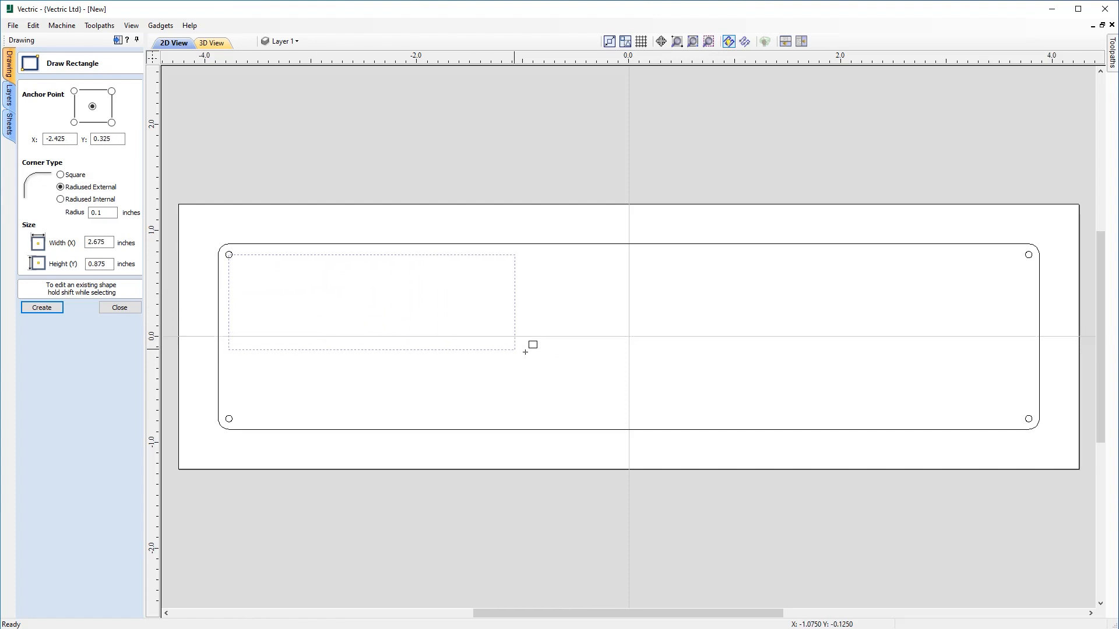
pyautogui.moveTo(525, 349); pyautogui.dragTo(1018, 414)
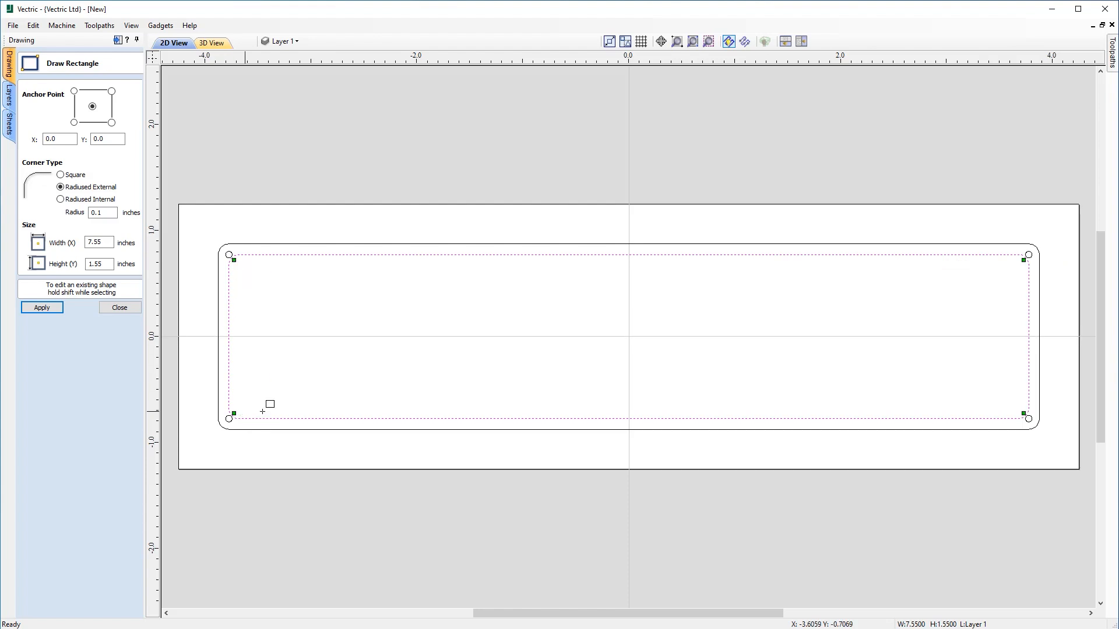
pyautogui.moveTo(254, 249)
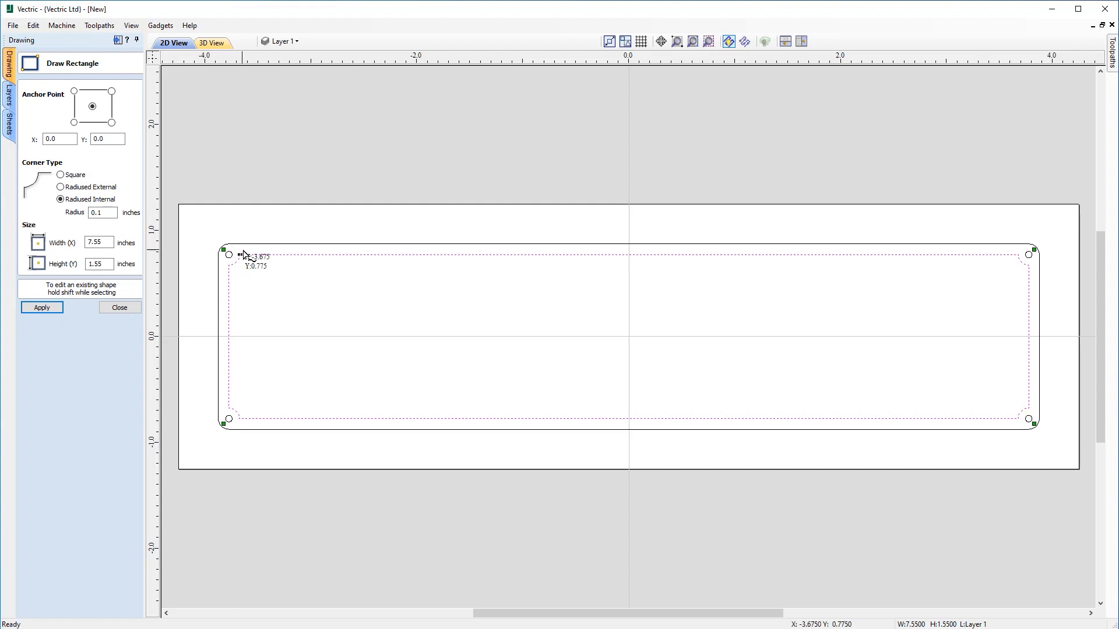
pyautogui.moveTo(226, 273)
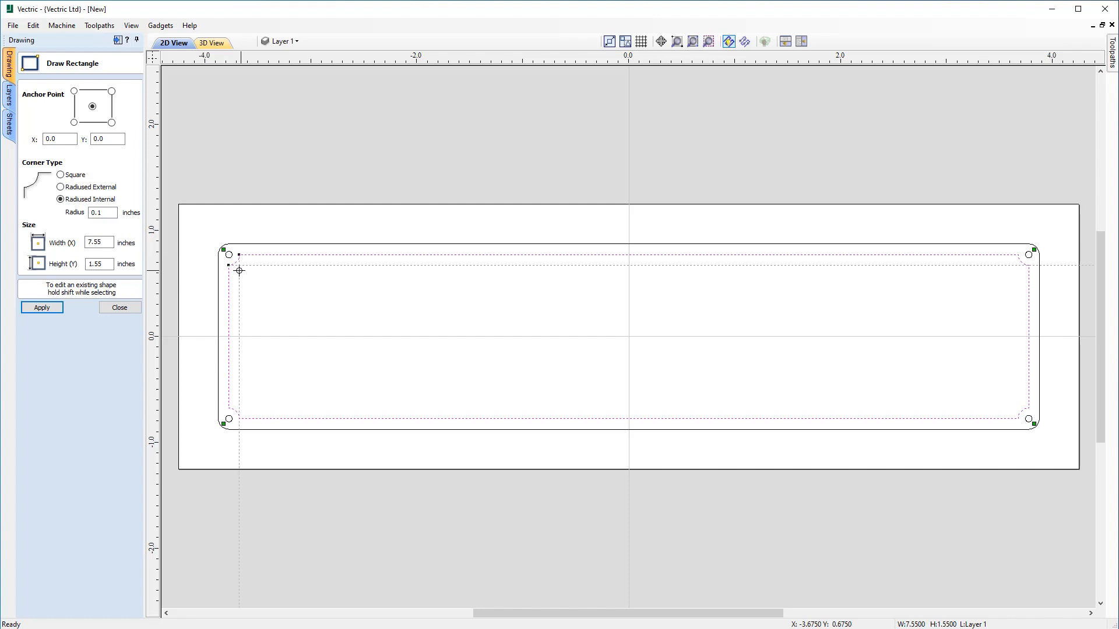
pyautogui.click(42, 307)
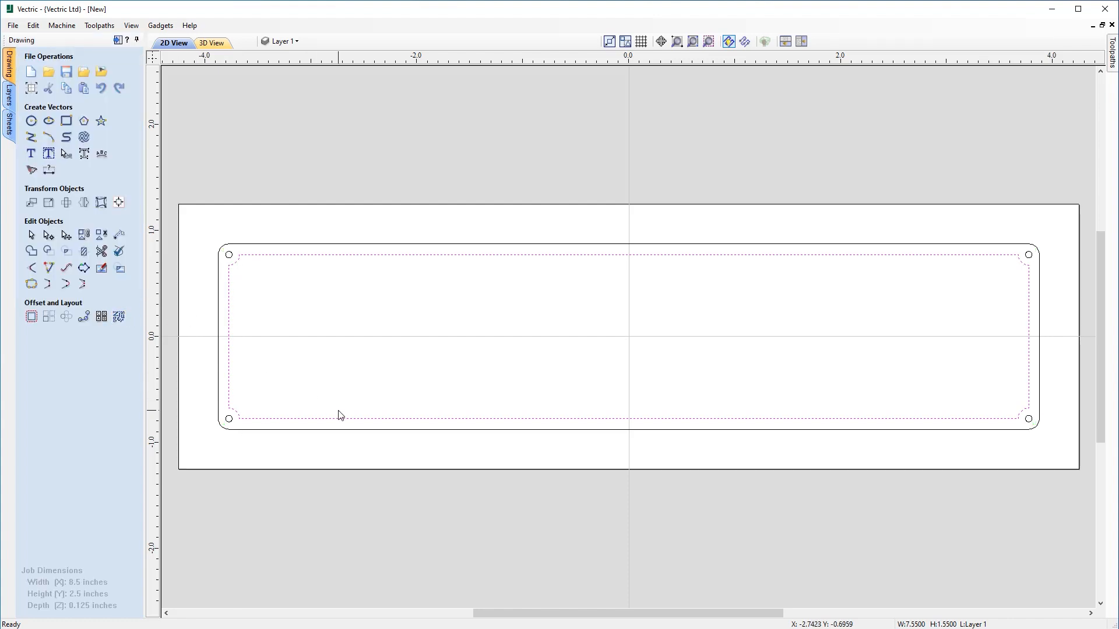
pyautogui.moveTo(224, 397)
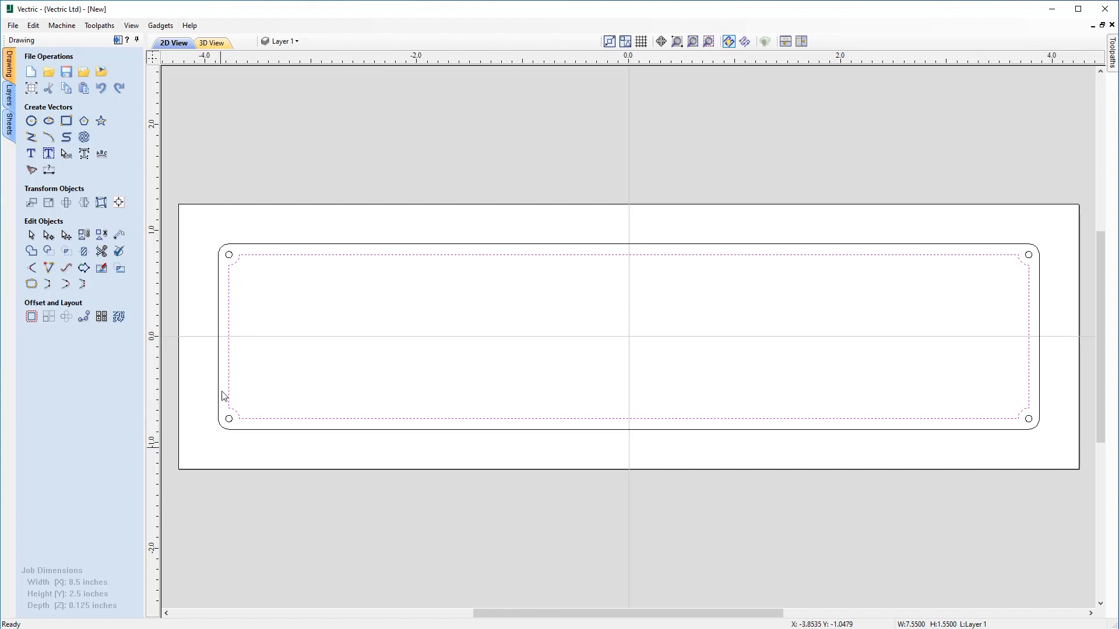
pyautogui.moveTo(187, 186)
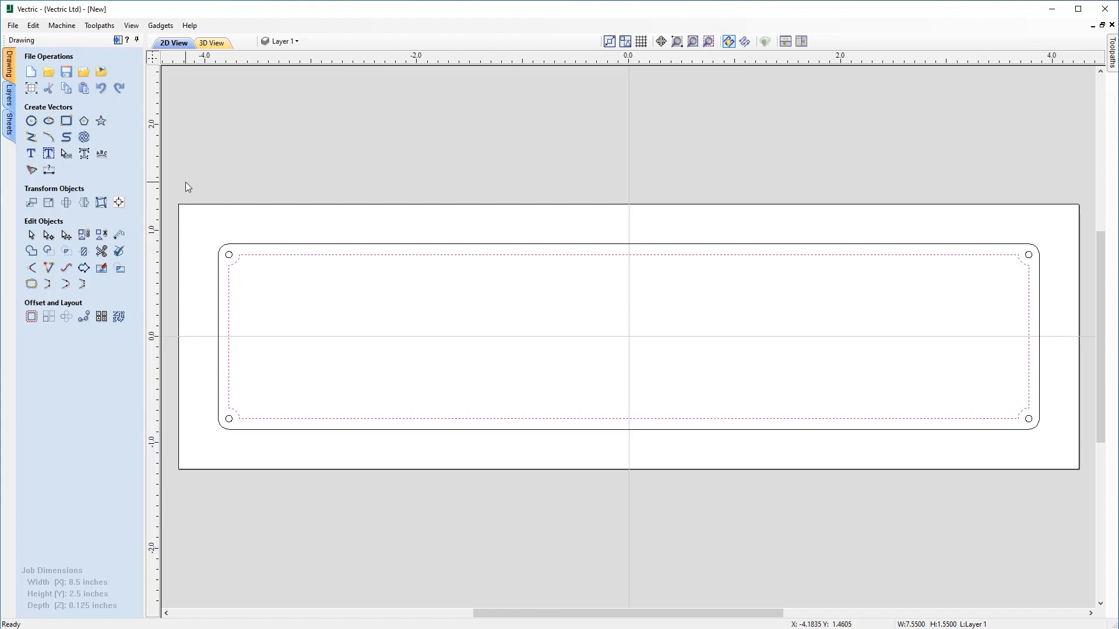
pyautogui.moveTo(28, 155)
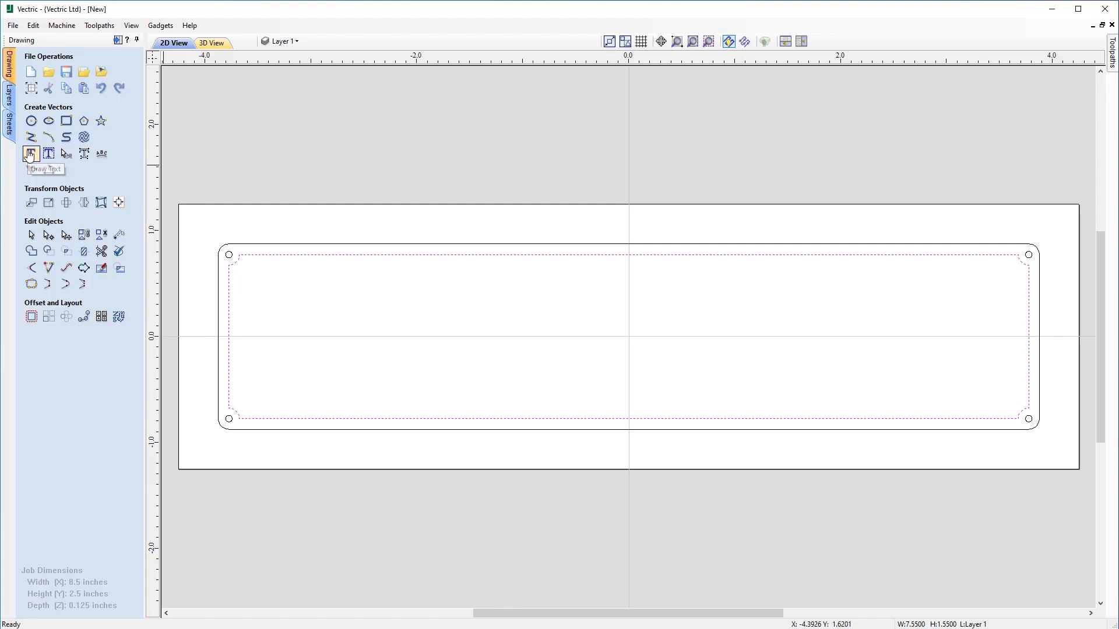
# In Draw Text, choose the Brush Script MT font for the title.
pyautogui.click(29, 154)
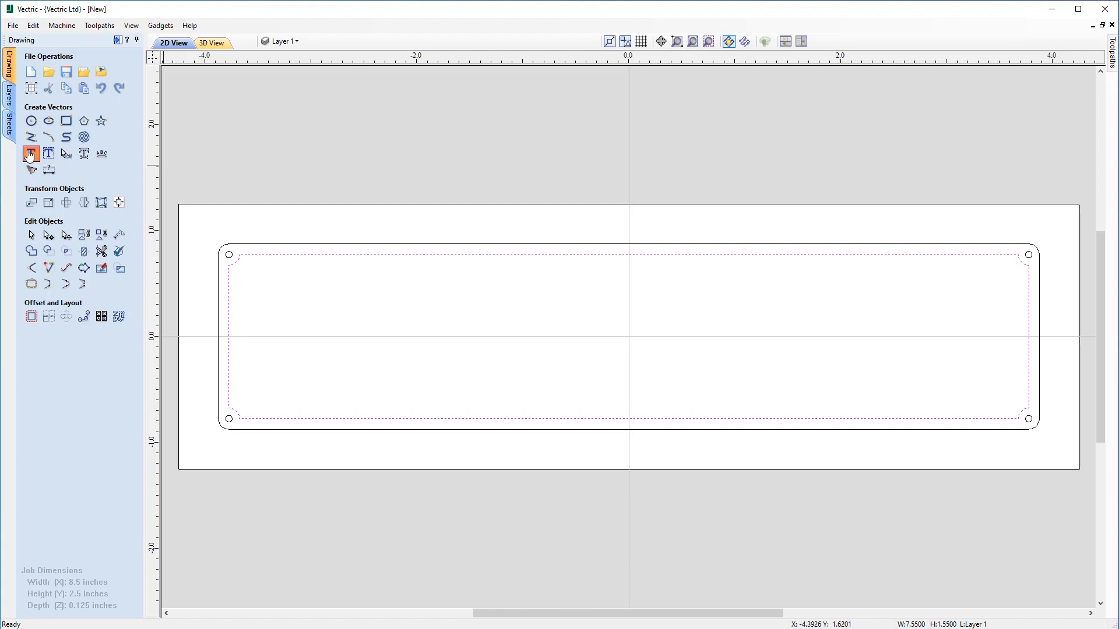
pyautogui.click(46, 154)
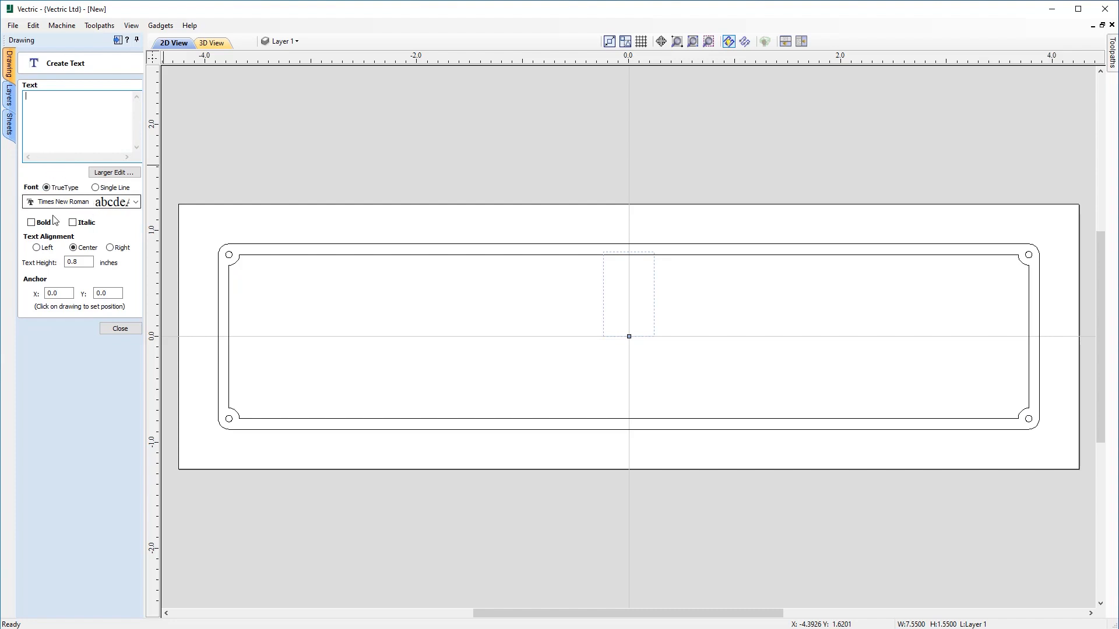
pyautogui.click(135, 202)
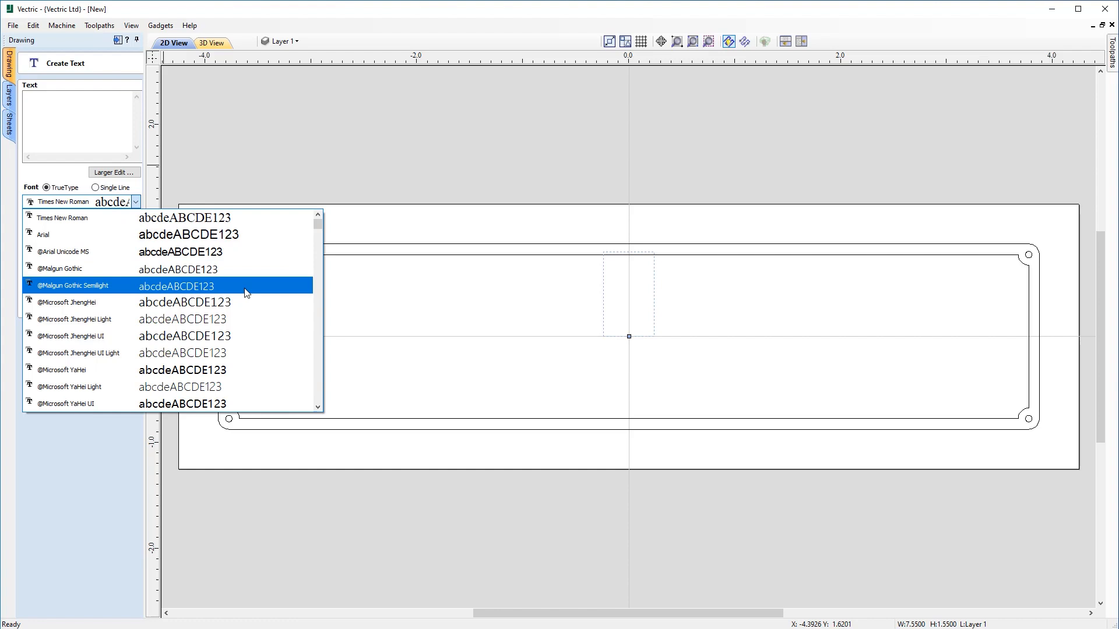
pyautogui.moveTo(216, 335)
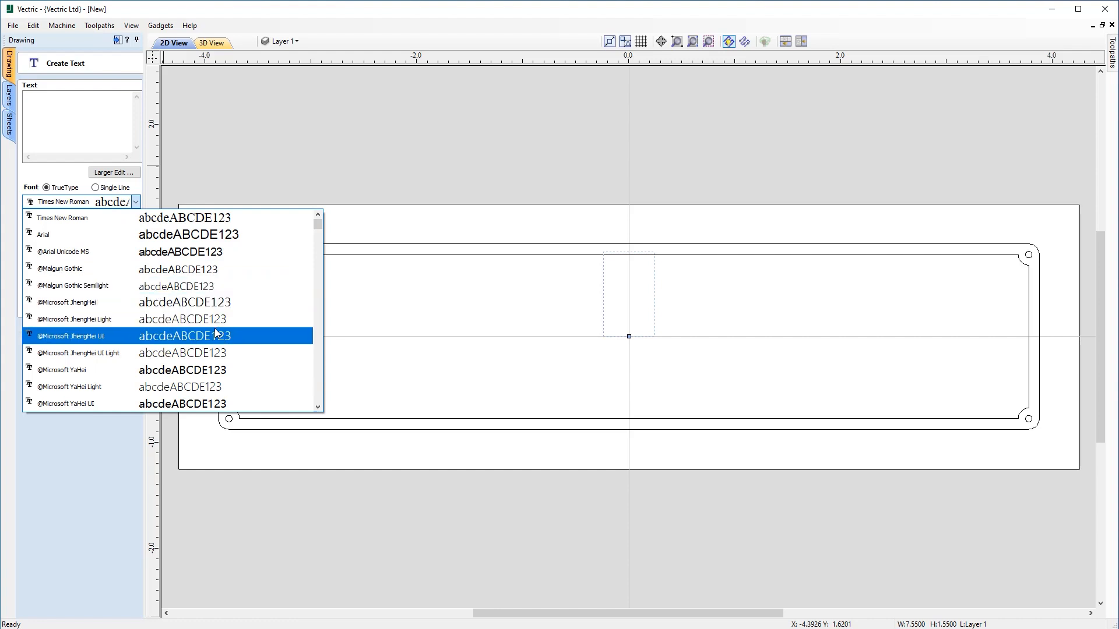
pyautogui.moveTo(235, 313)
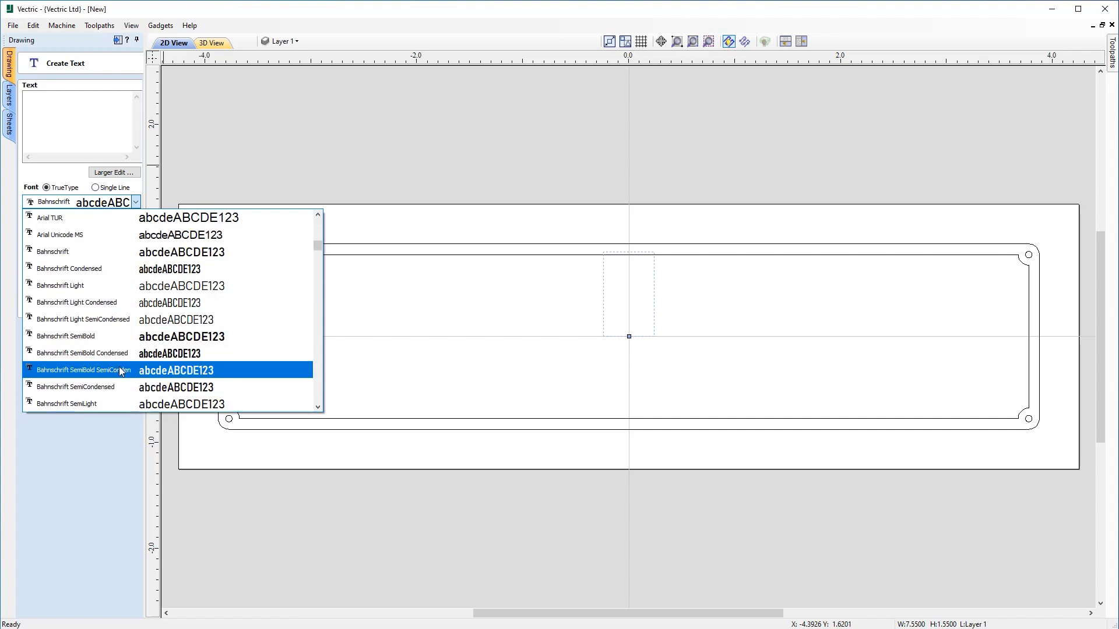
pyautogui.scroll(-3)
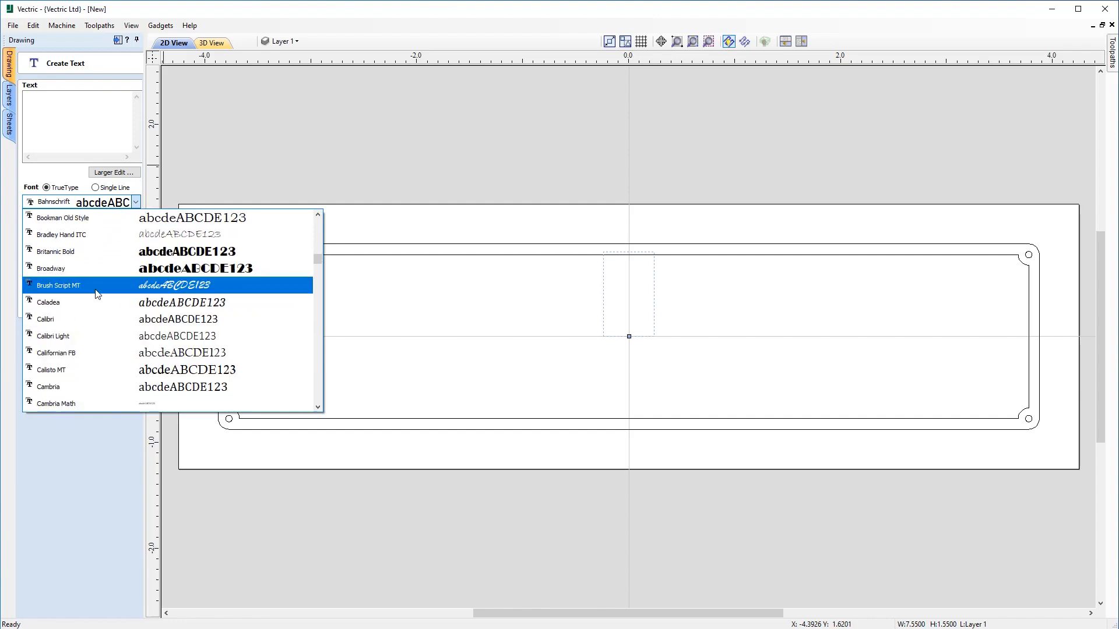
pyautogui.click(57, 284)
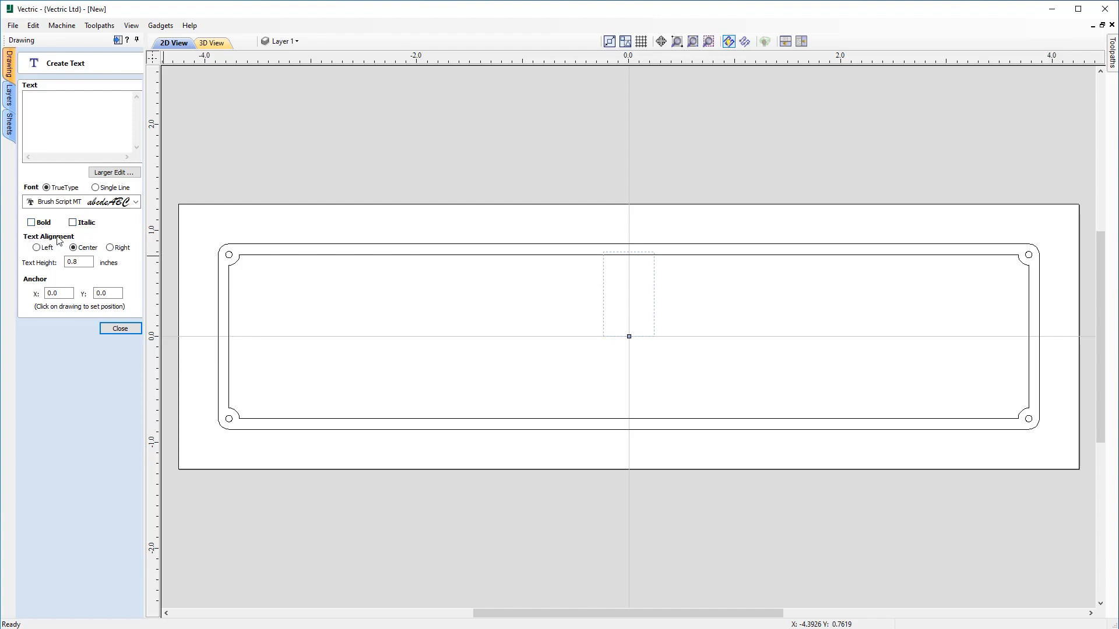
# Create centre-aligned 1.0 inch text 'Vectophone' at anchor 0,0 and finish.
pyautogui.click(73, 247)
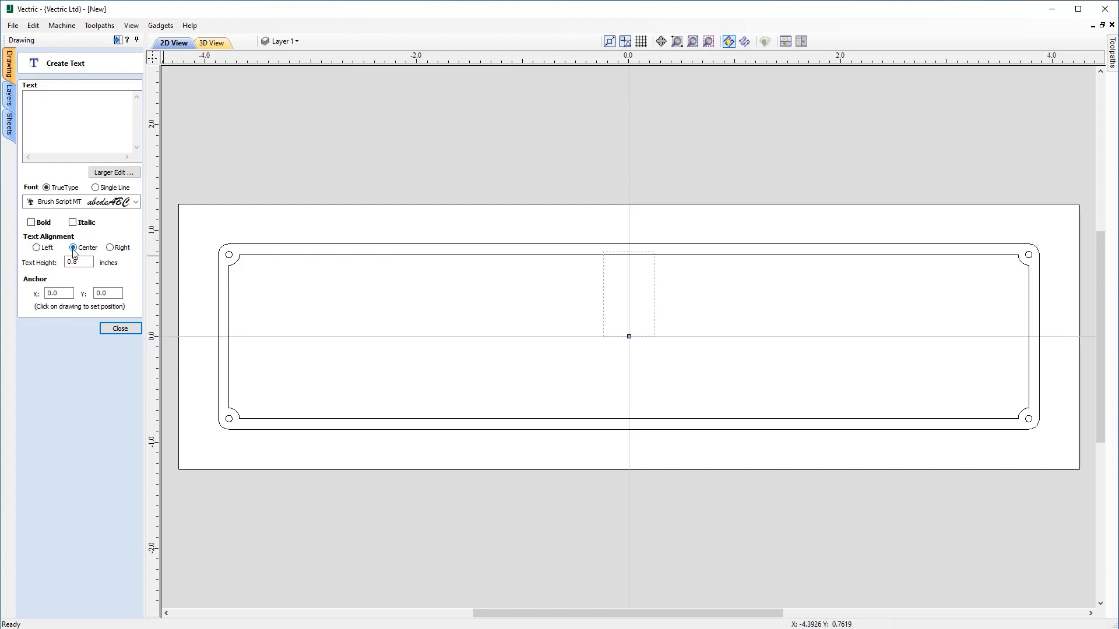
pyautogui.click(77, 262)
pyautogui.write('1')
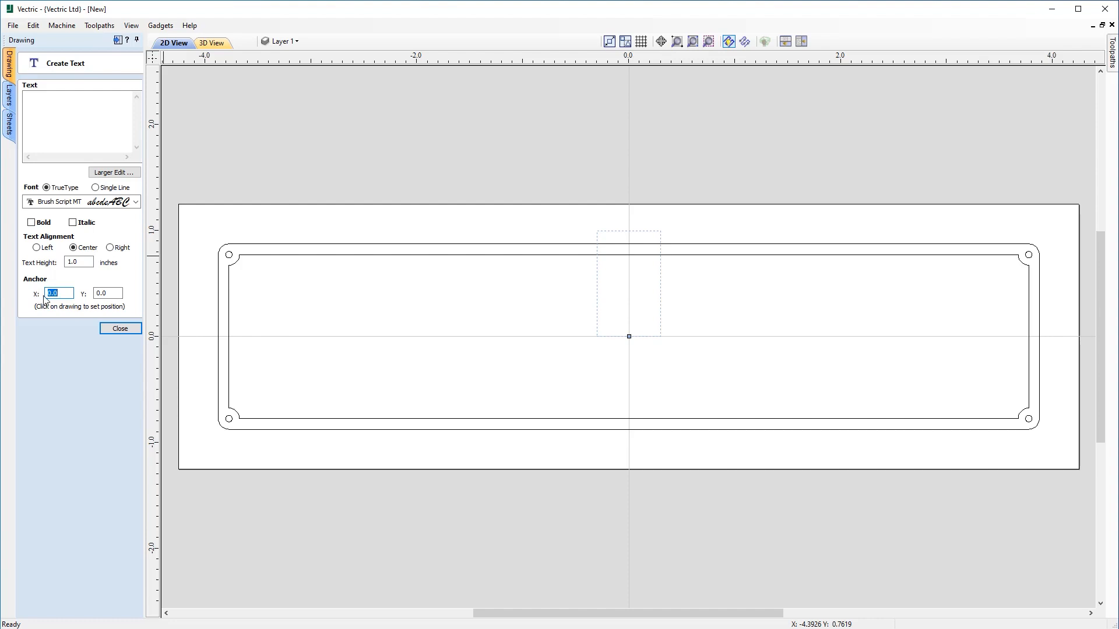
pyautogui.moveTo(347, 287)
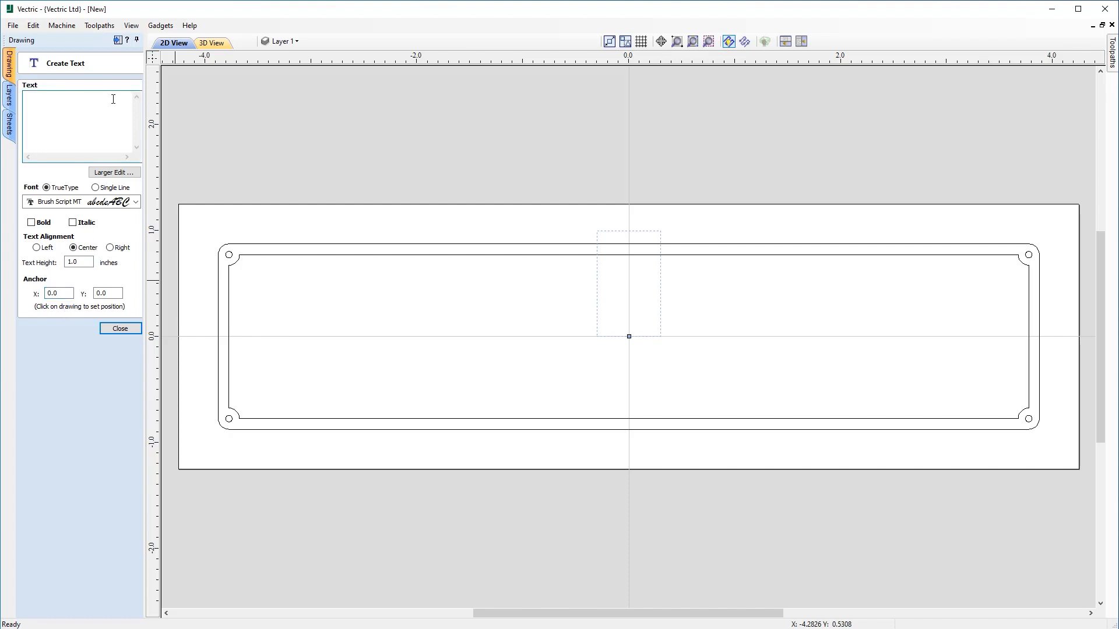
pyautogui.write('Vectophone')
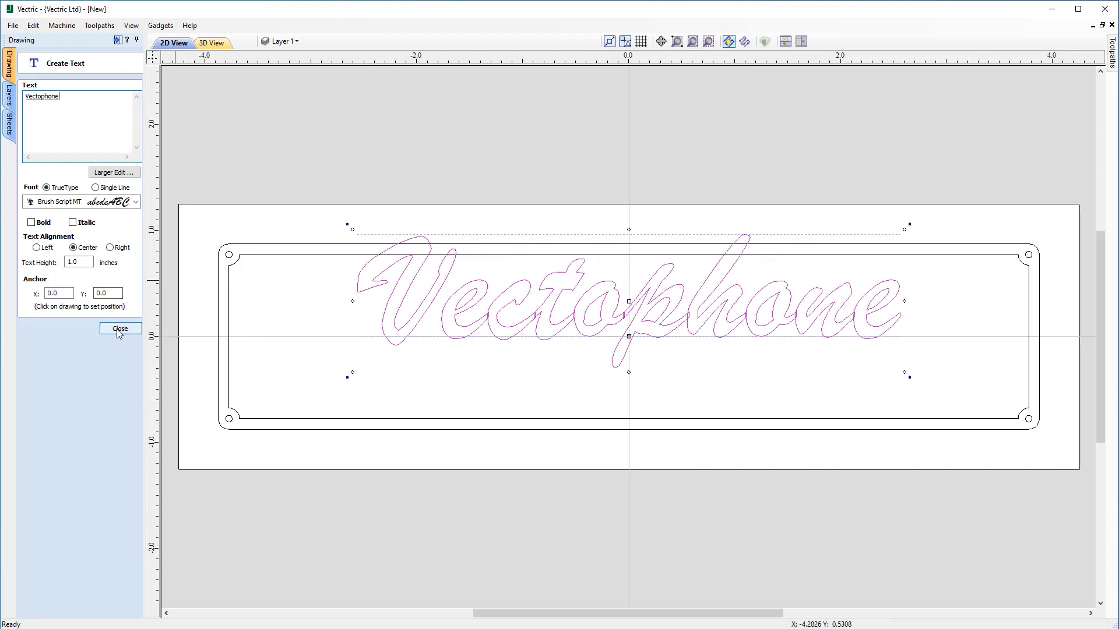
pyautogui.click(120, 329)
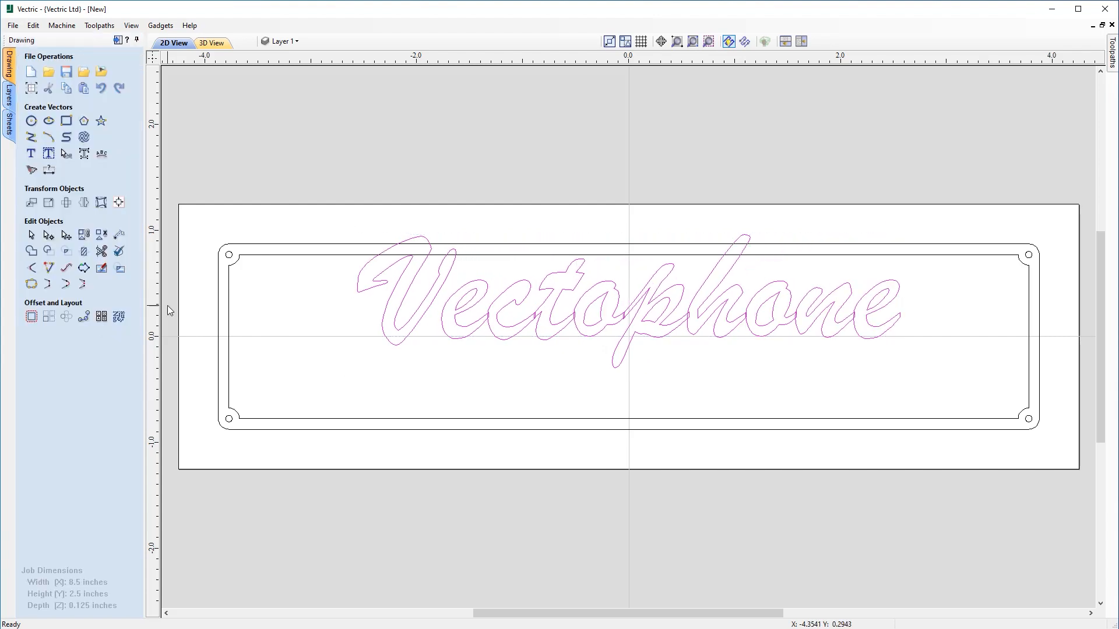
pyautogui.moveTo(591, 303)
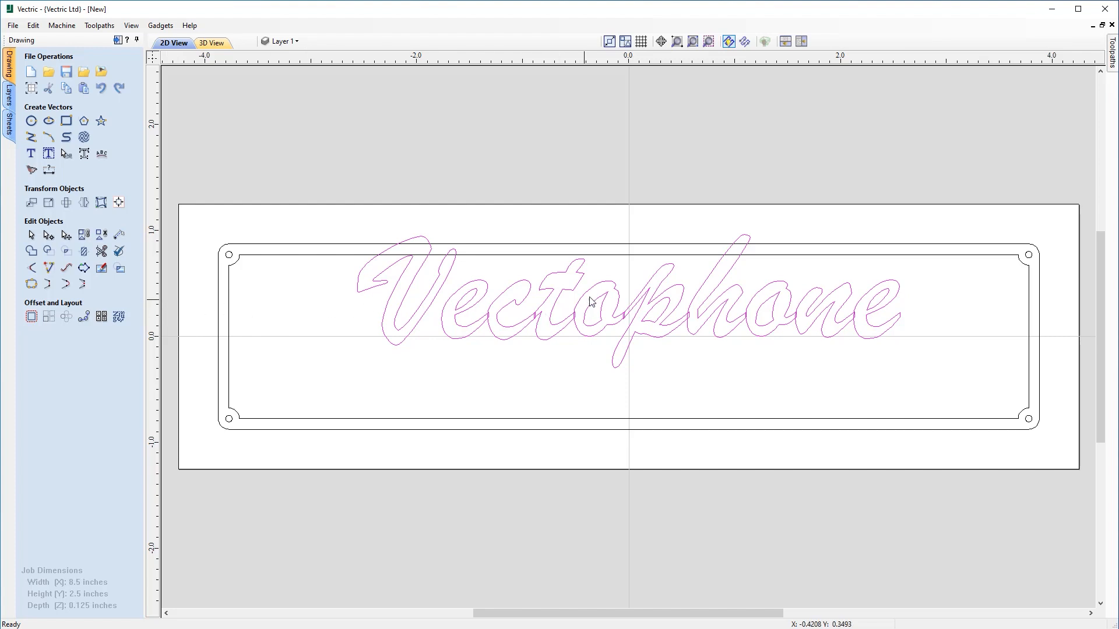
# Select the Vectophone title so it can be dragged down to sit centred inside the border.
pyautogui.click(591, 300)
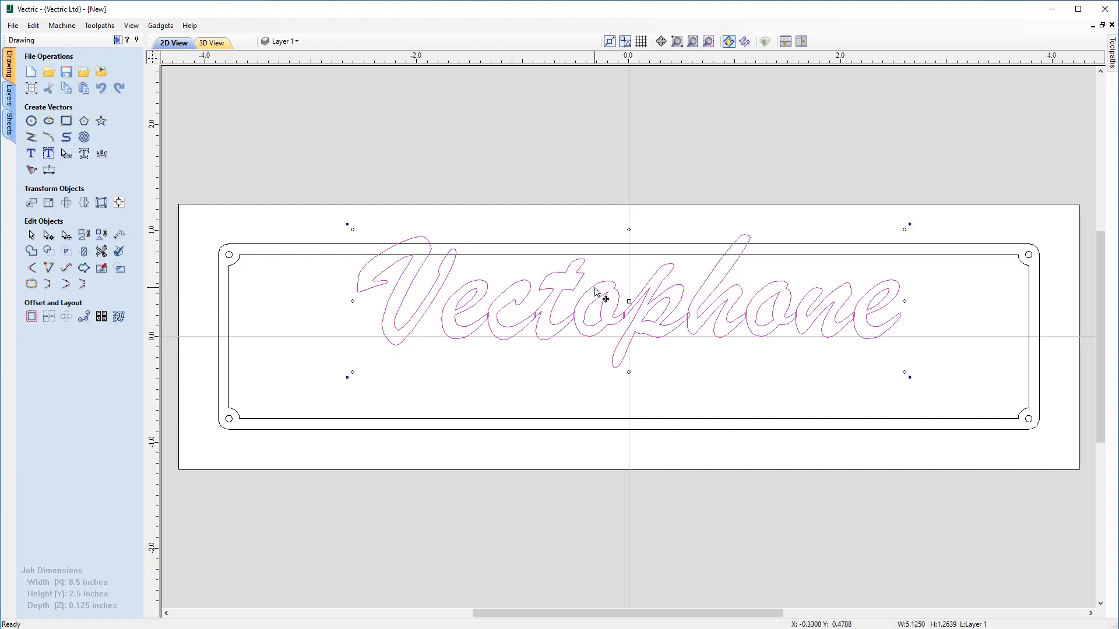
pyautogui.moveTo(631, 315)
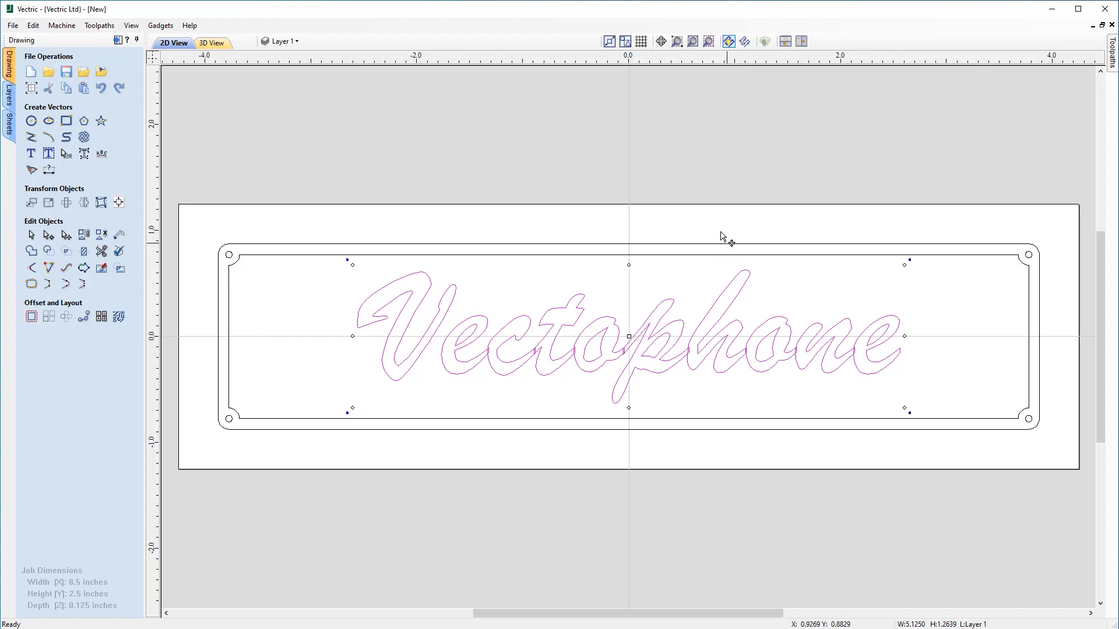
pyautogui.moveTo(392, 532)
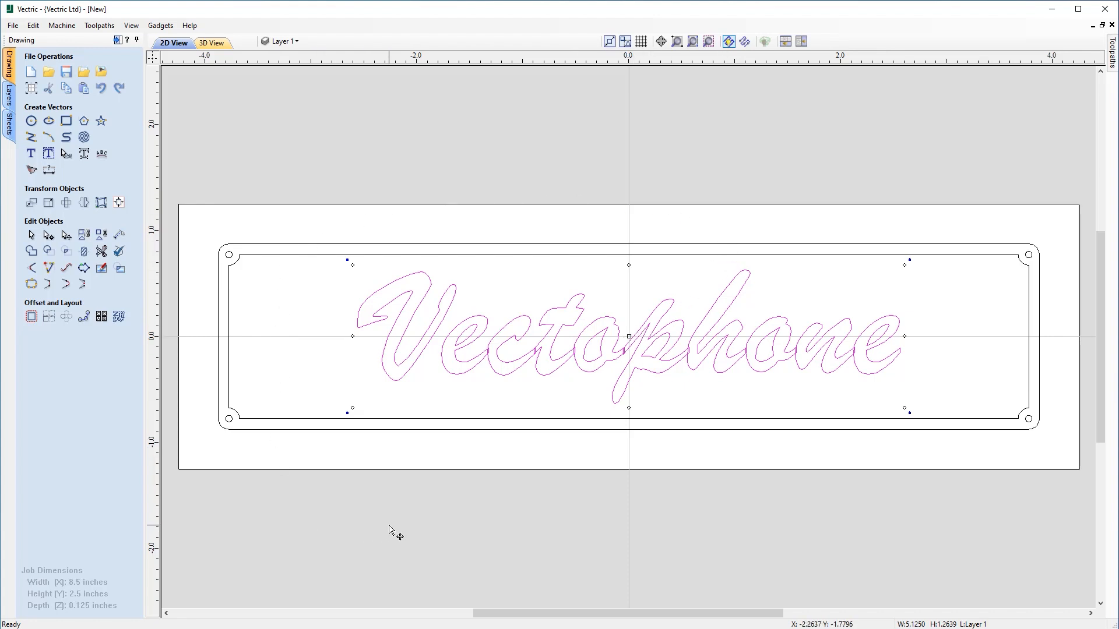
pyautogui.moveTo(610, 442)
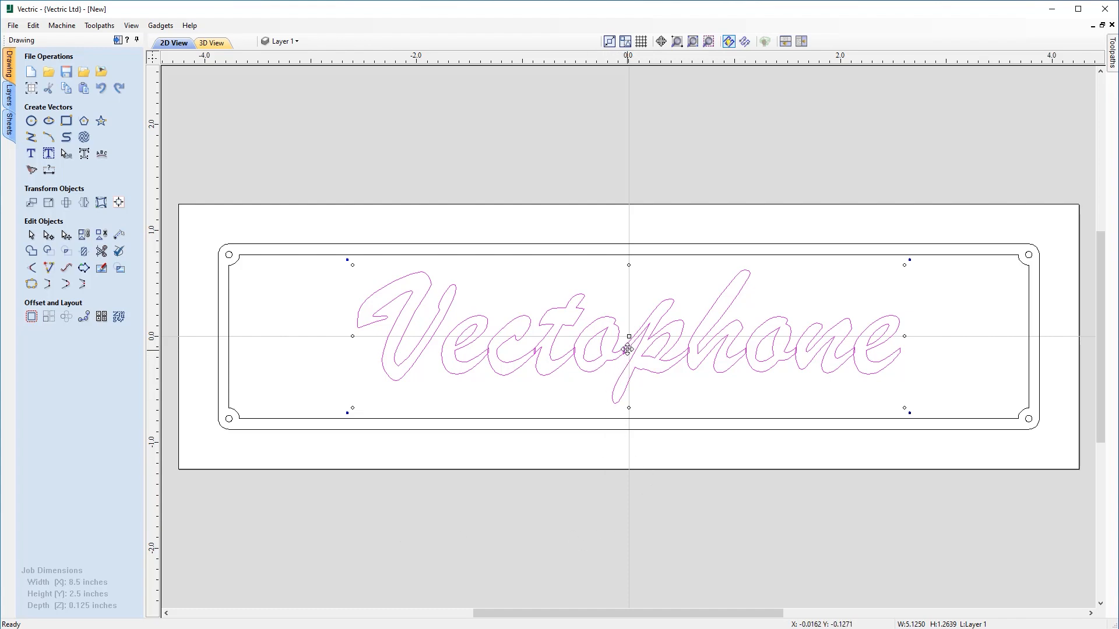
pyautogui.moveTo(655, 324)
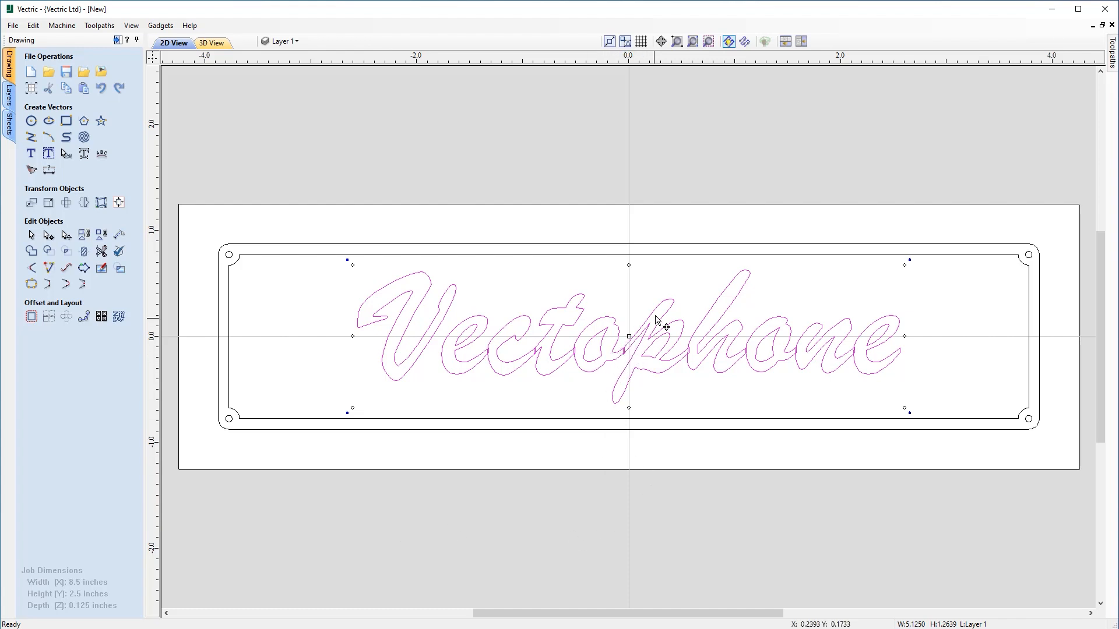
pyautogui.moveTo(698, 378)
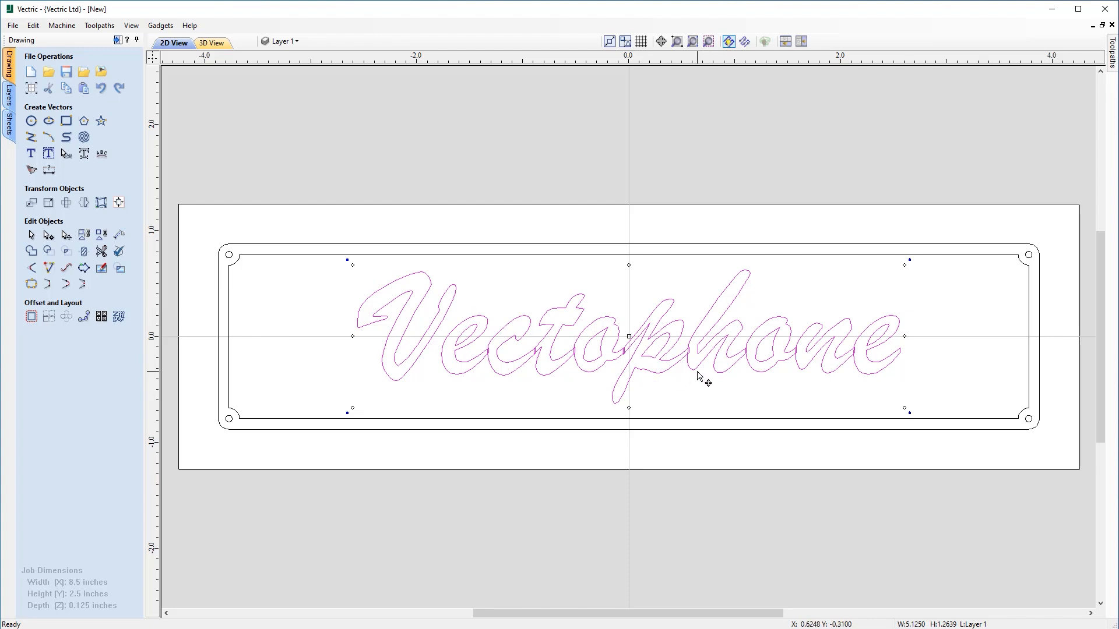
pyautogui.moveTo(533, 310)
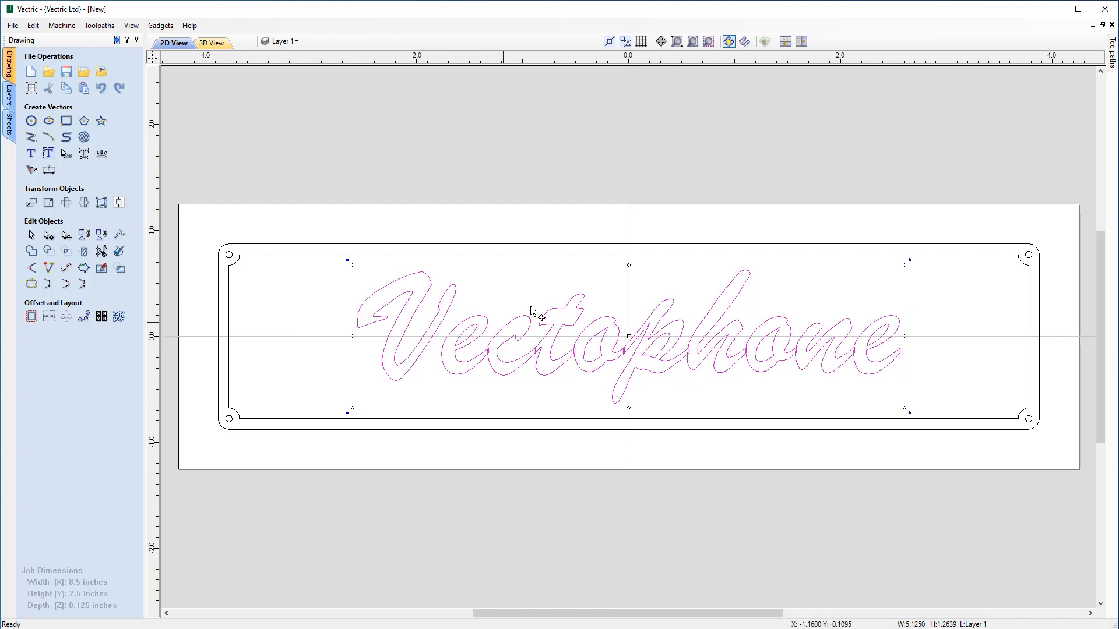
pyautogui.moveTo(705, 284)
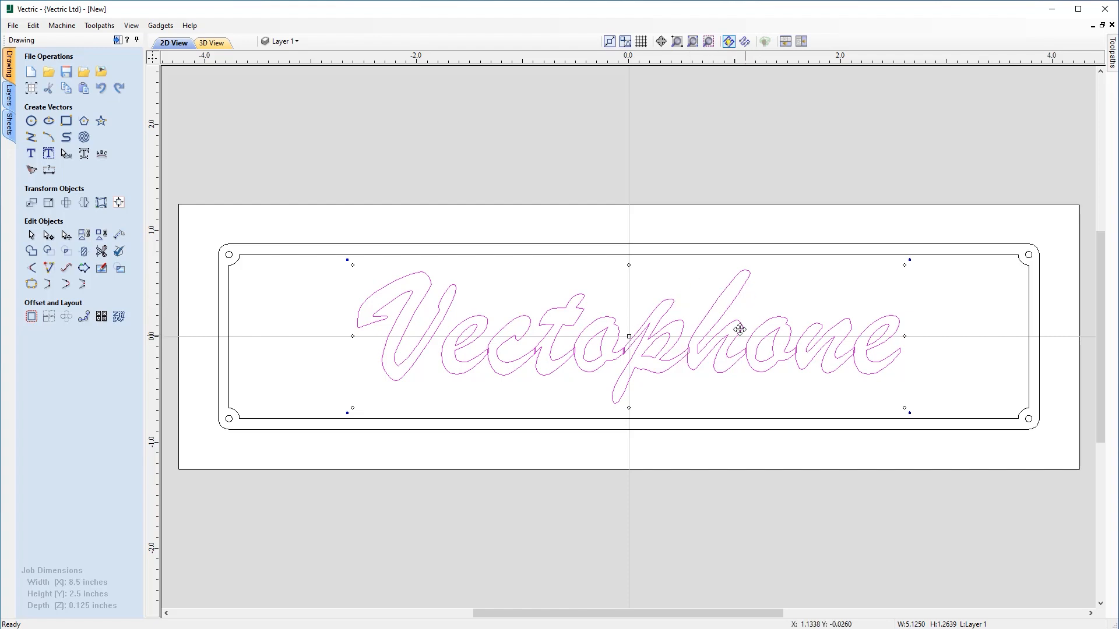
pyautogui.moveTo(89, 118)
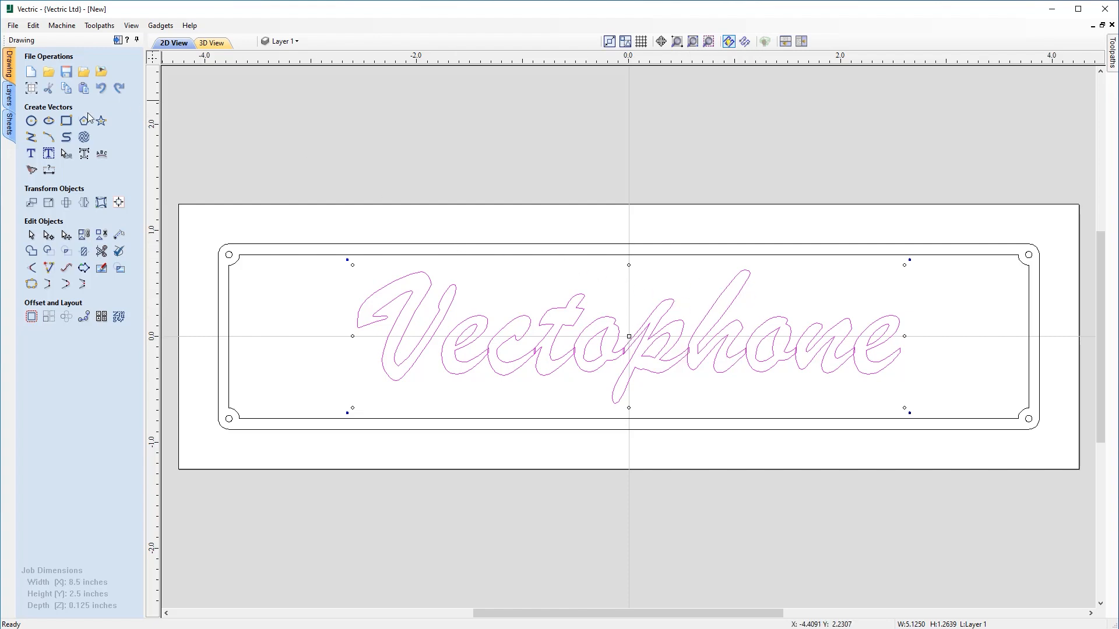
pyautogui.moveTo(65, 154)
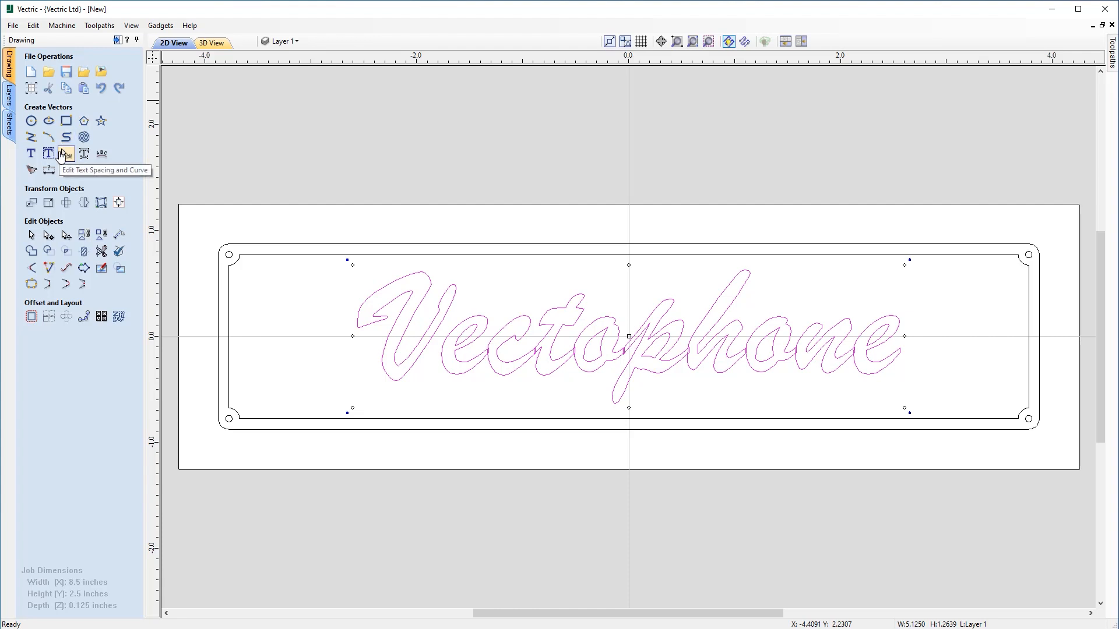
# Enter Edit Text Spacing and Curve mode on the Vectophone title to close up its letters.
pyautogui.click(63, 154)
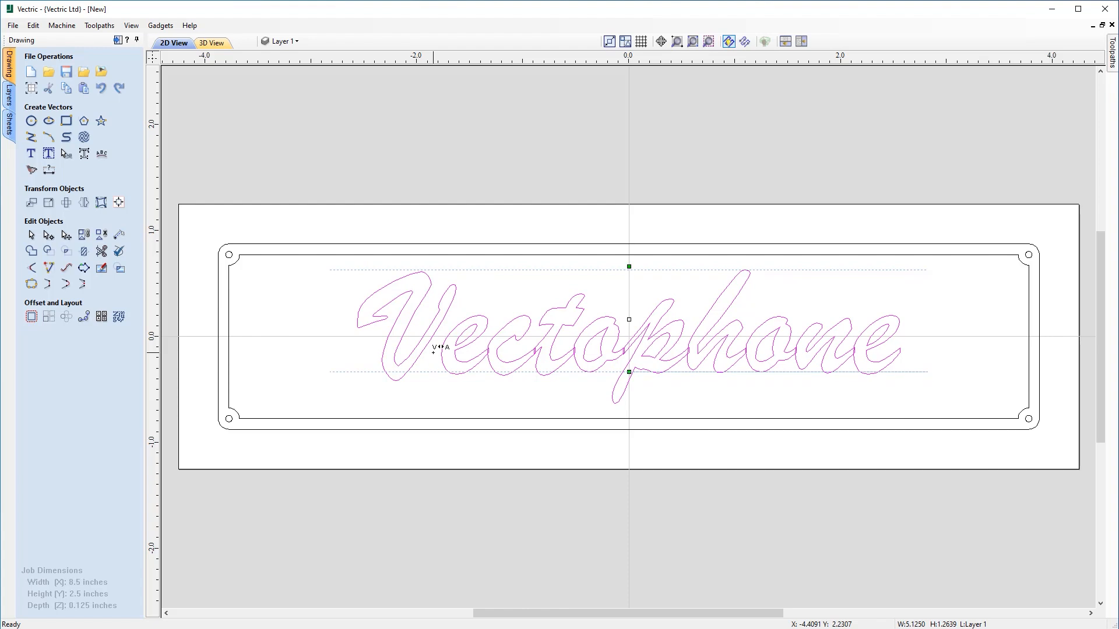
pyautogui.moveTo(435, 361)
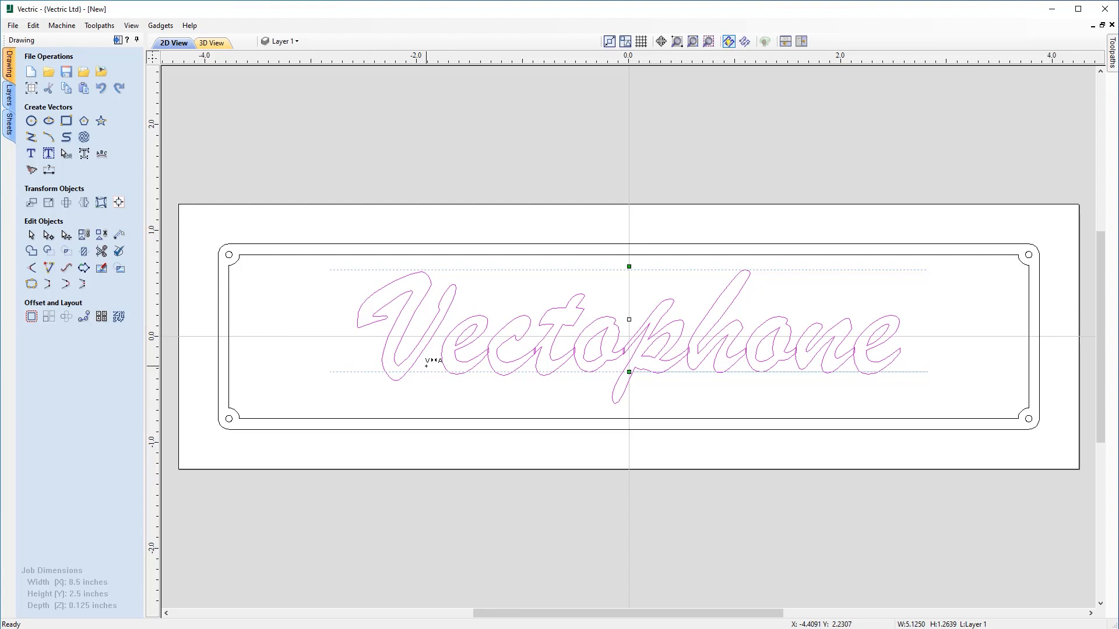
pyautogui.moveTo(434, 353)
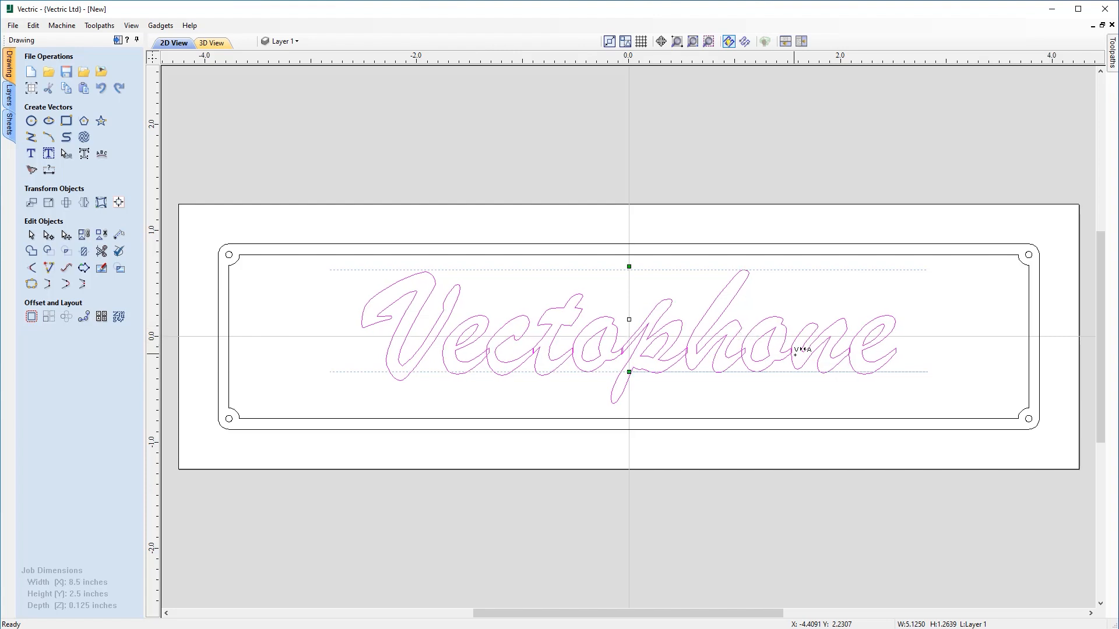
pyautogui.moveTo(936, 380)
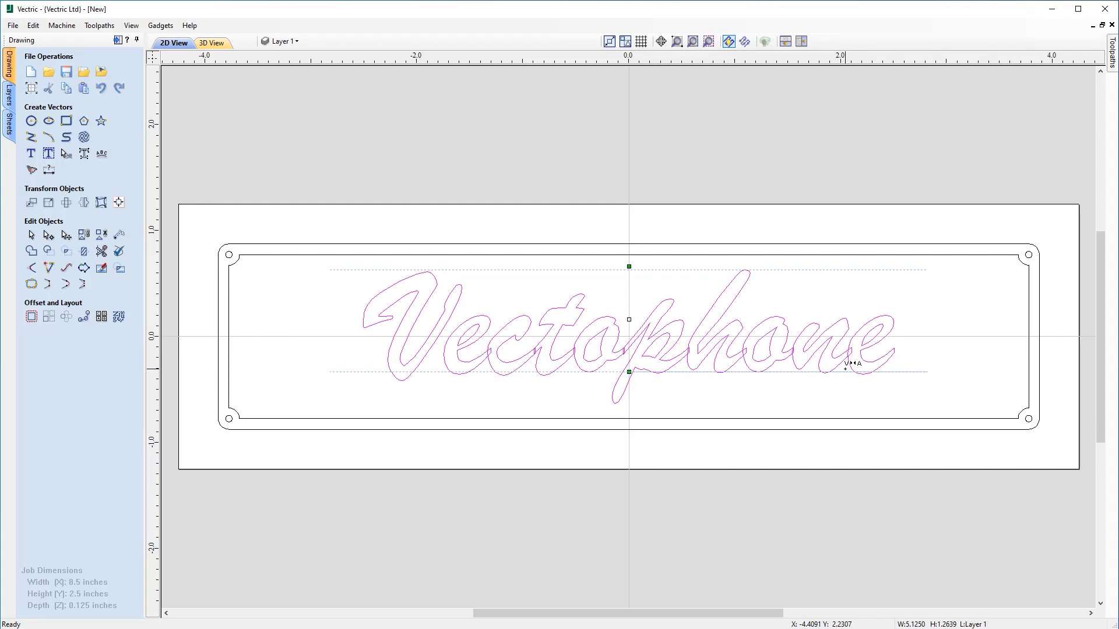
pyautogui.moveTo(747, 340)
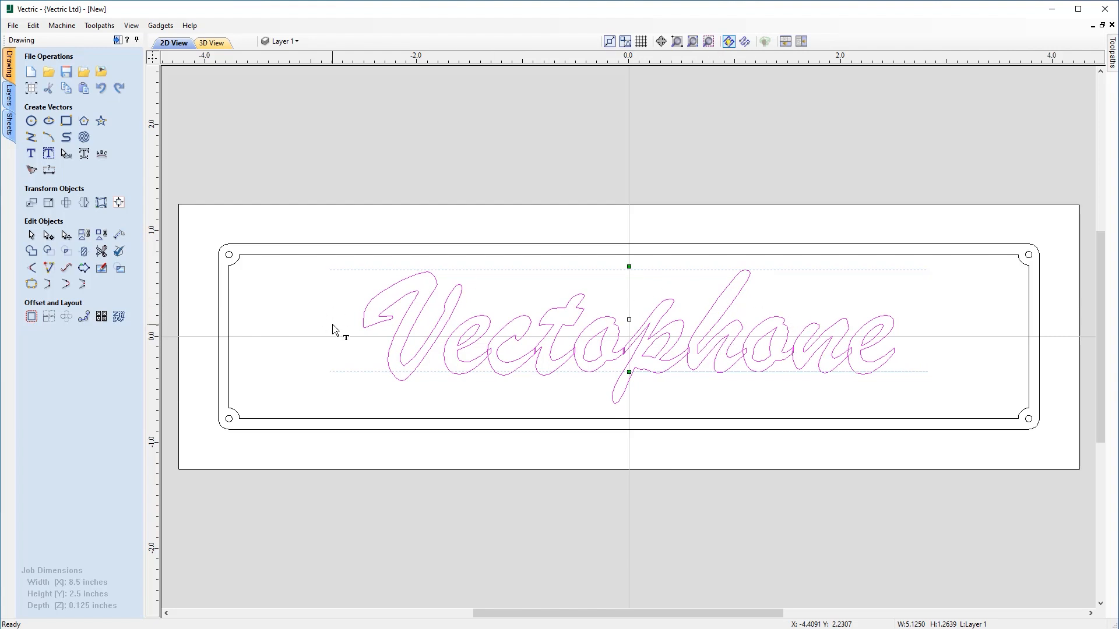
pyautogui.moveTo(89, 234)
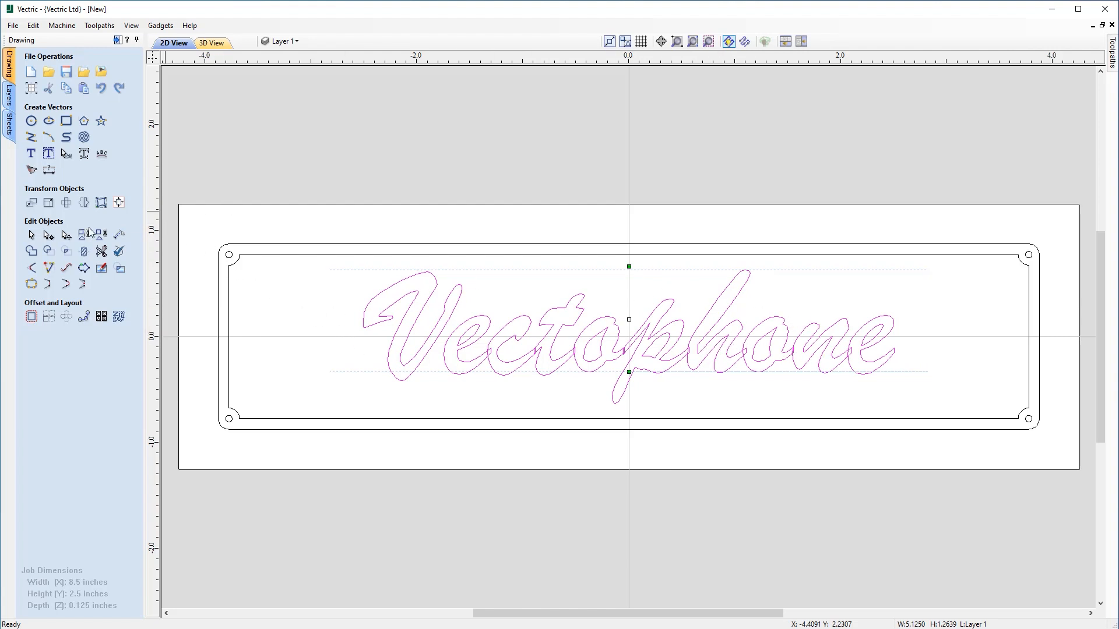
# Finish spacing, then Weld Vectors on the title and choose Replace for one continuous outline.
pyautogui.click(235, 363)
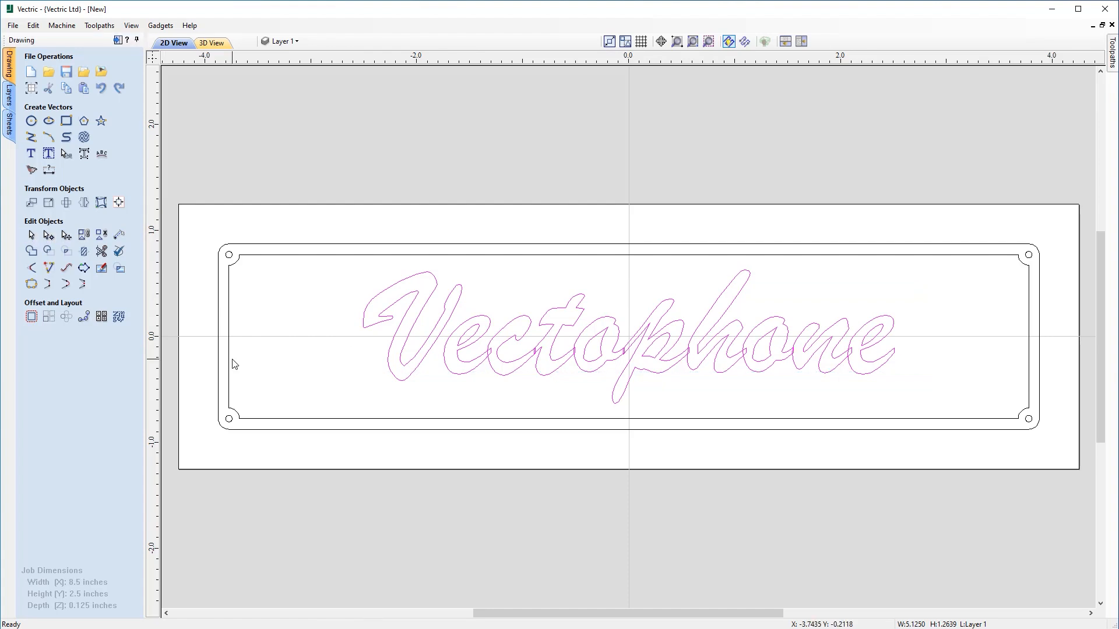
pyautogui.moveTo(473, 301)
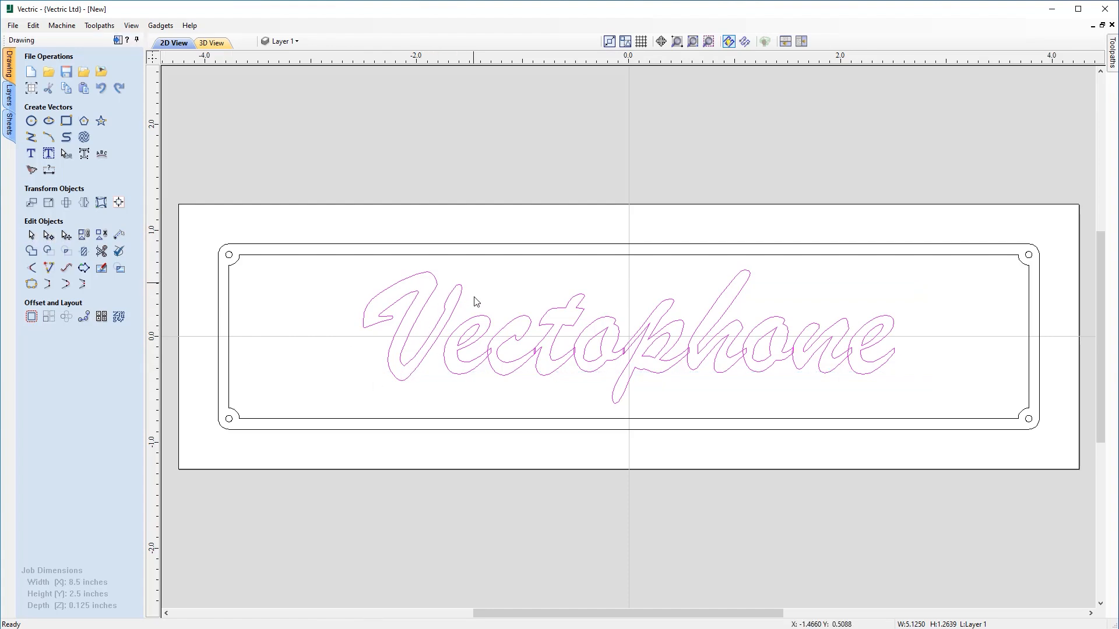
pyautogui.moveTo(549, 349)
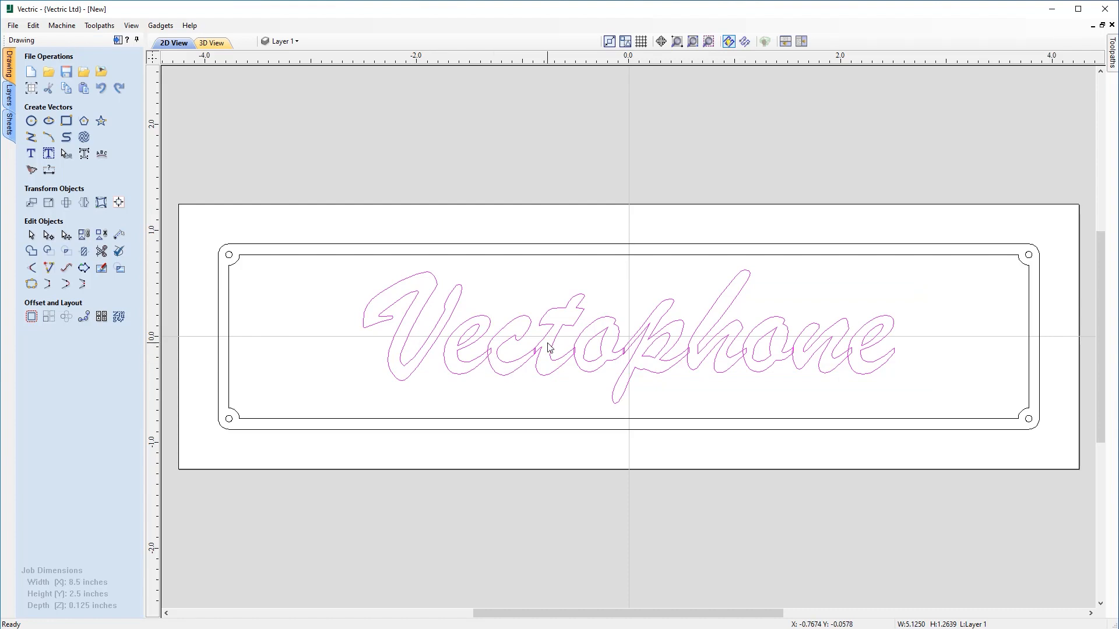
pyautogui.moveTo(417, 366)
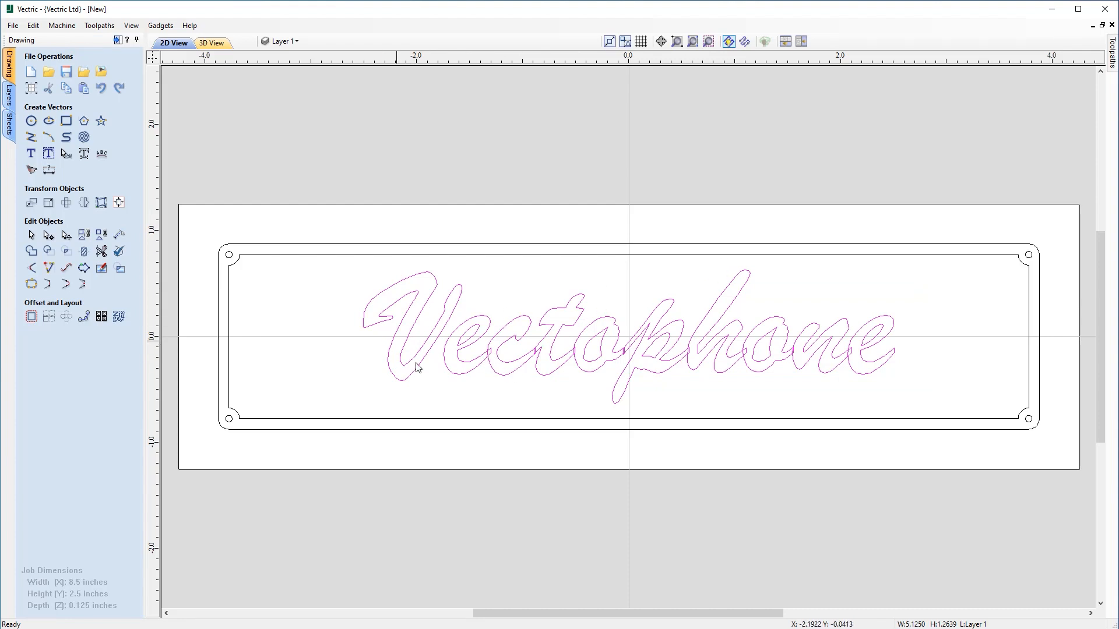
pyautogui.moveTo(608, 401)
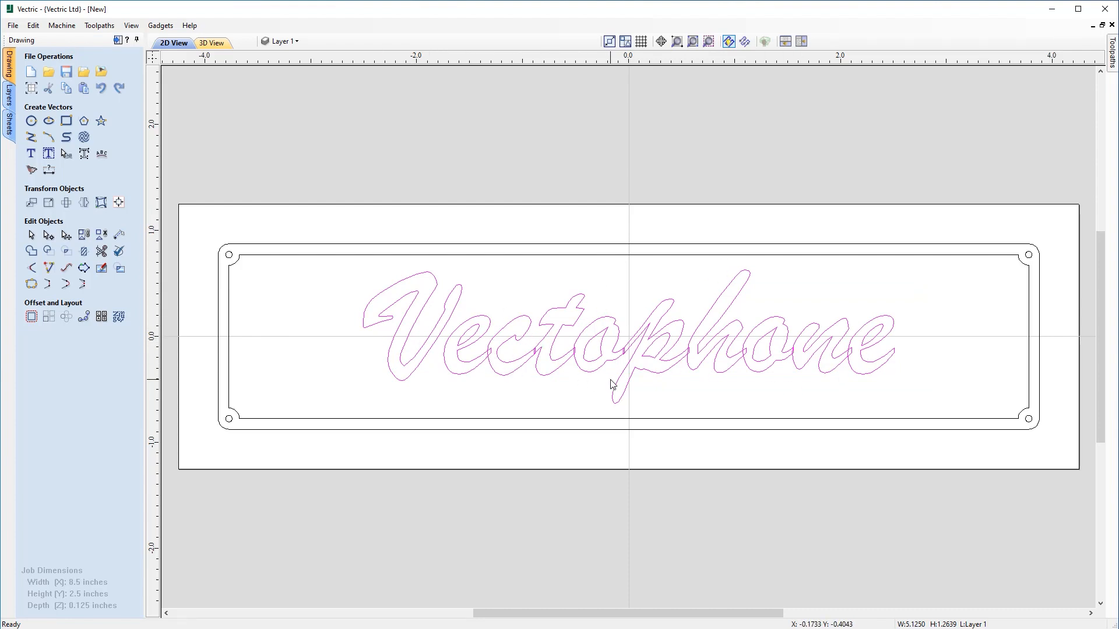
pyautogui.moveTo(481, 317)
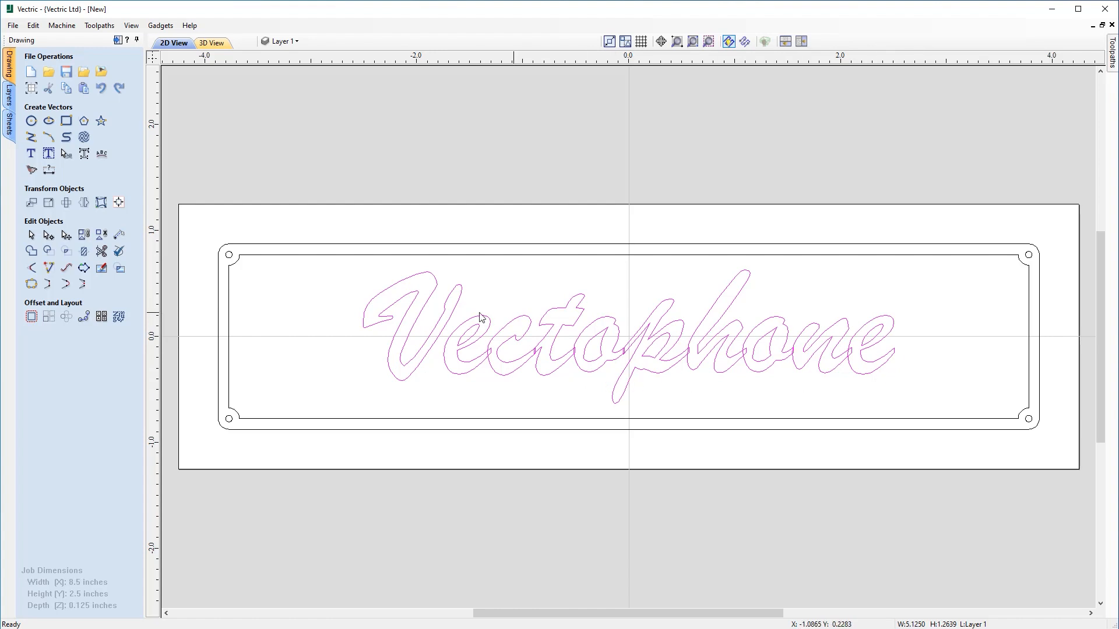
pyautogui.moveTo(300, 300)
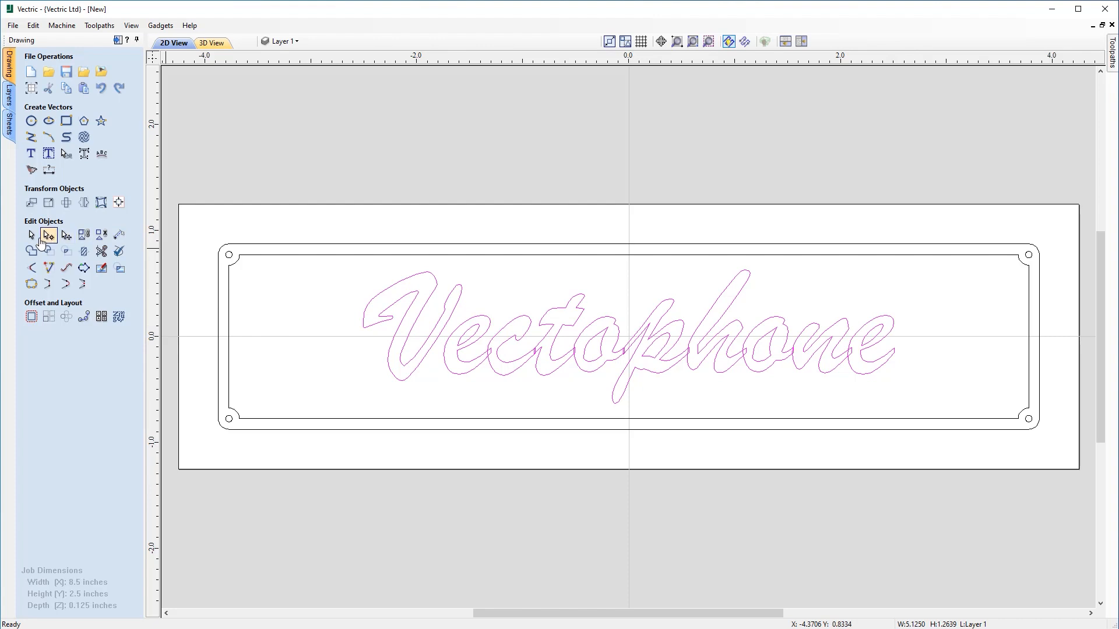
pyautogui.click(30, 251)
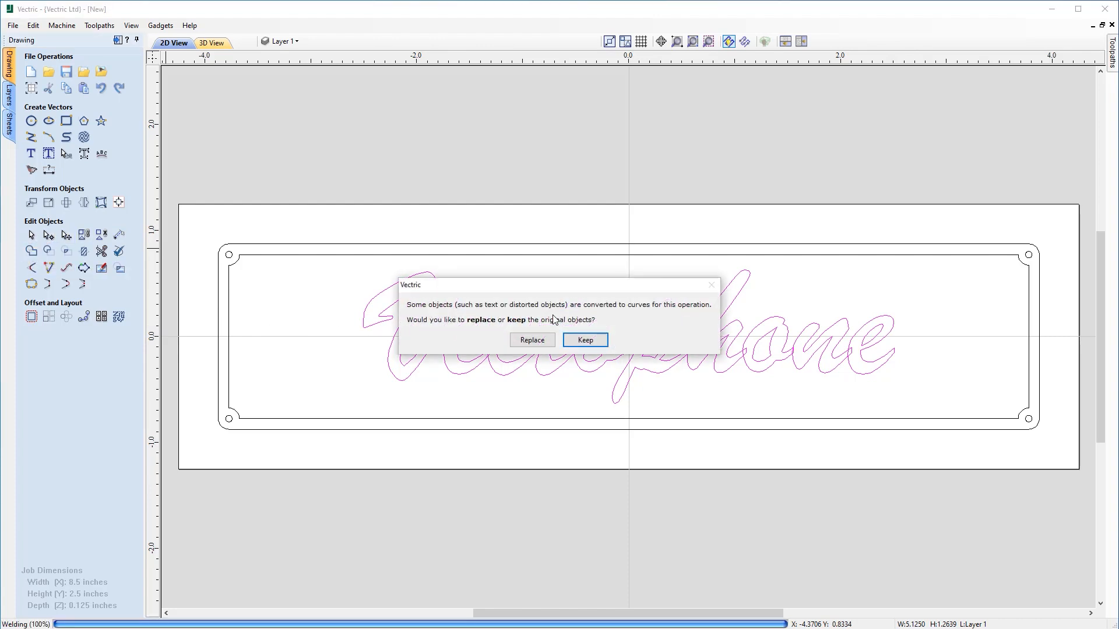
pyautogui.moveTo(547, 321)
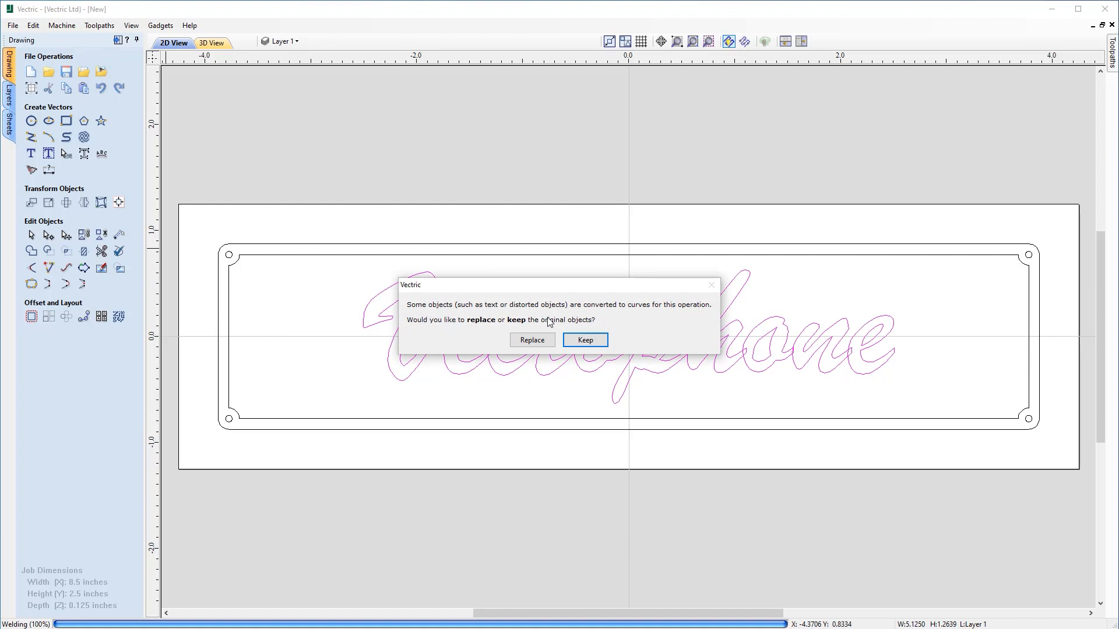
pyautogui.moveTo(666, 324)
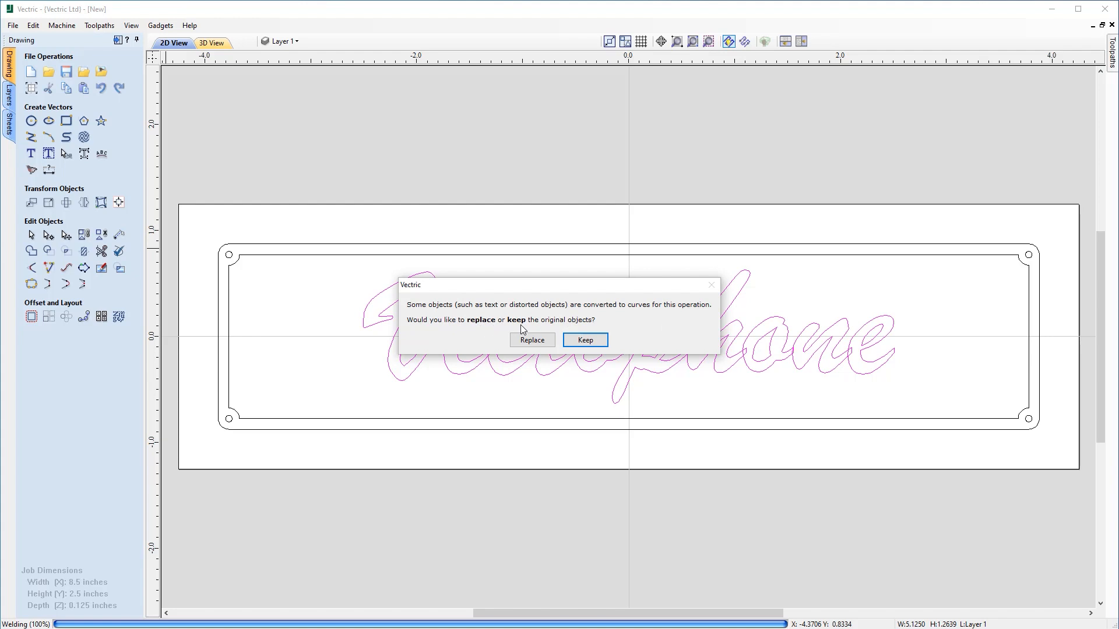
pyautogui.moveTo(487, 326)
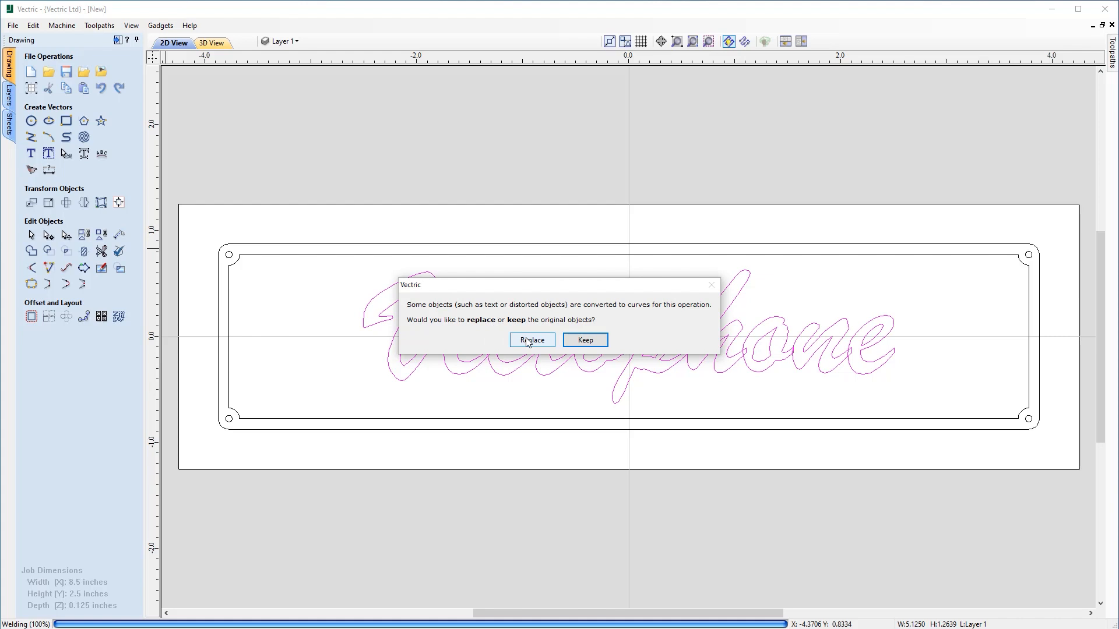
pyautogui.click(532, 340)
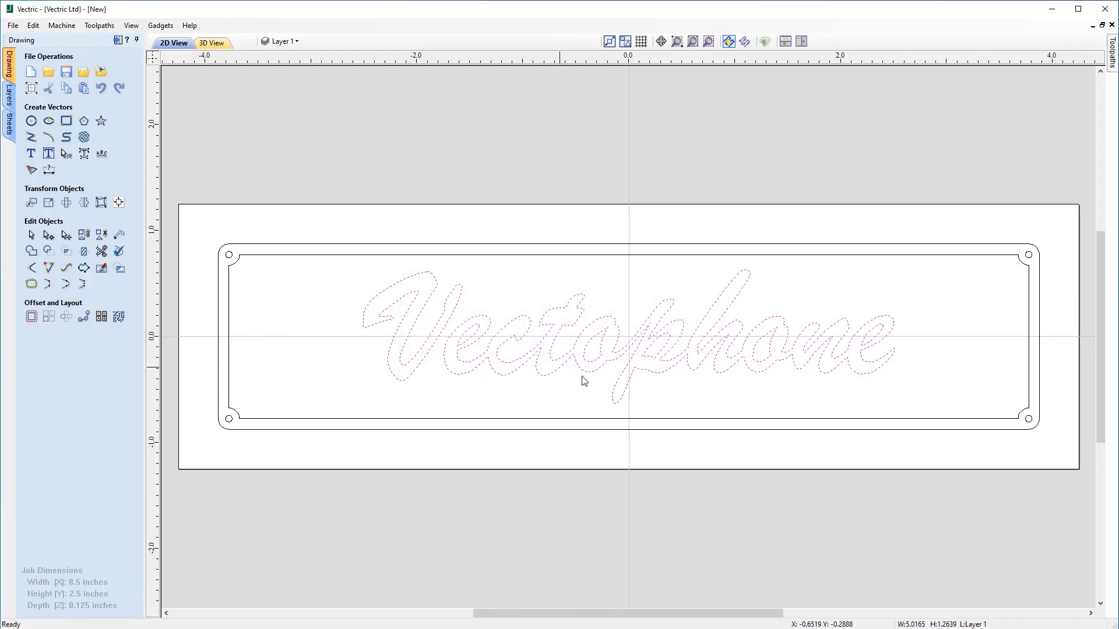
pyautogui.moveTo(888, 407)
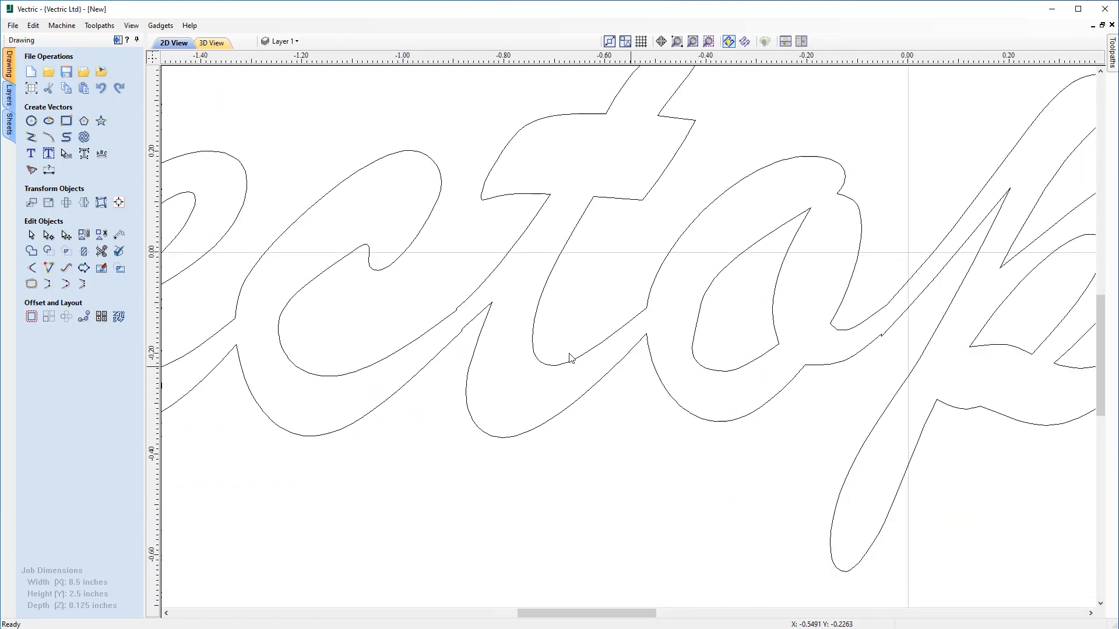
pyautogui.moveTo(466, 333)
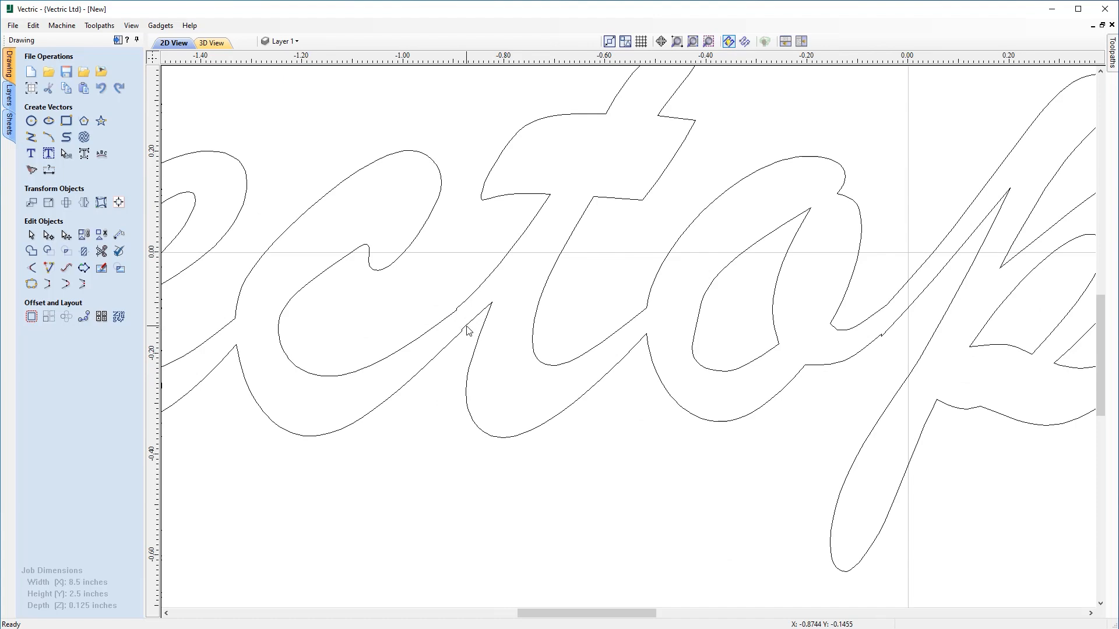
pyautogui.moveTo(884, 340)
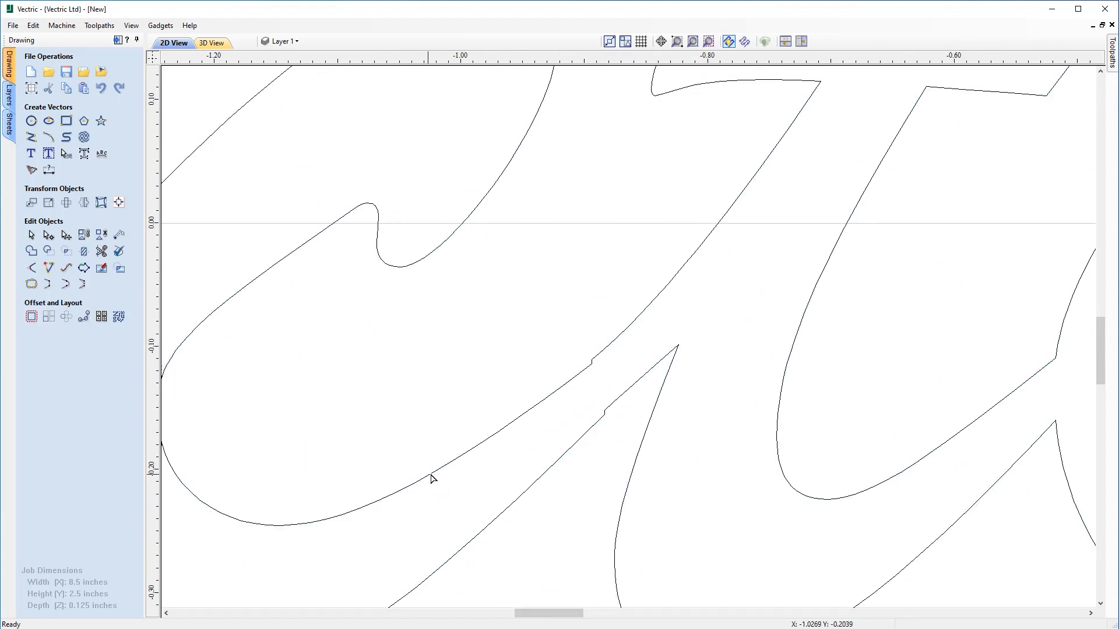
pyautogui.moveTo(602, 356)
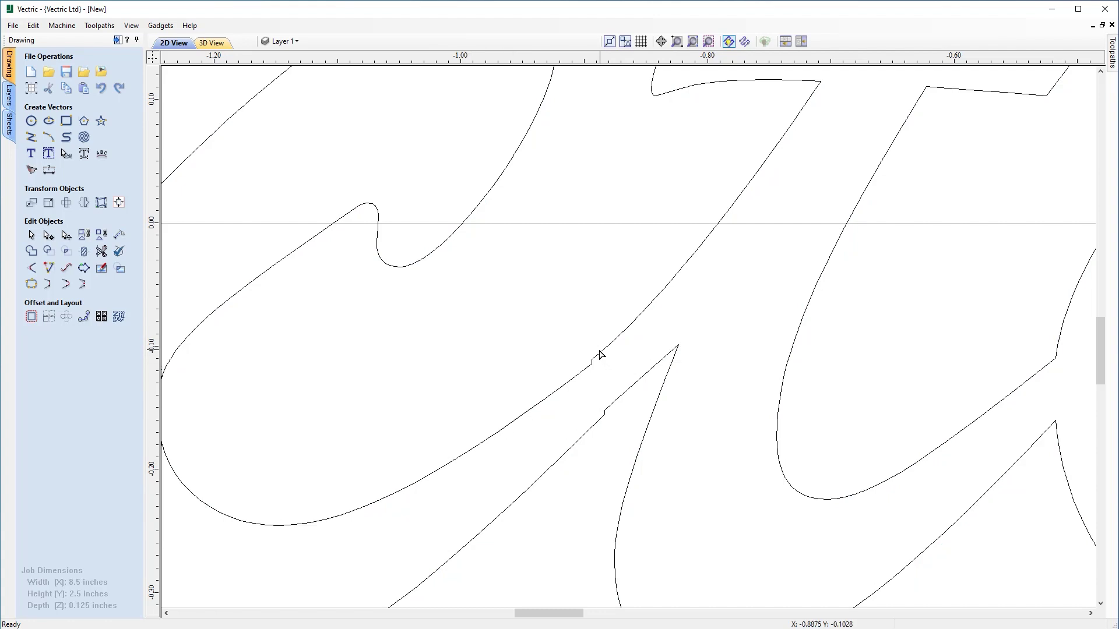
pyautogui.moveTo(690, 200)
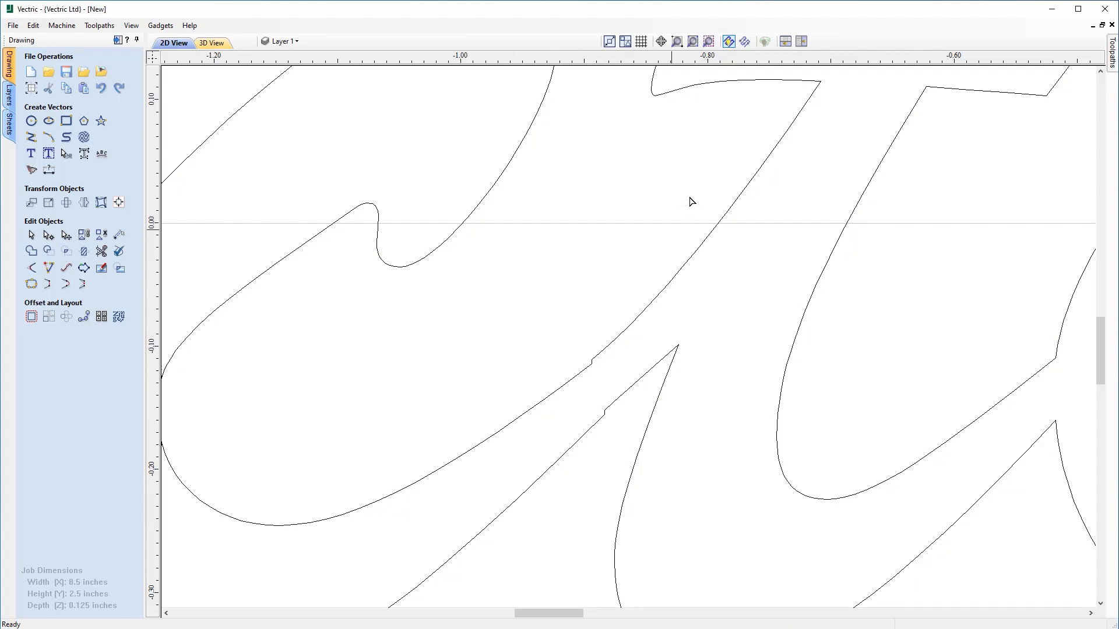
pyautogui.moveTo(583, 380)
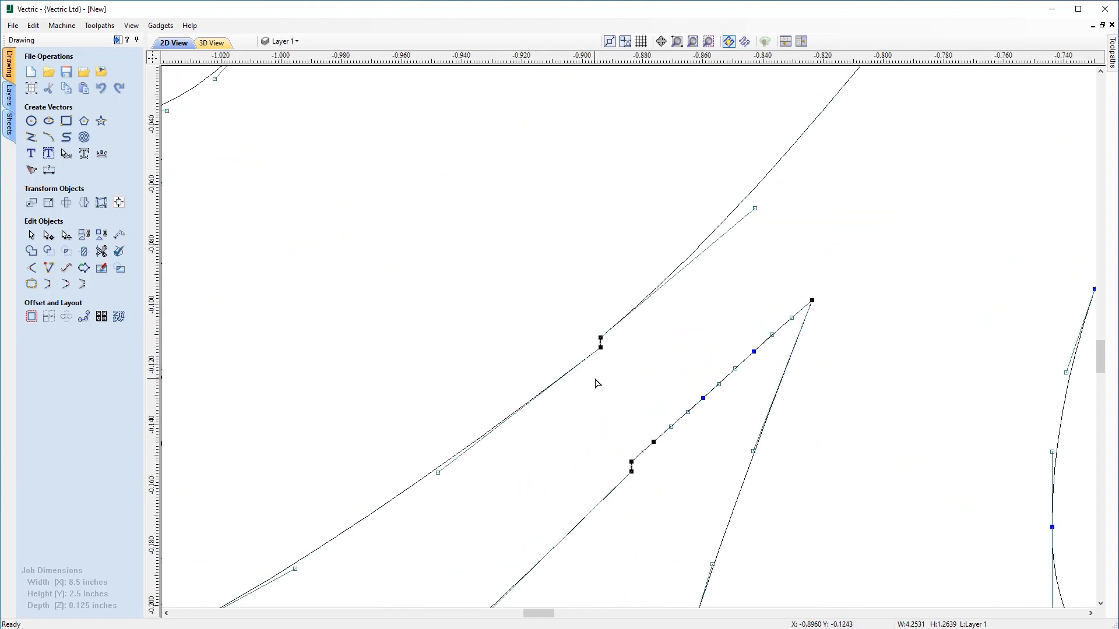
pyautogui.moveTo(570, 388)
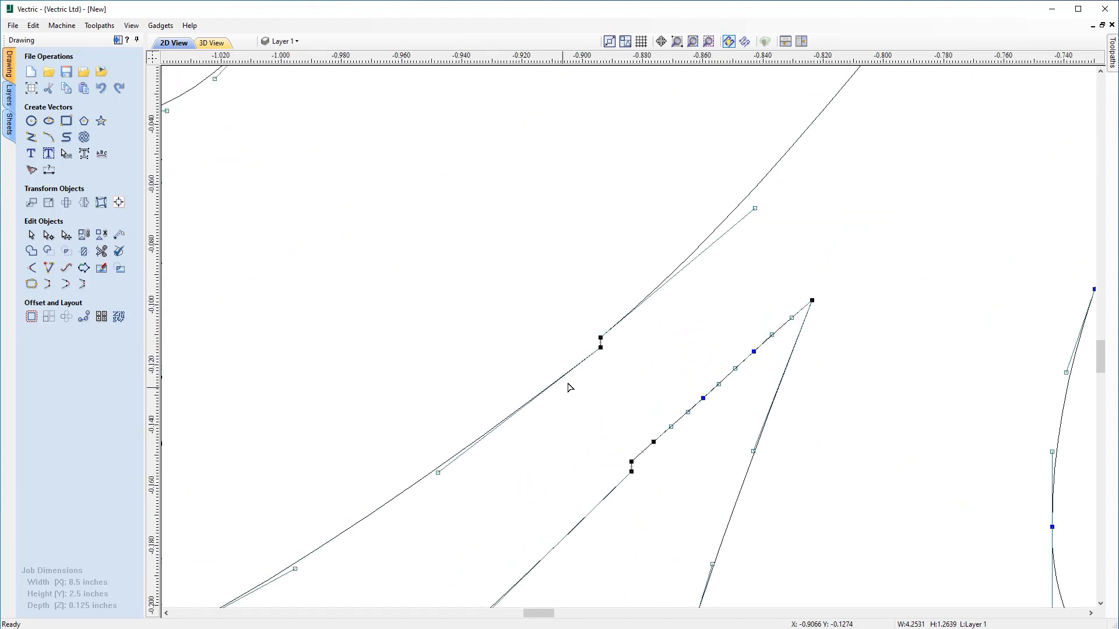
pyautogui.moveTo(748, 197)
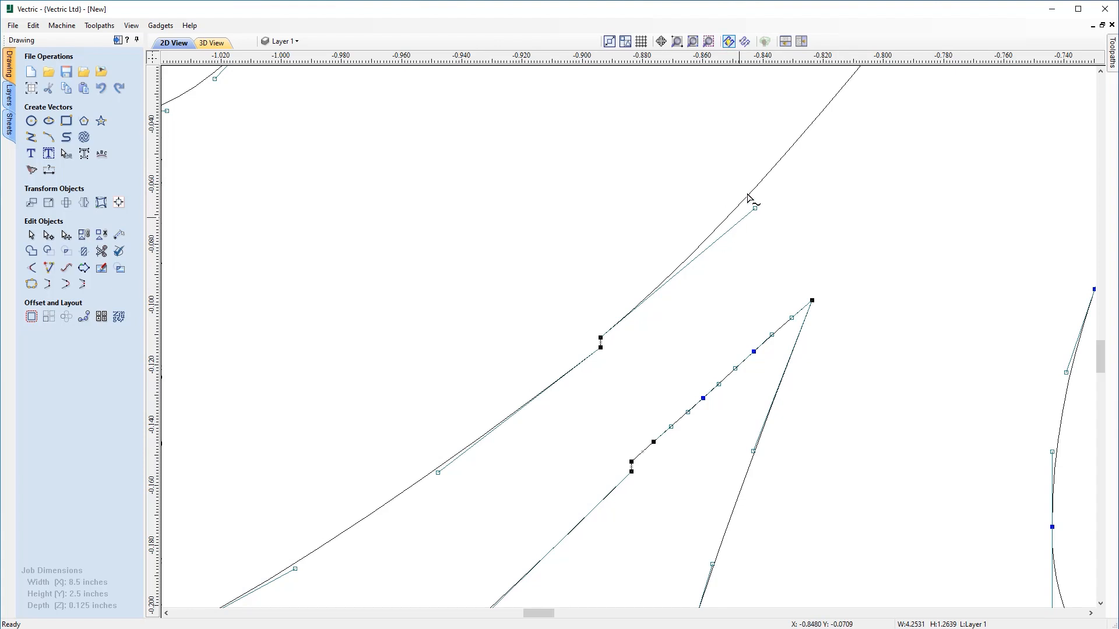
pyautogui.moveTo(610, 359)
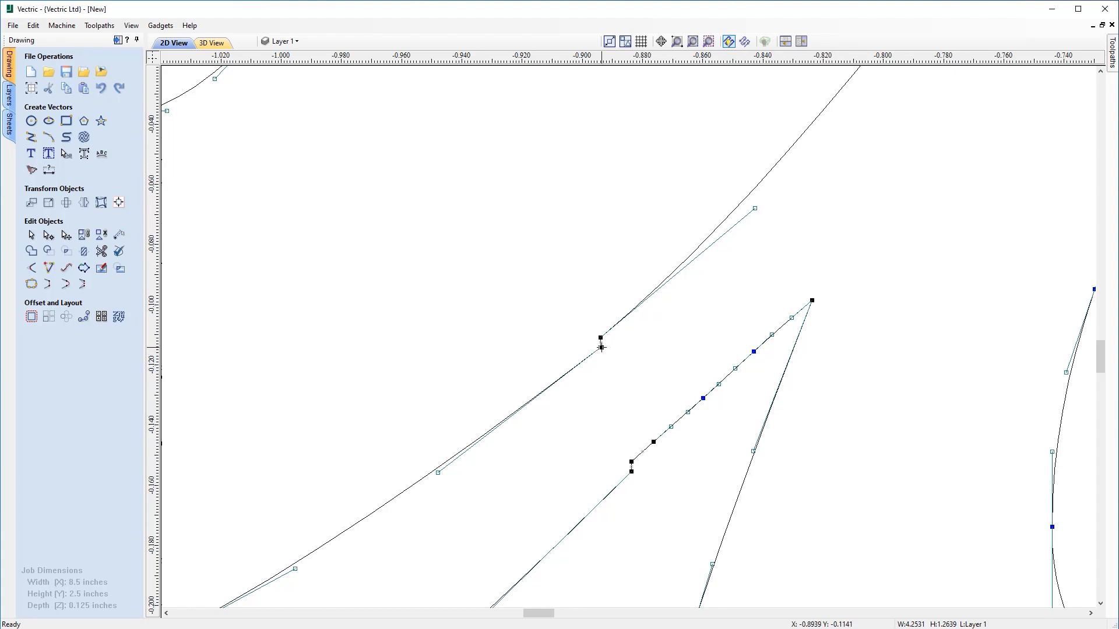
# Delete the duplicate node at the kink in the Vectophone outline via Delete Point.
pyautogui.rightClick(599, 348)
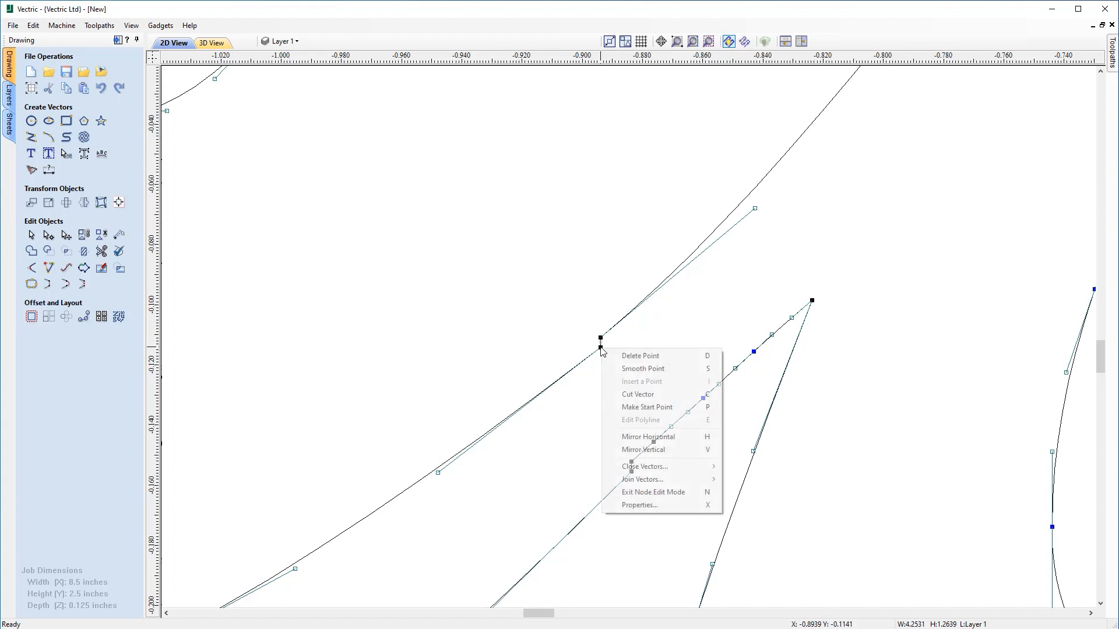
pyautogui.moveTo(618, 356)
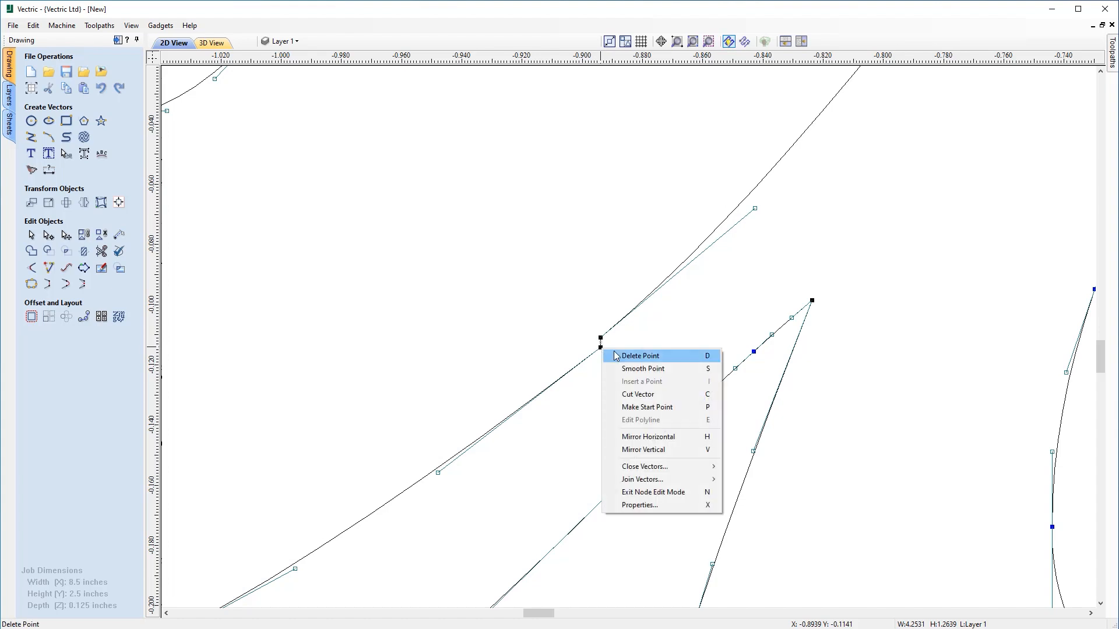
pyautogui.click(639, 355)
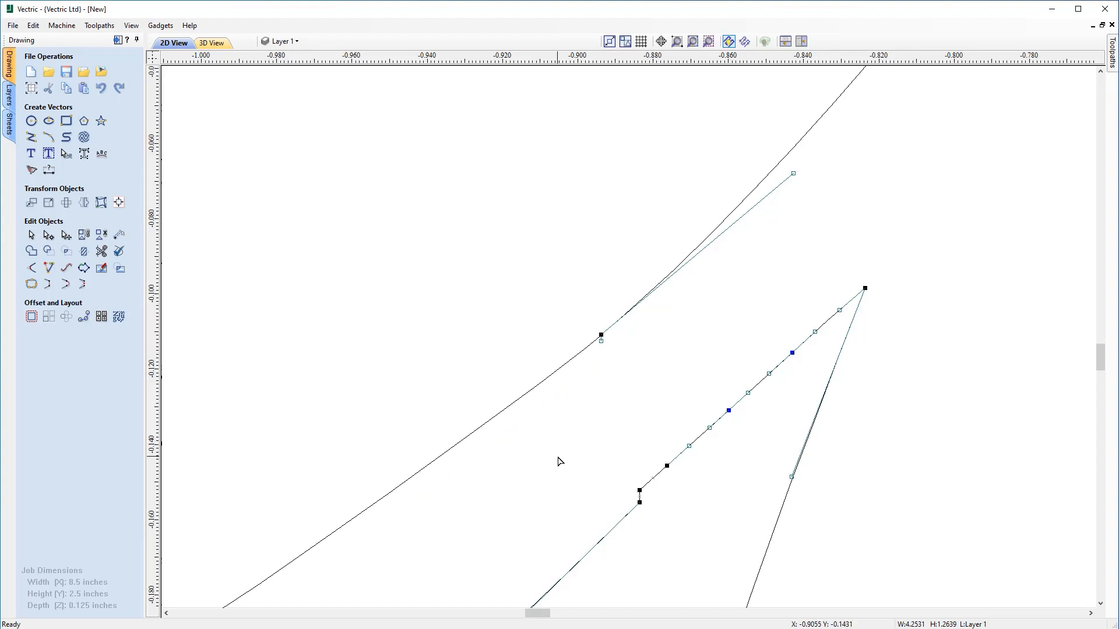
pyautogui.moveTo(676, 298)
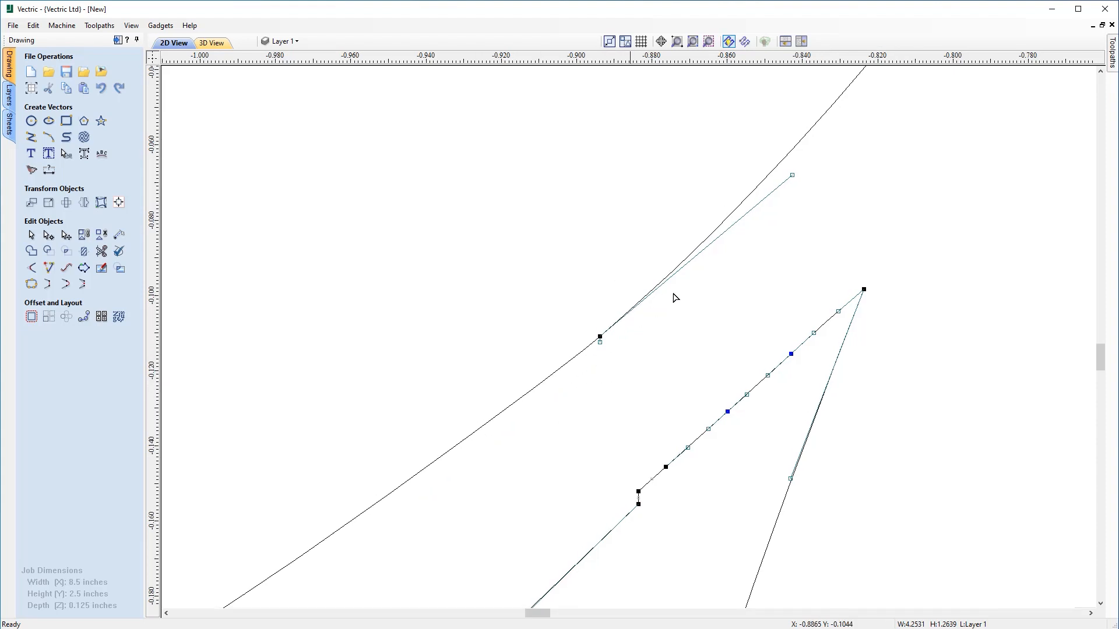
pyautogui.moveTo(649, 528)
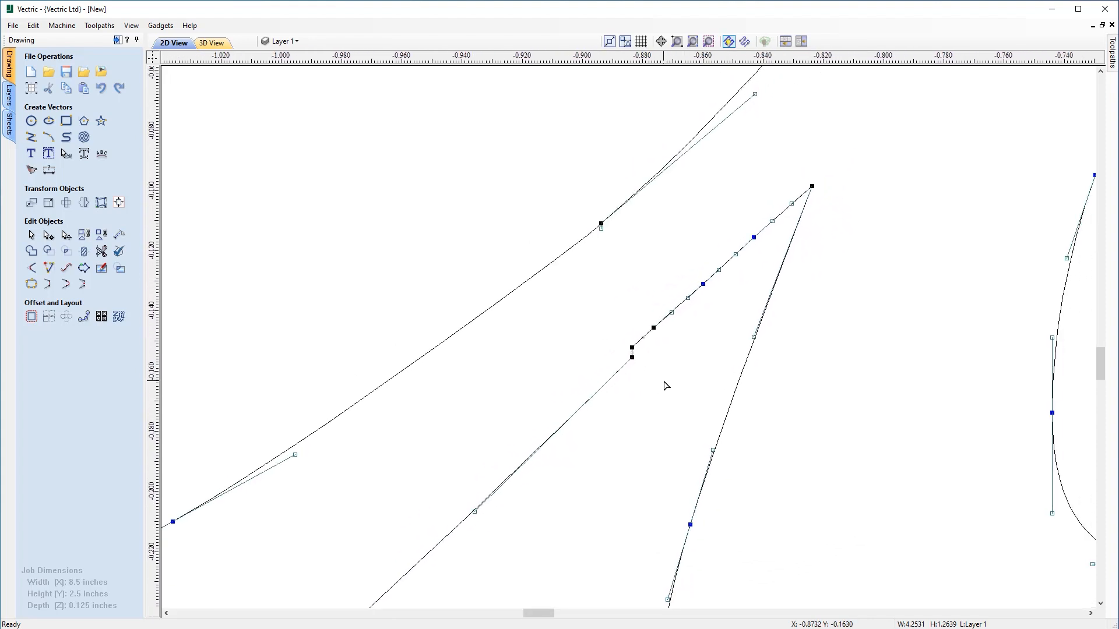
pyautogui.moveTo(634, 358)
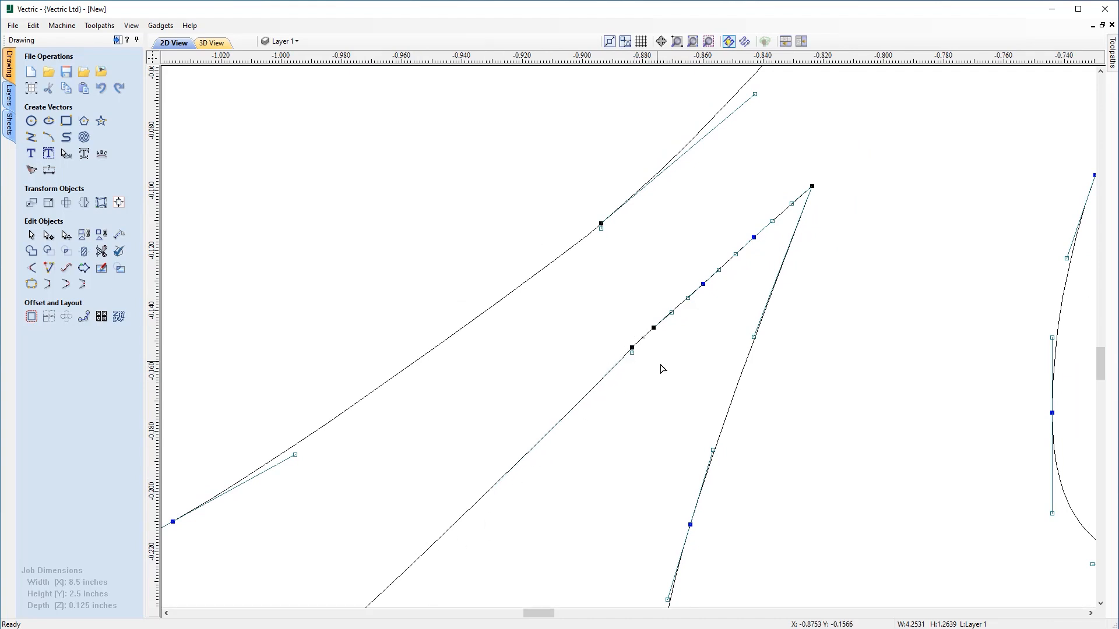
pyautogui.moveTo(757, 93)
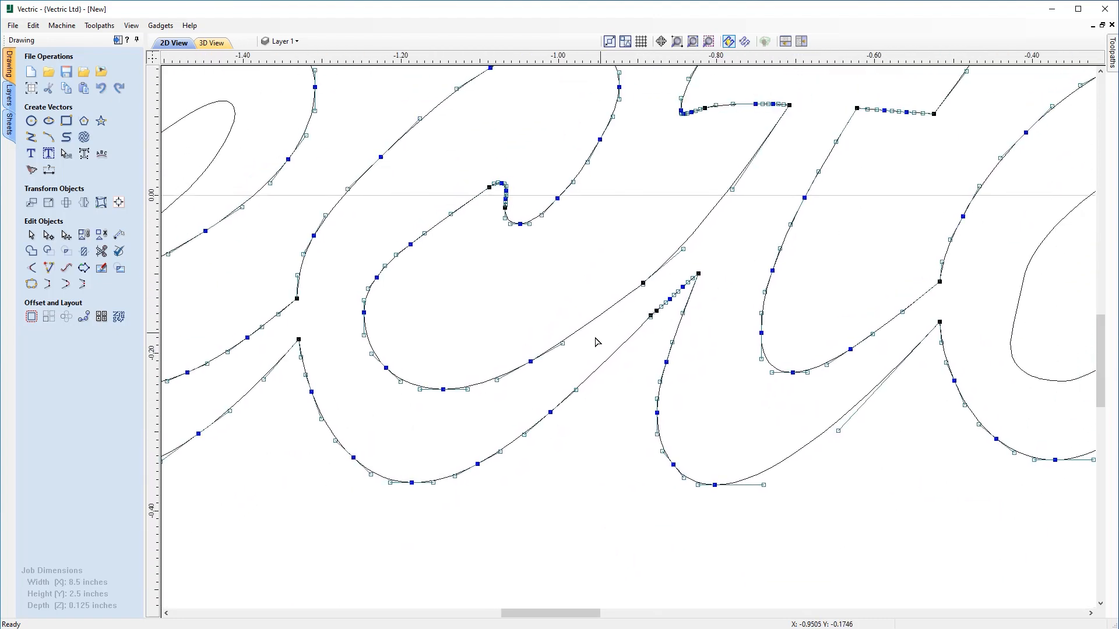
pyautogui.moveTo(869, 252)
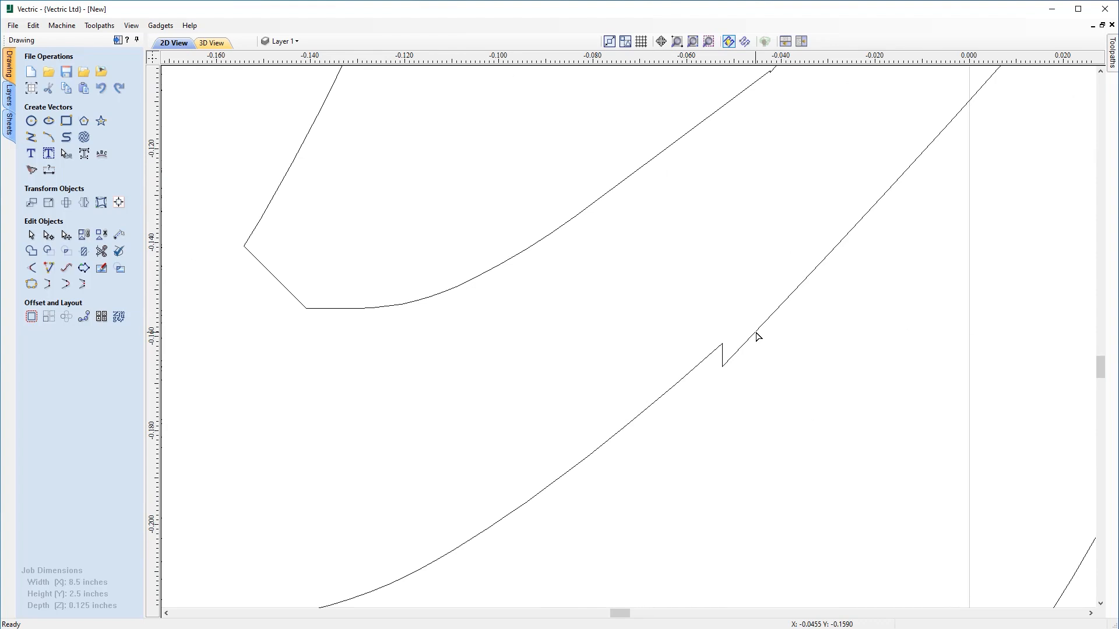
# Show the nodes of the notched Vectophone outline ready for editing.
pyautogui.click(724, 357)
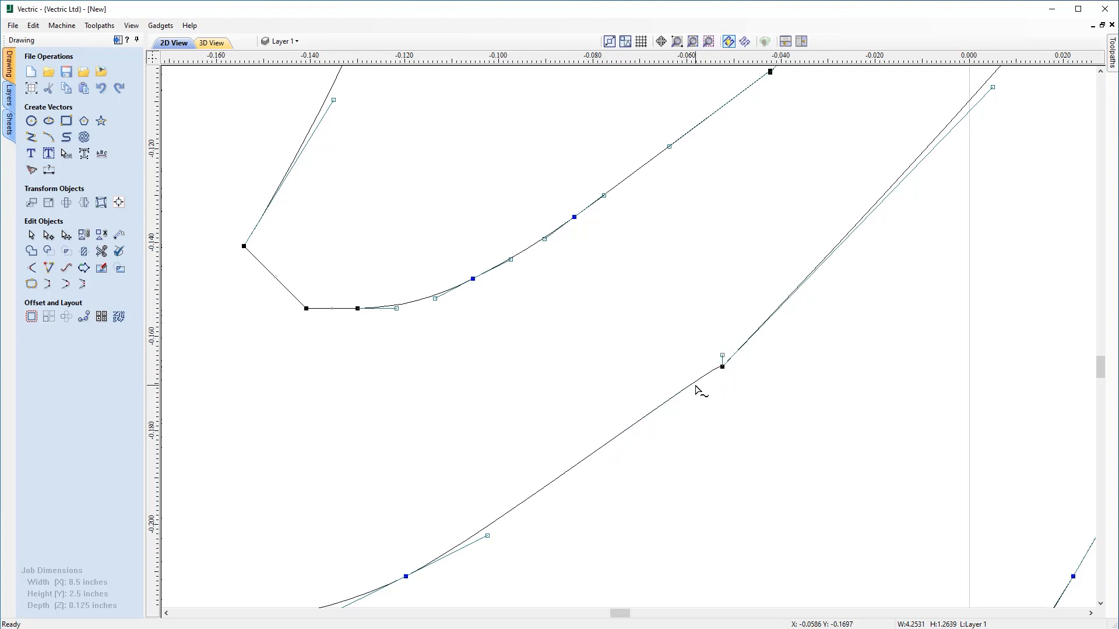
pyautogui.moveTo(755, 361)
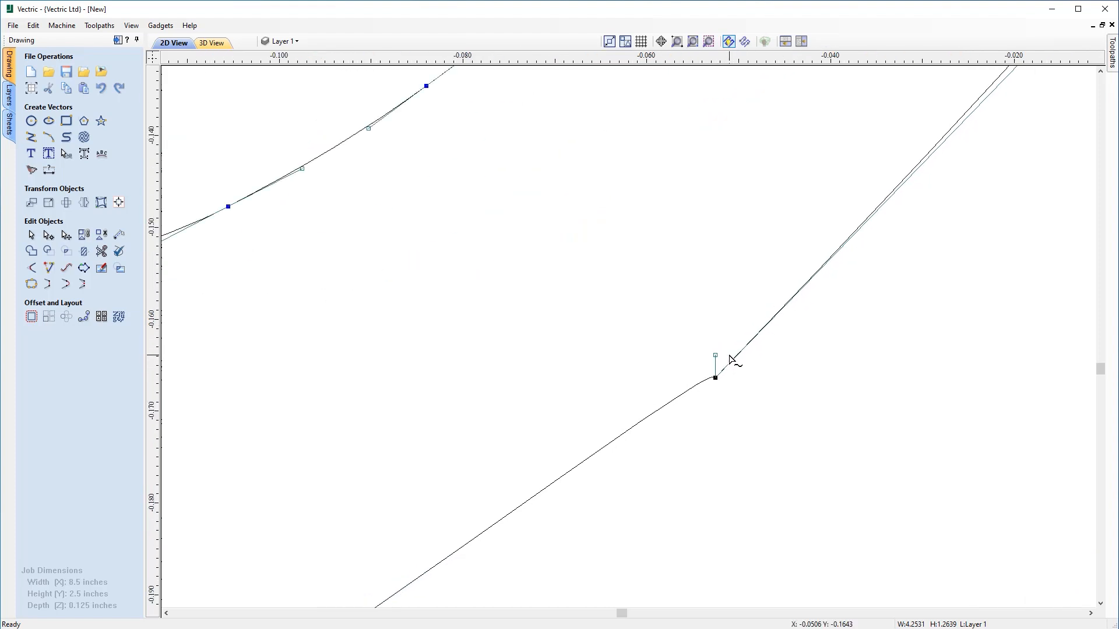
pyautogui.moveTo(716, 354)
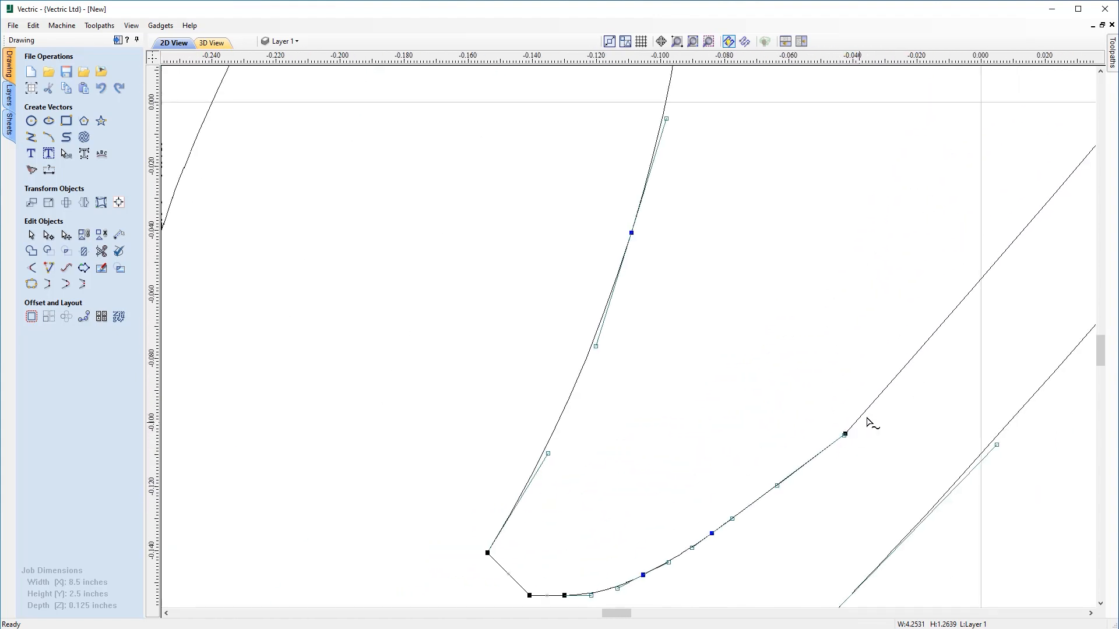
pyautogui.moveTo(848, 437)
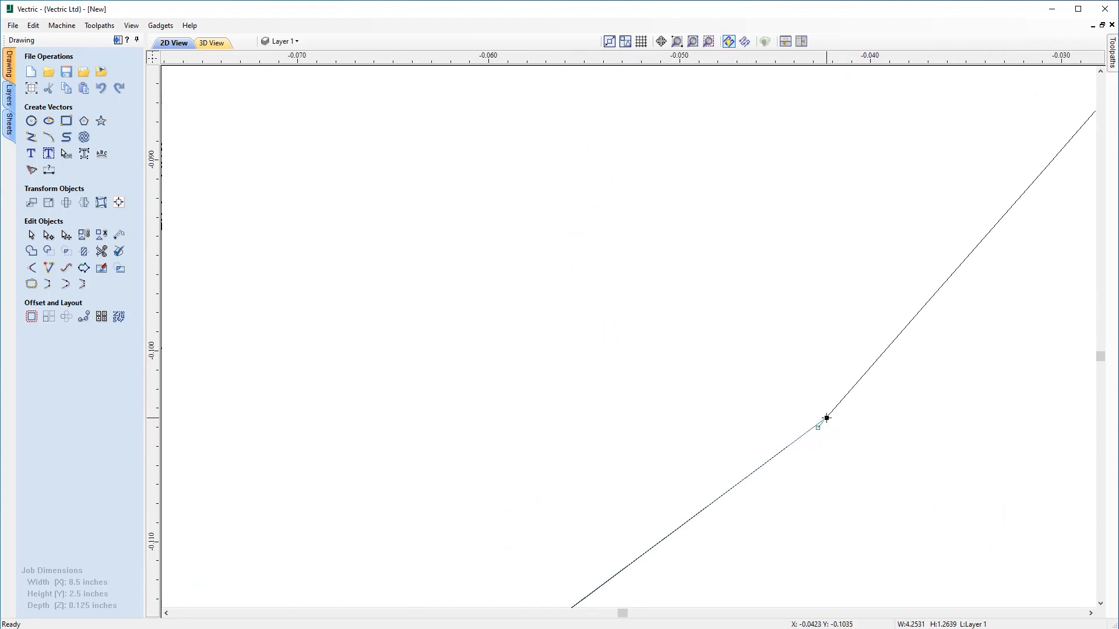
# Convert the corner node in the title outline to a Smooth Point.
pyautogui.rightClick(825, 417)
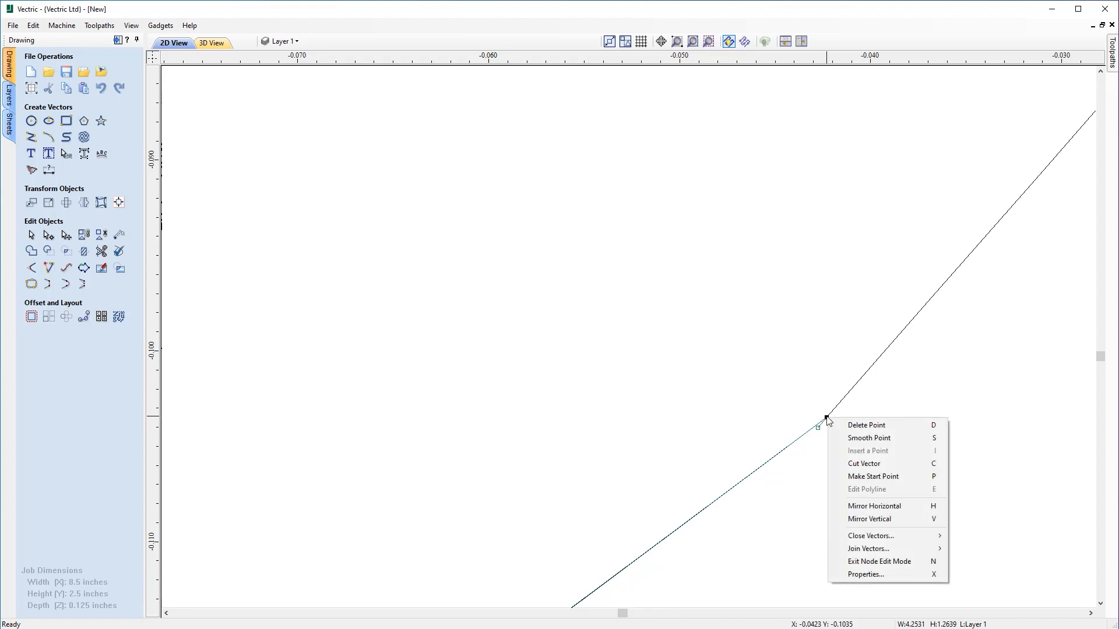
pyautogui.moveTo(850, 440)
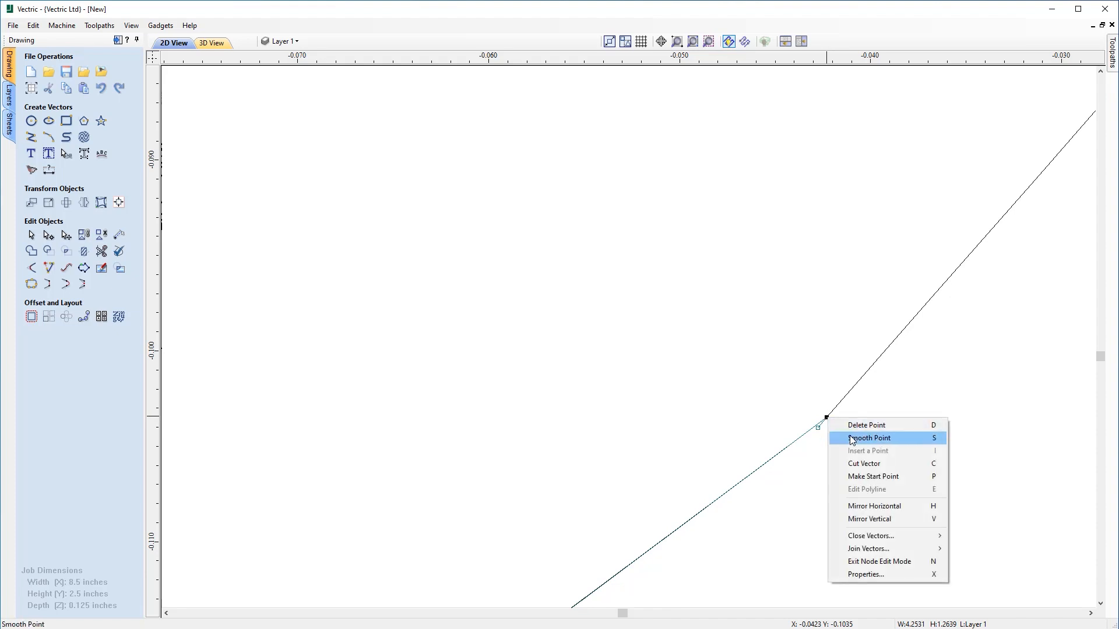
pyautogui.click(868, 437)
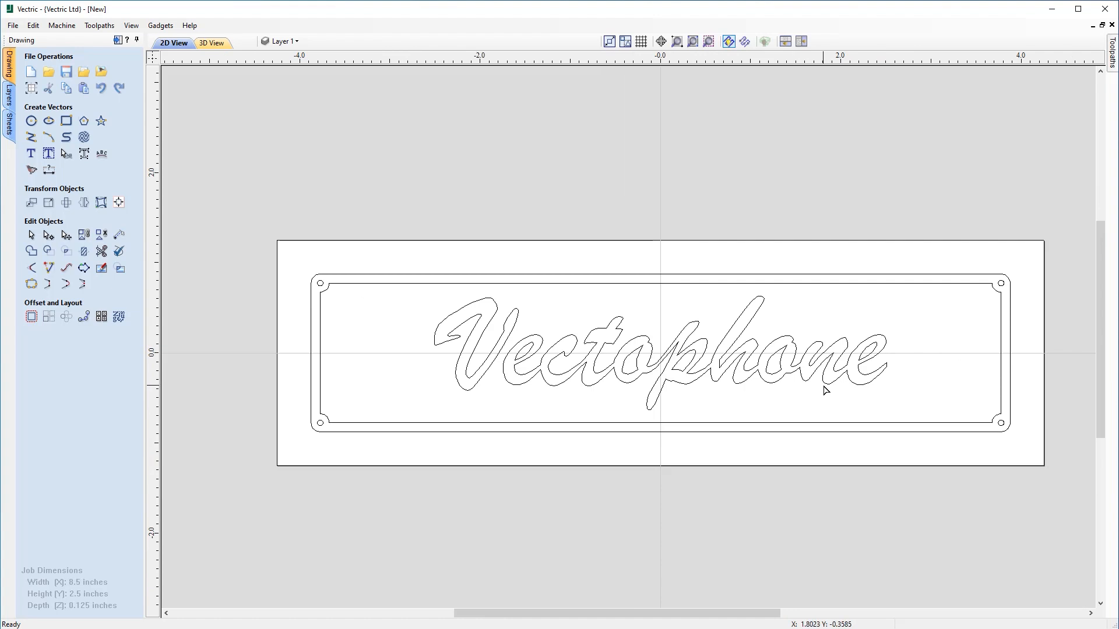
pyautogui.moveTo(421, 314)
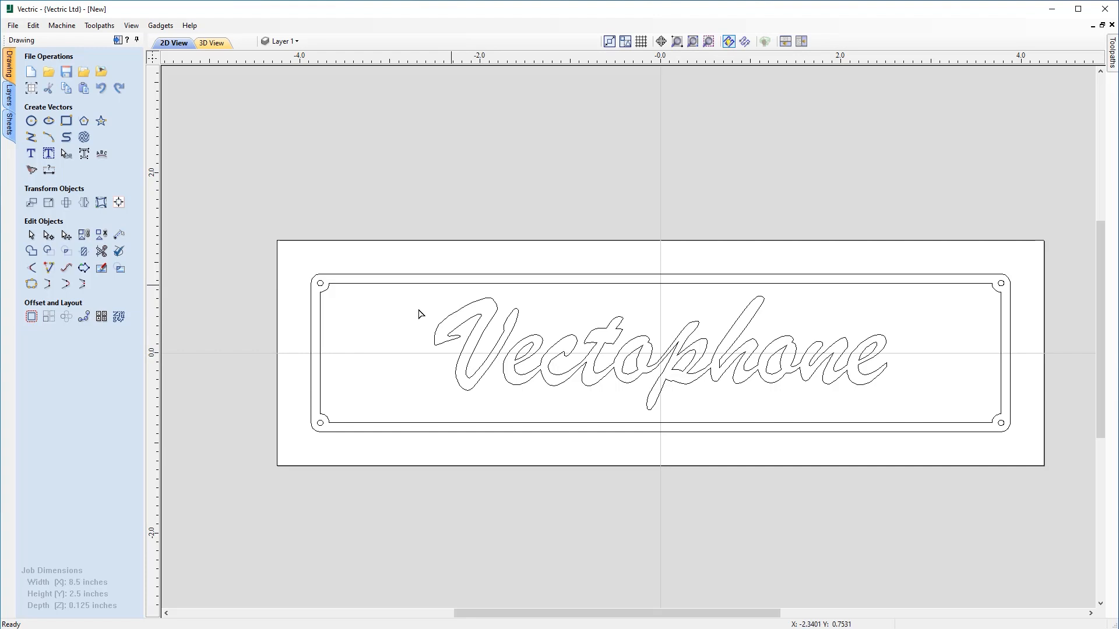
pyautogui.moveTo(508, 401)
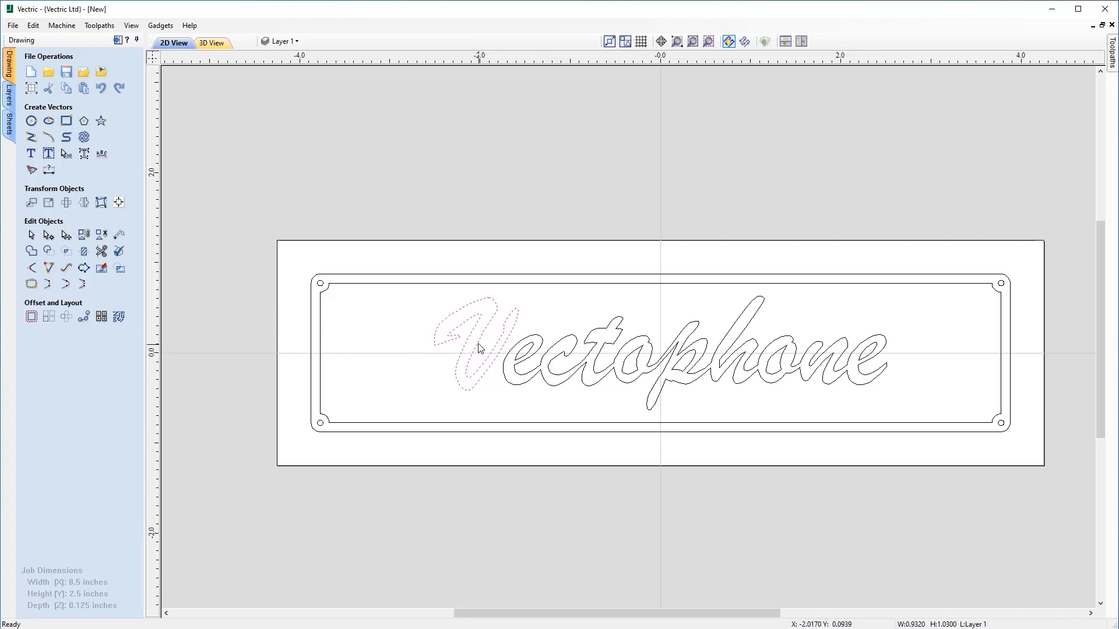
# Select the capital V and scale it up so its flourish sweeps further left and higher.
pyautogui.click(478, 359)
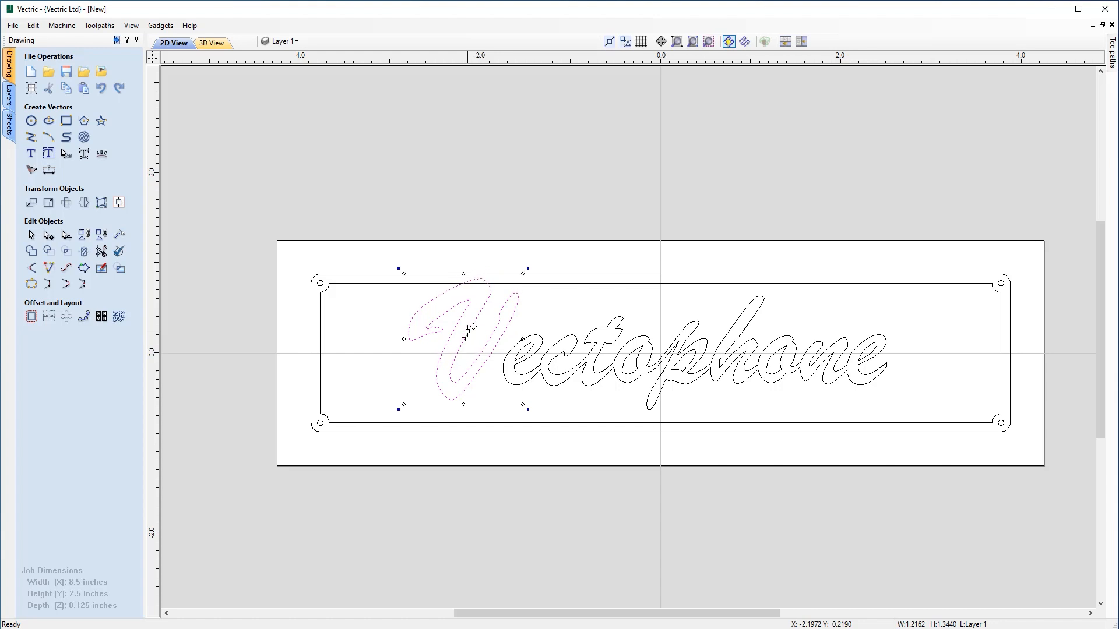
pyautogui.moveTo(464, 328); pyautogui.dragTo(467, 342)
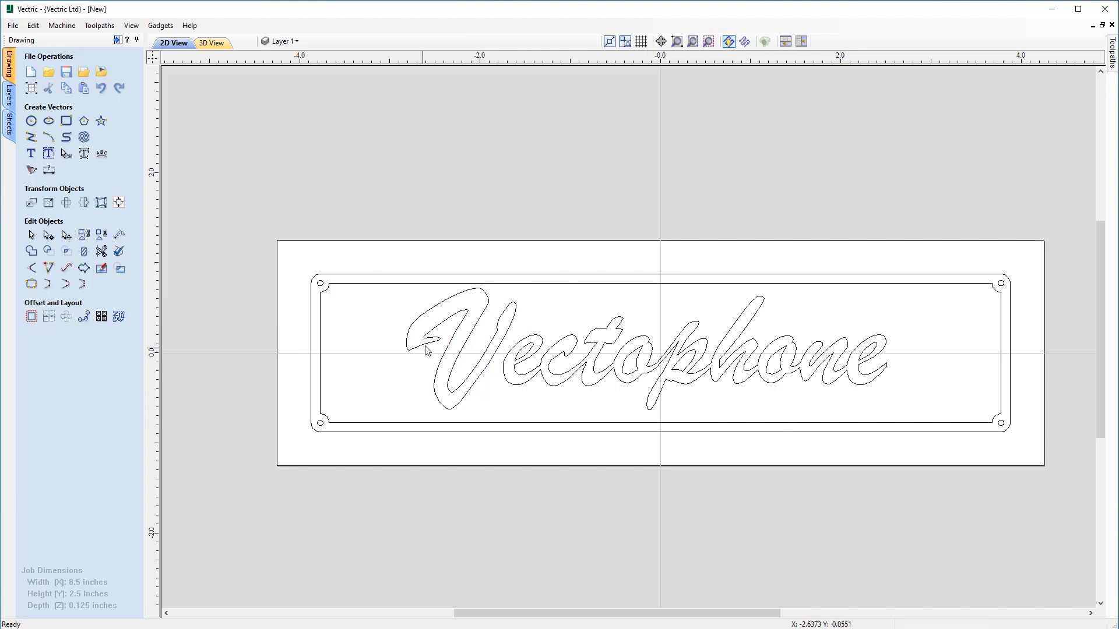
pyautogui.moveTo(604, 380)
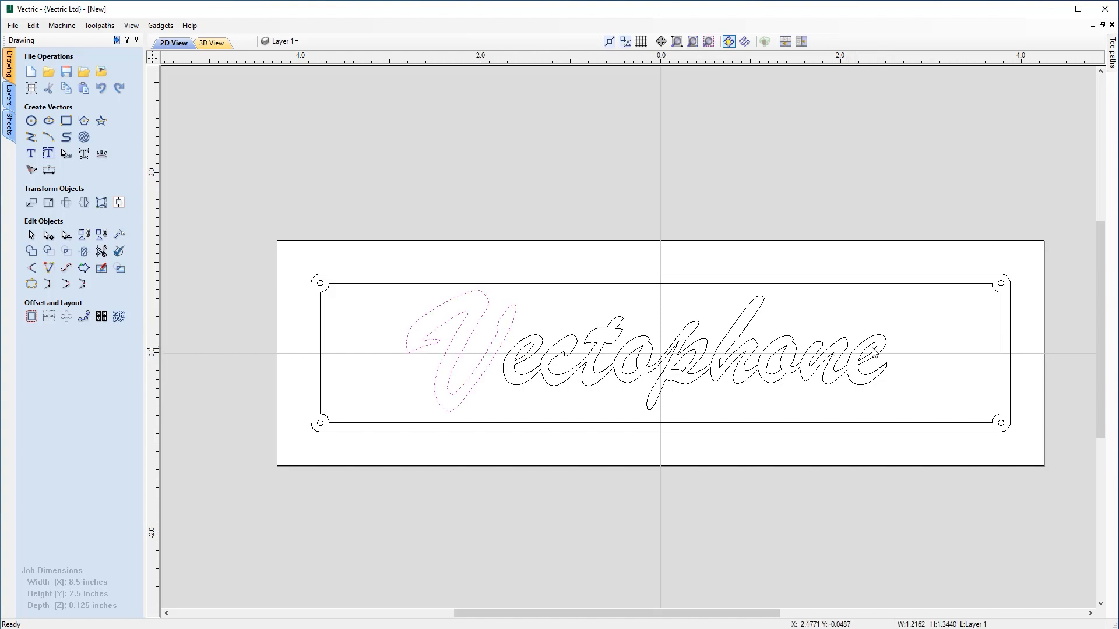
pyautogui.moveTo(484, 352)
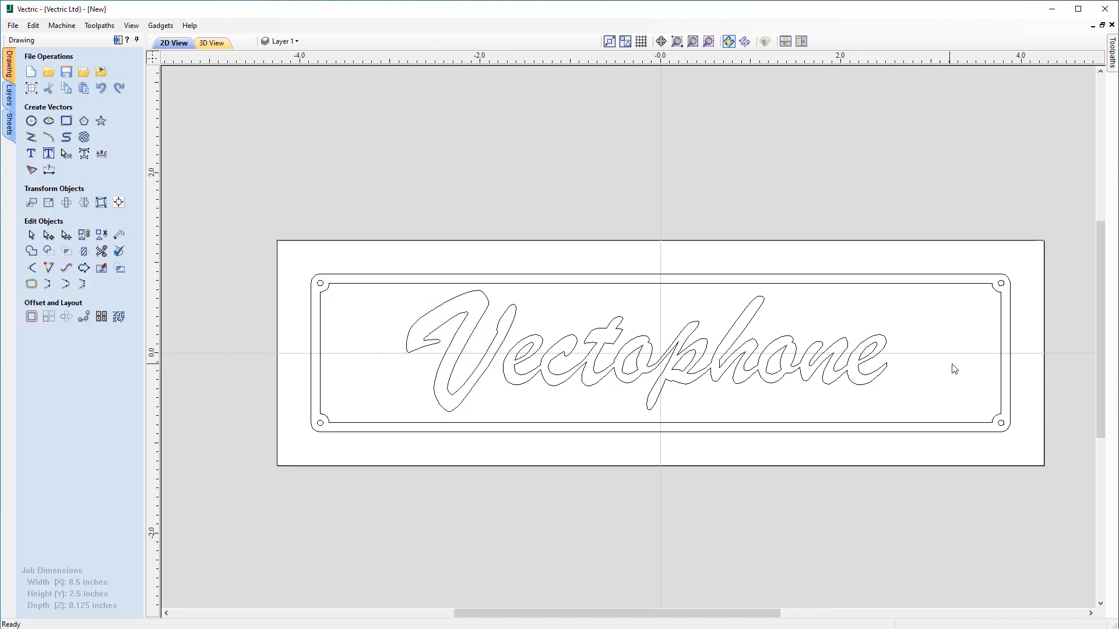
pyautogui.moveTo(409, 356)
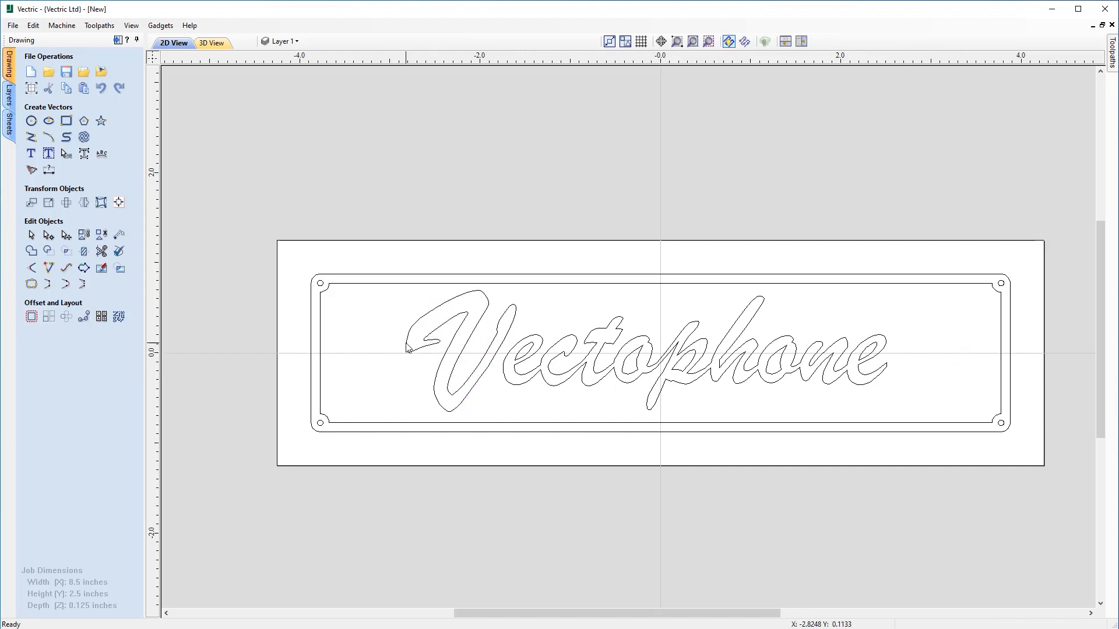
pyautogui.moveTo(913, 396)
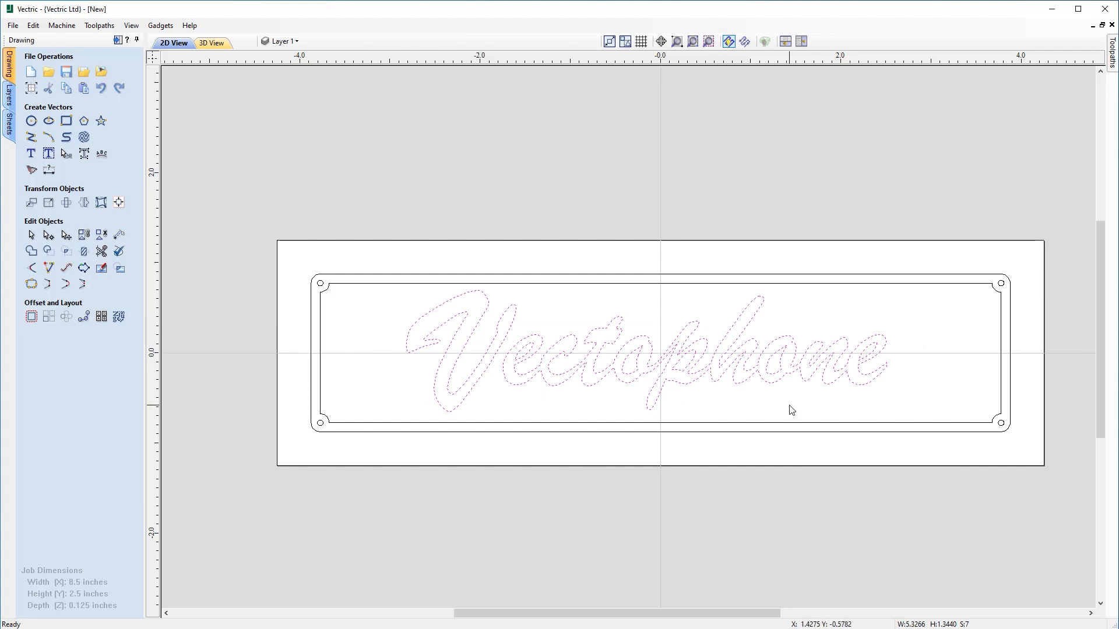
pyautogui.moveTo(240, 207)
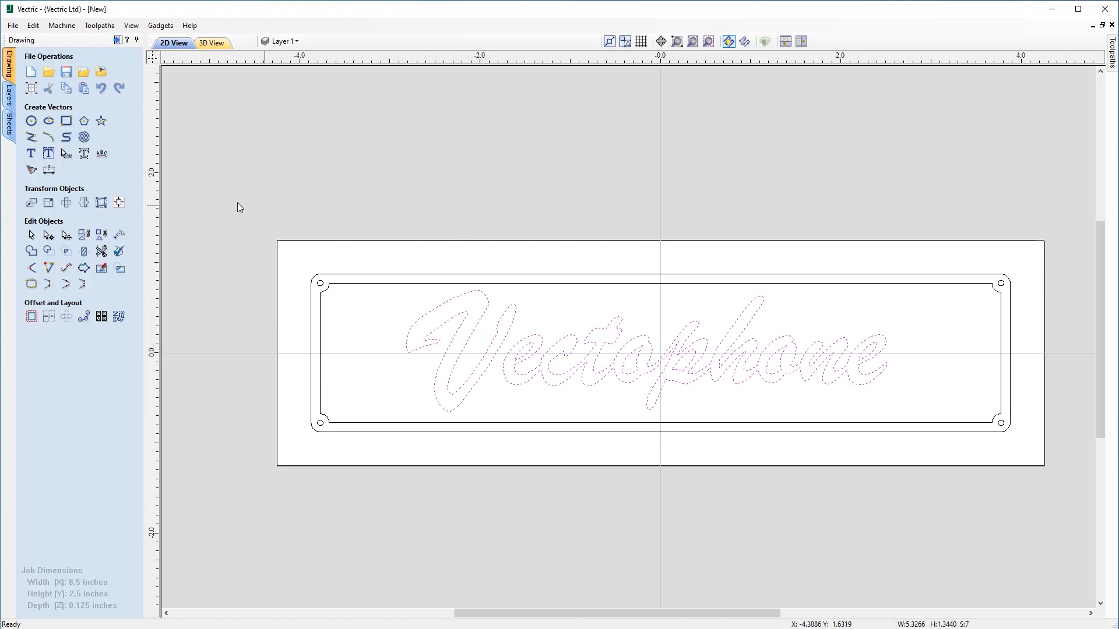
pyautogui.moveTo(48, 203)
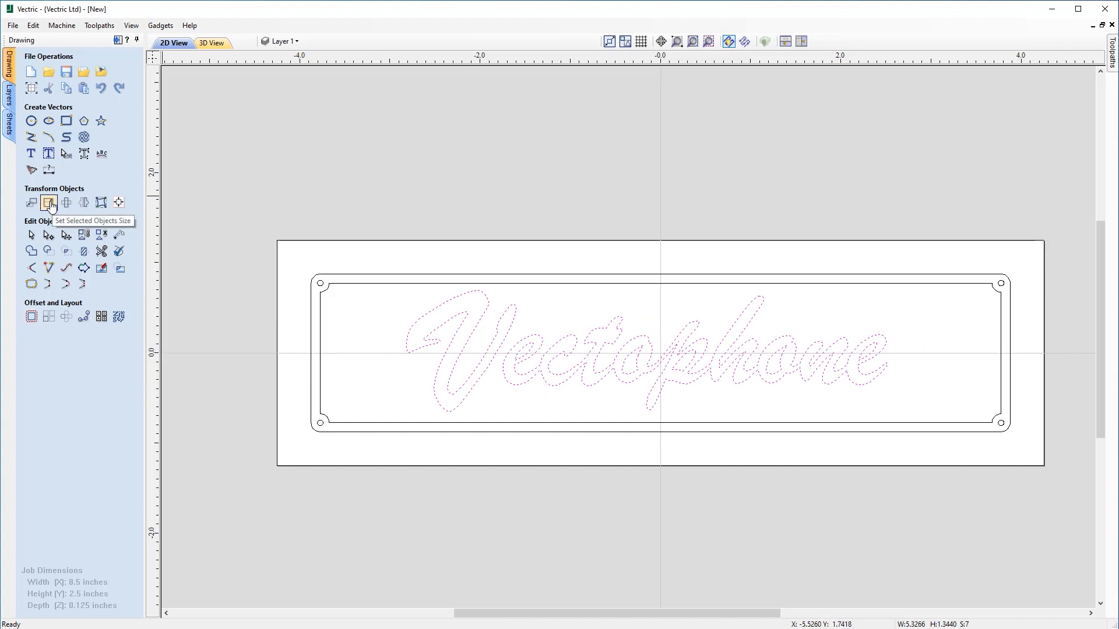
# Set Size anchored at centre with Link XY off, width 7 and height 1.2 inches, applied and closed.
pyautogui.click(48, 203)
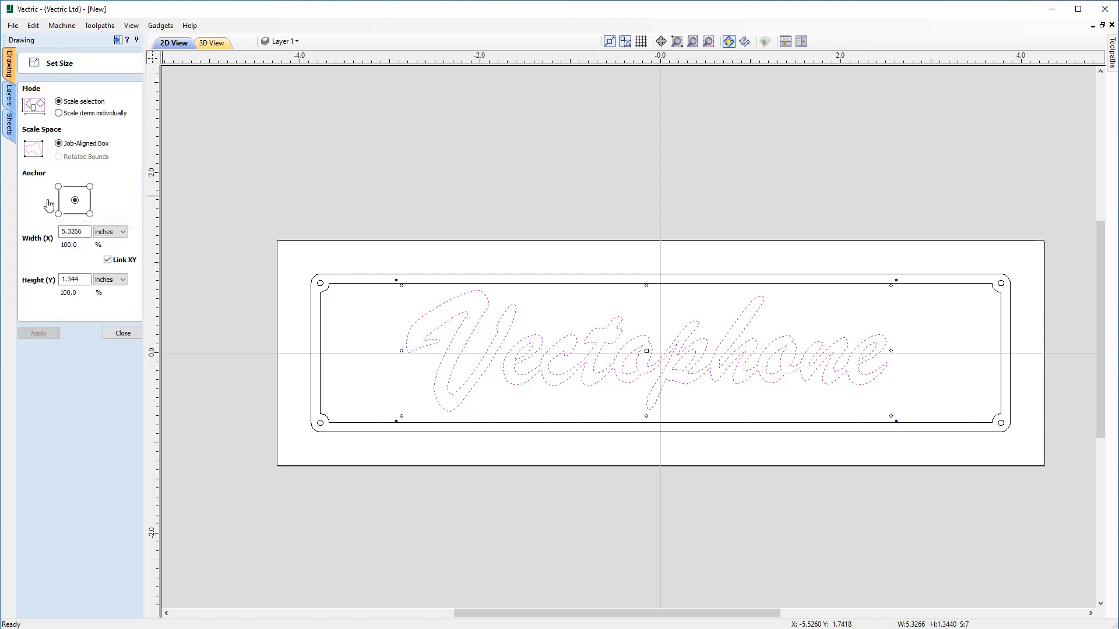
pyautogui.moveTo(152, 232)
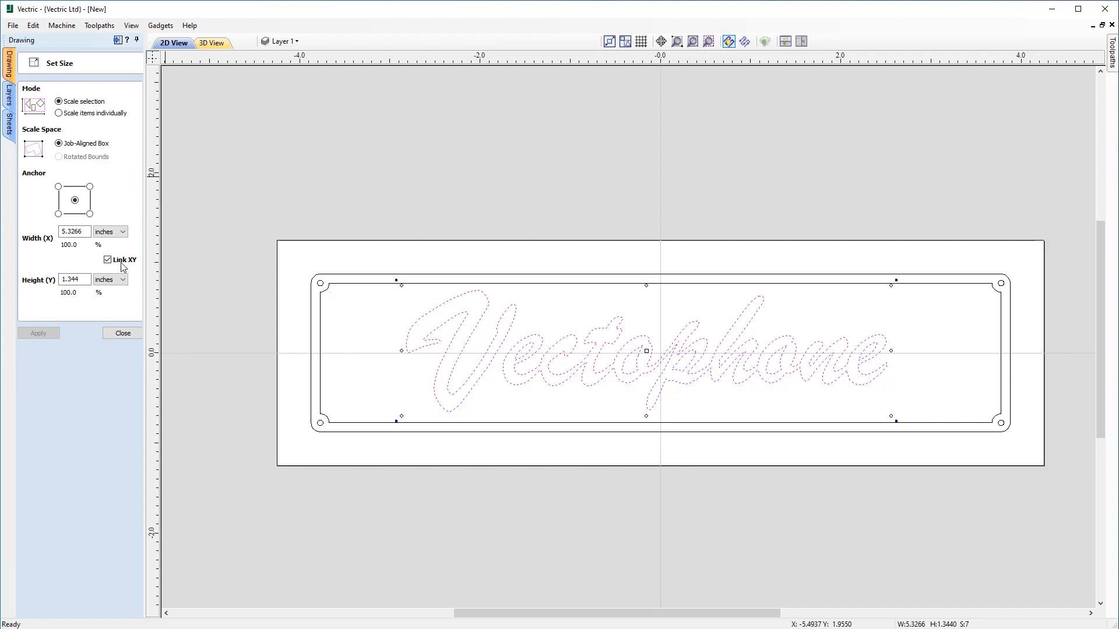
pyautogui.click(107, 260)
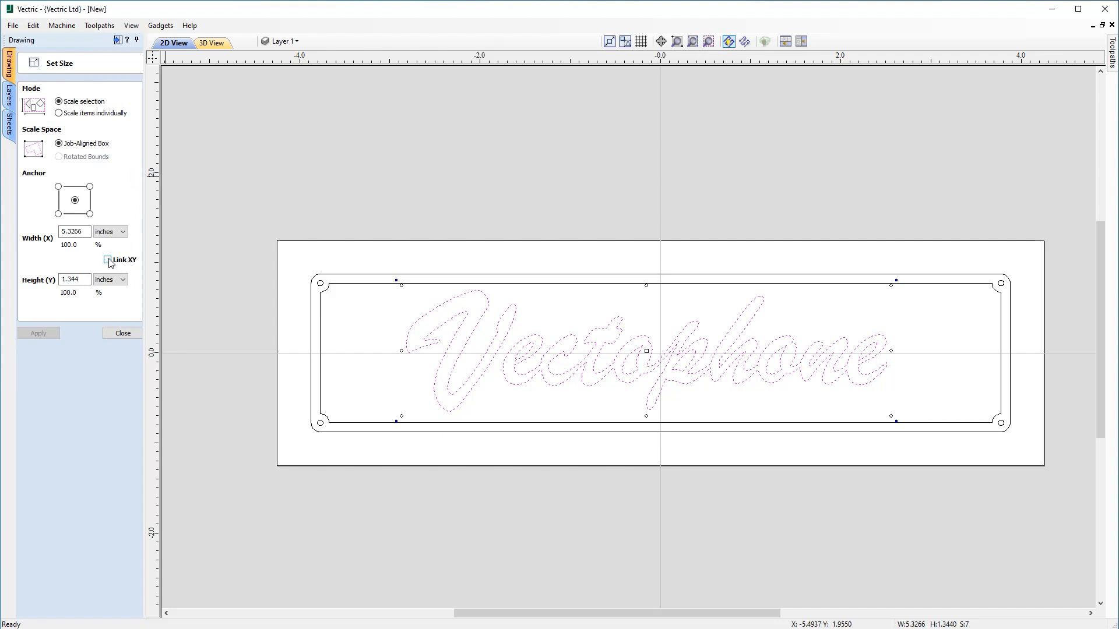
pyautogui.click(107, 260)
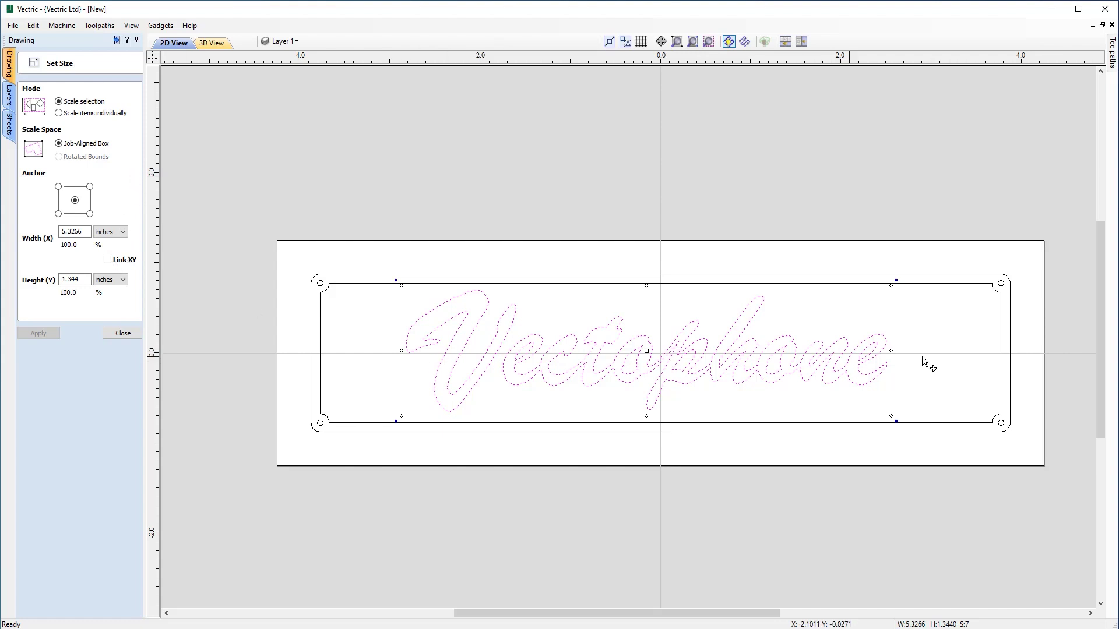
pyautogui.moveTo(534, 324)
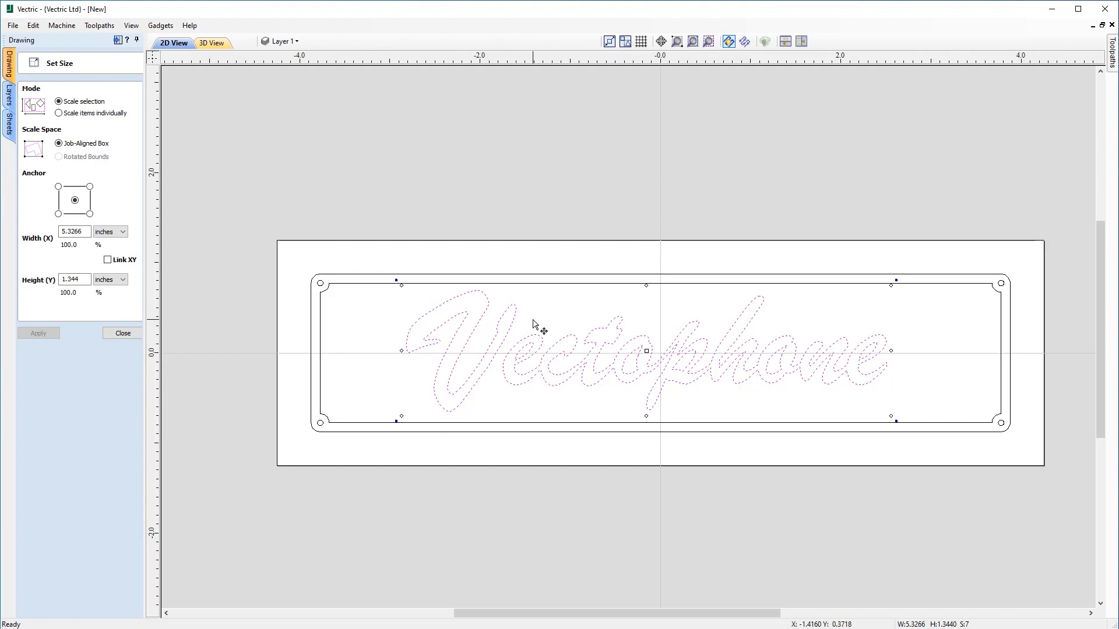
pyautogui.moveTo(42, 242)
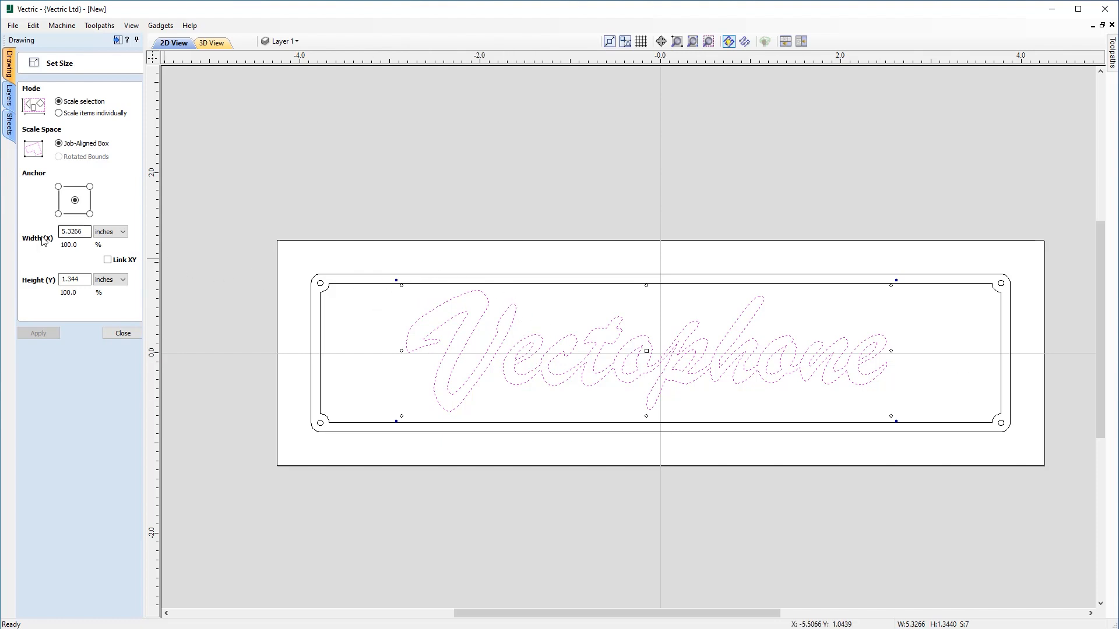
pyautogui.click(74, 231)
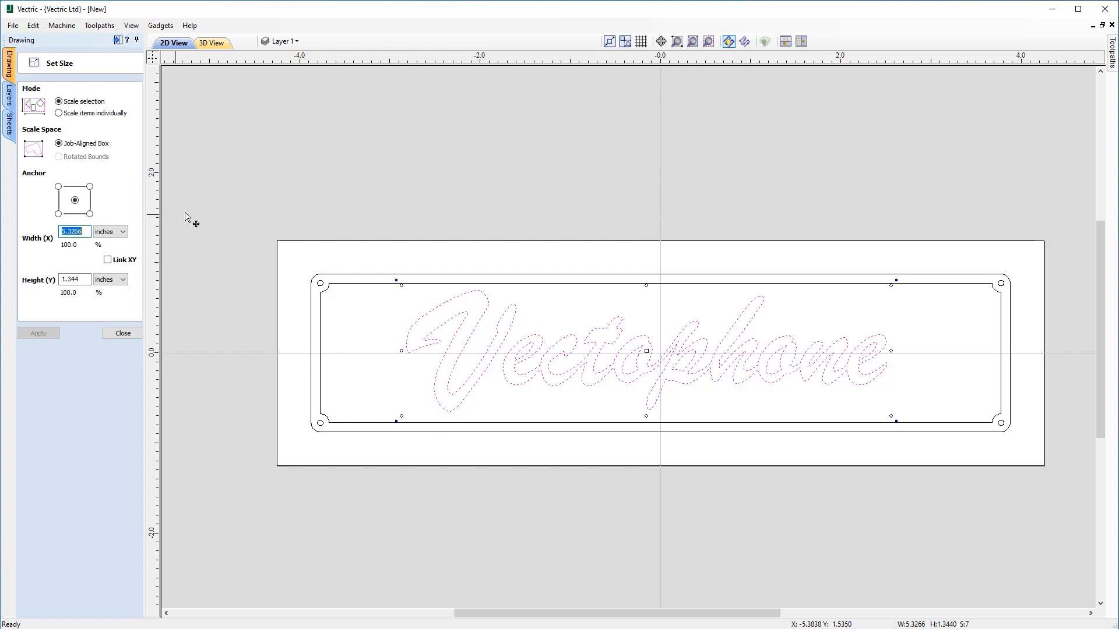
pyautogui.write('7')
pyautogui.click(75, 278)
pyautogui.write('1.2')
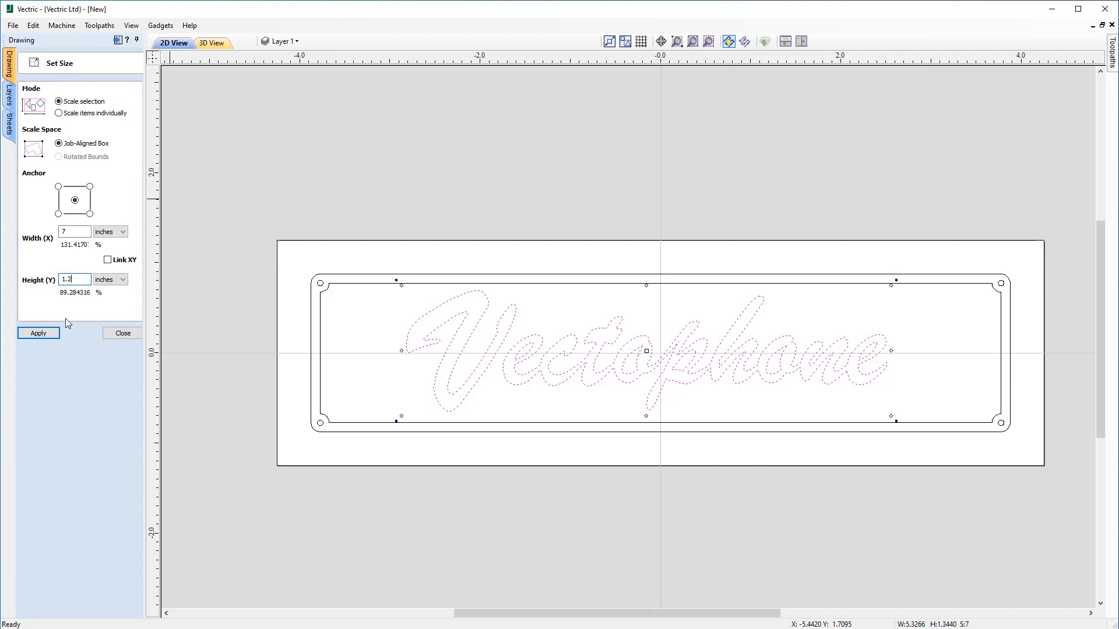
pyautogui.click(38, 333)
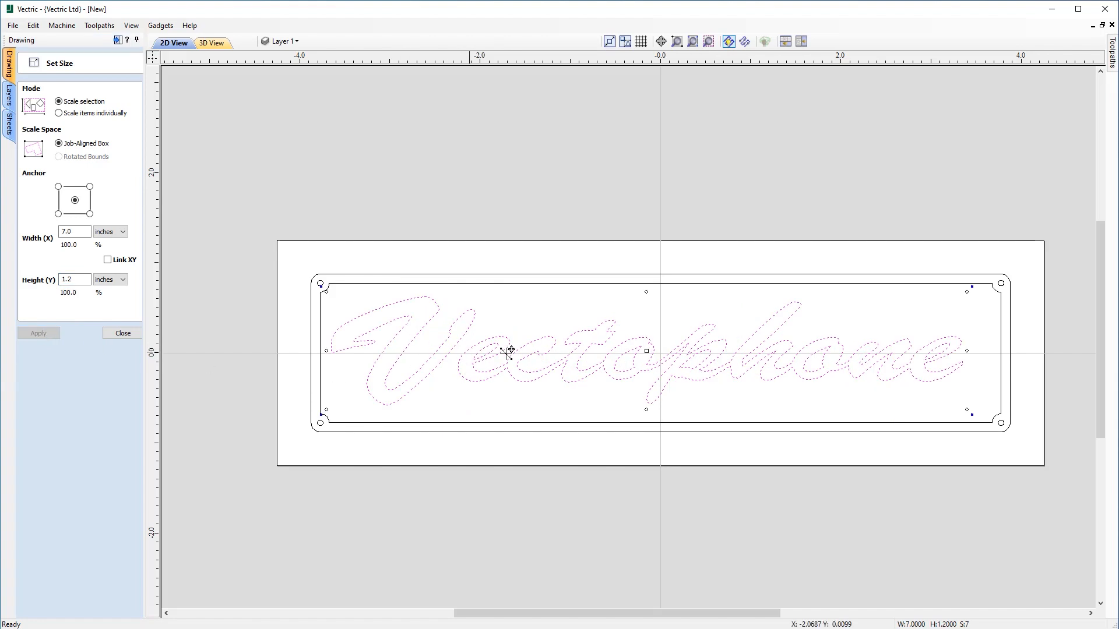
pyautogui.moveTo(425, 362)
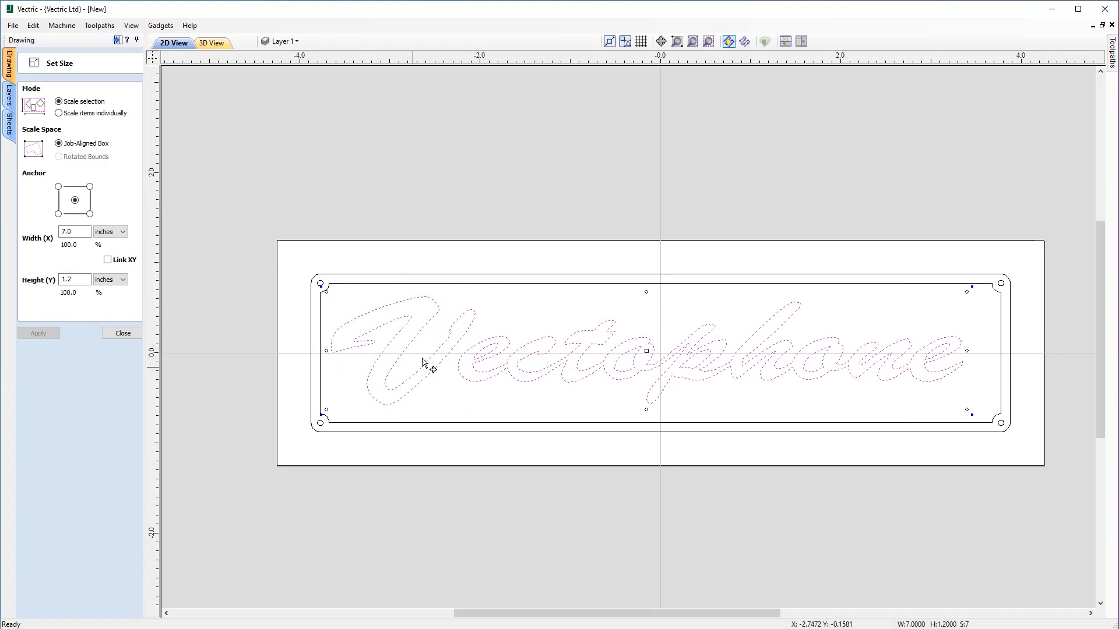
pyautogui.moveTo(327, 354)
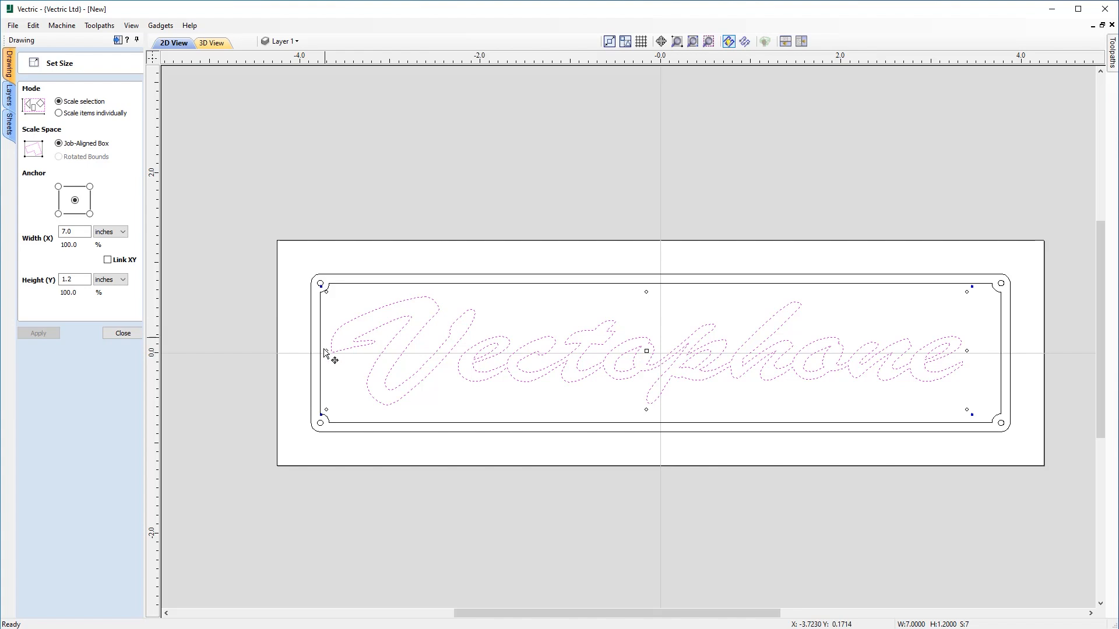
pyautogui.moveTo(992, 345)
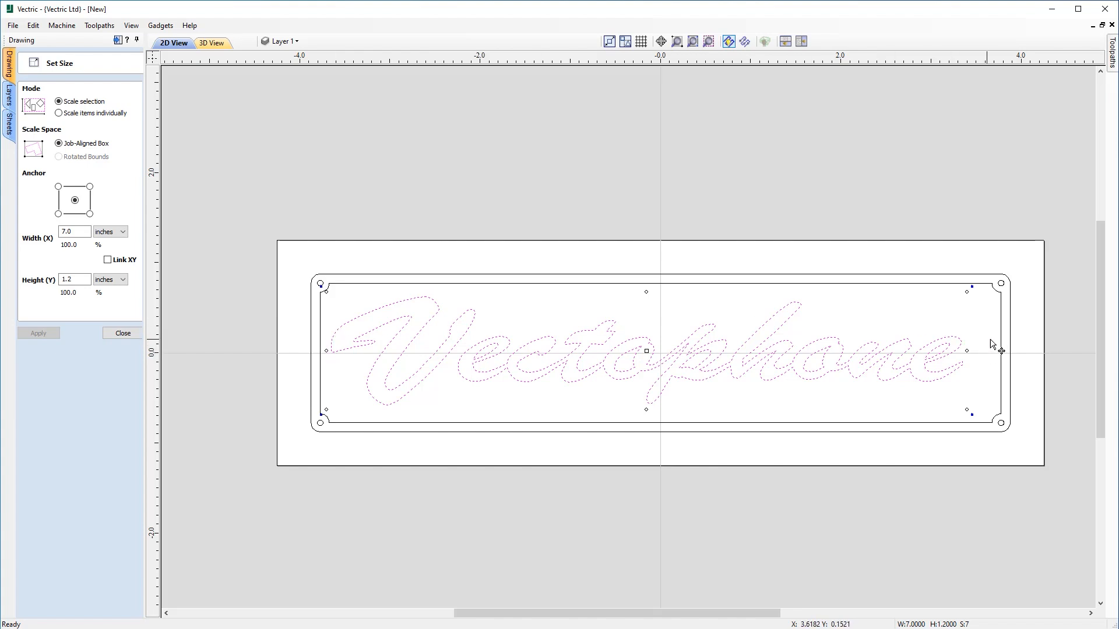
pyautogui.moveTo(799, 359)
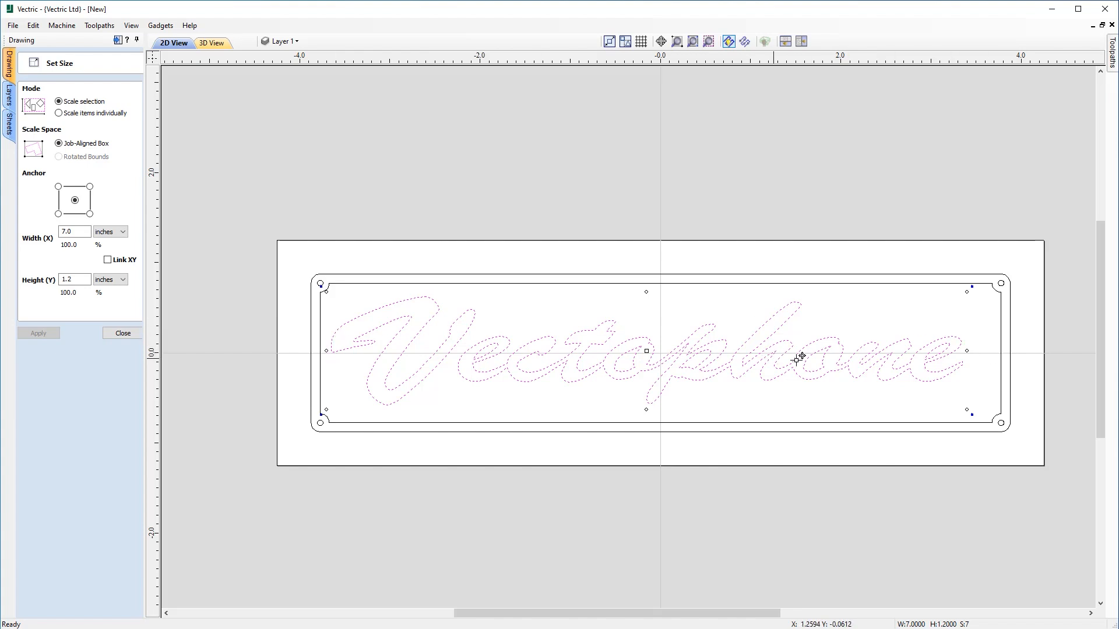
pyautogui.moveTo(378, 223)
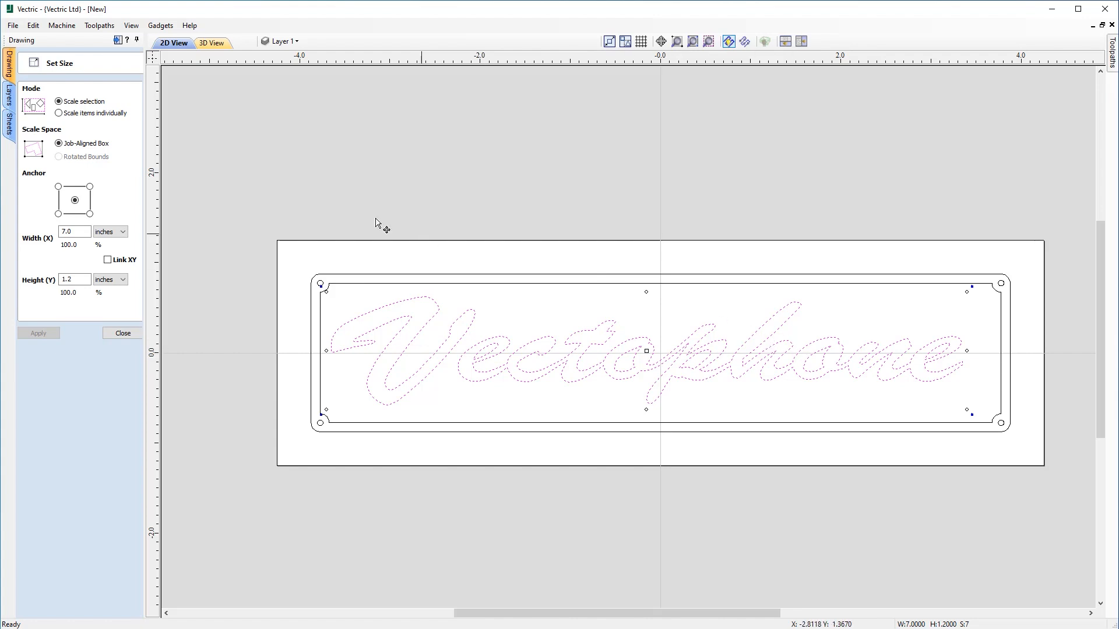
pyautogui.click(123, 333)
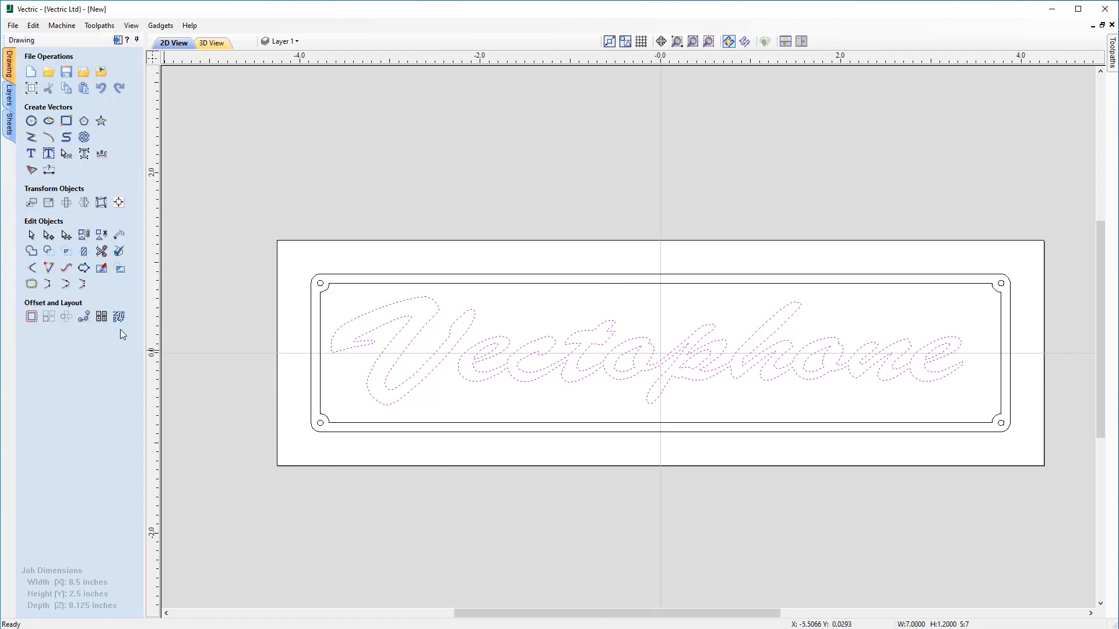
pyautogui.moveTo(130, 211)
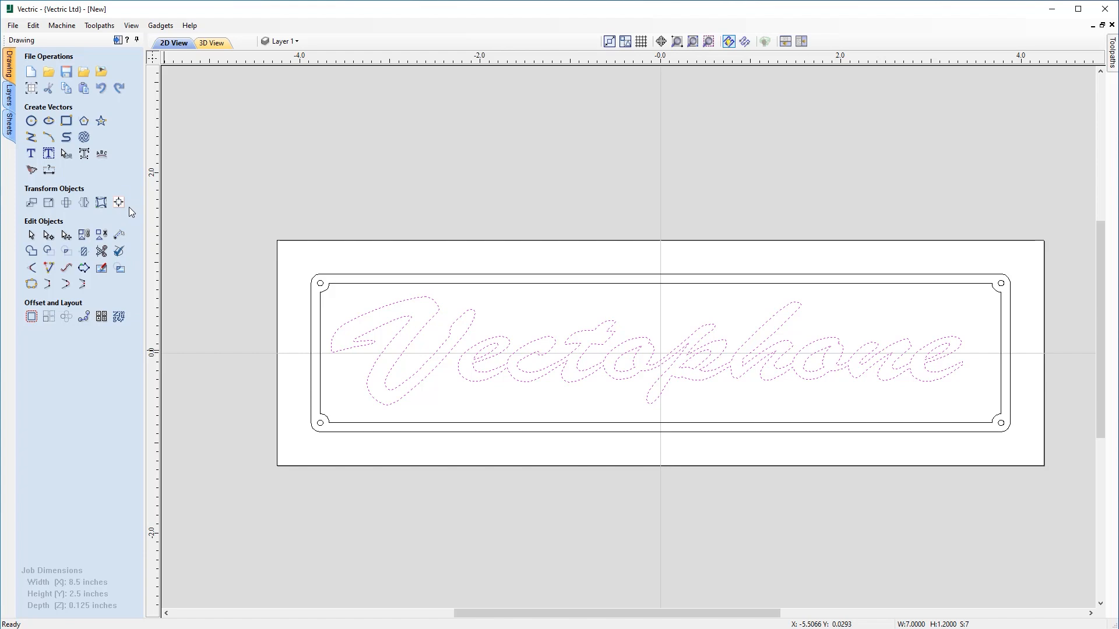
pyautogui.moveTo(119, 203)
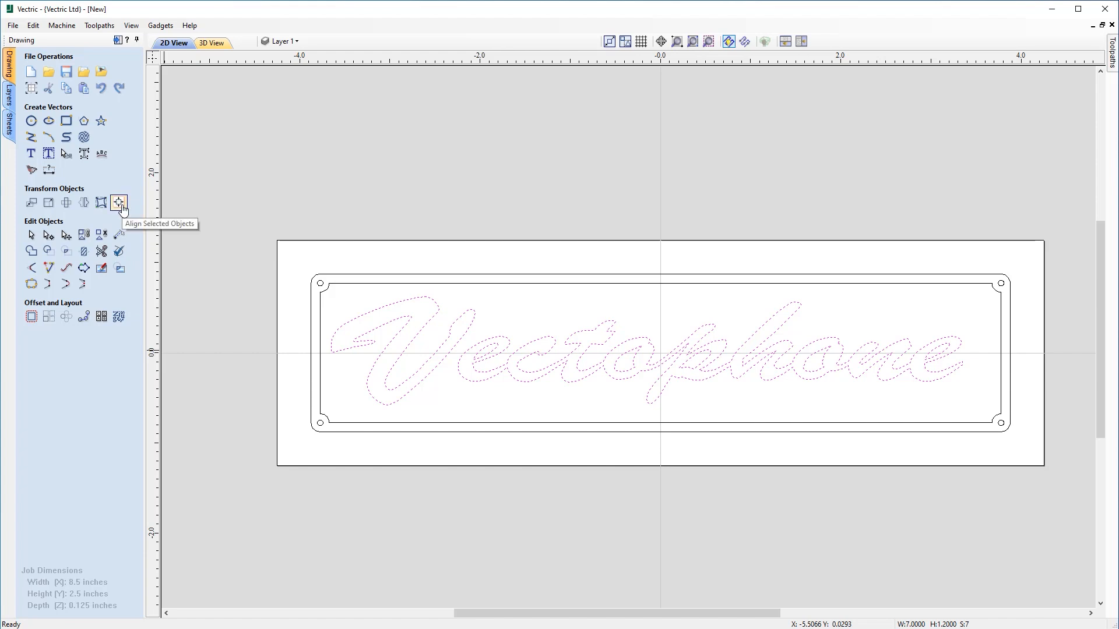
# Use Align Selected Objects to centre the Vectophone title on the material.
pyautogui.click(117, 203)
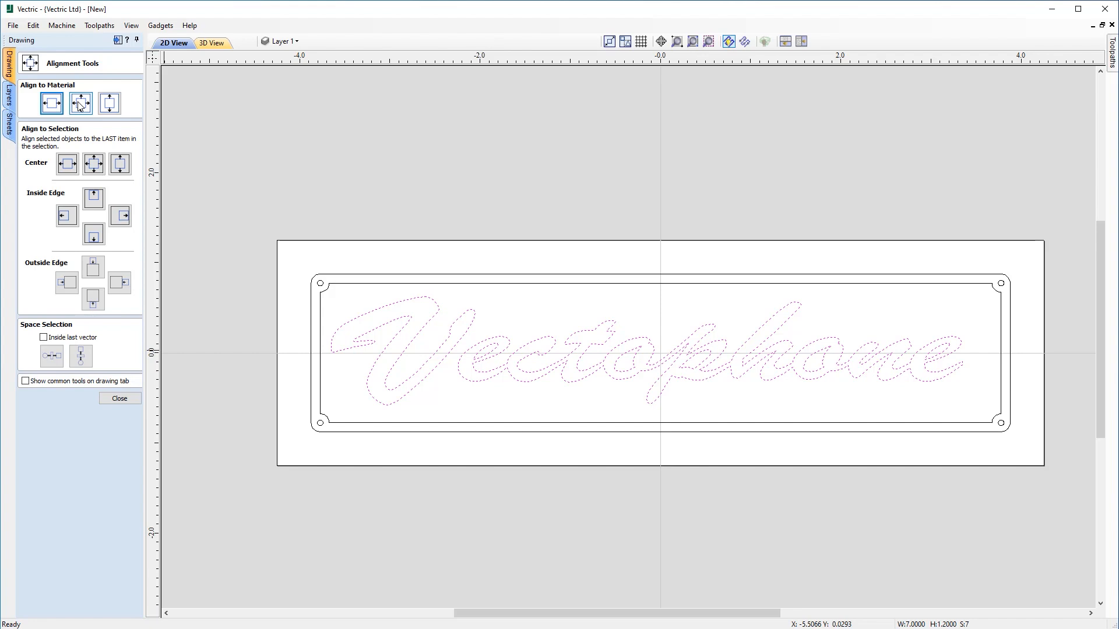
pyautogui.click(92, 103)
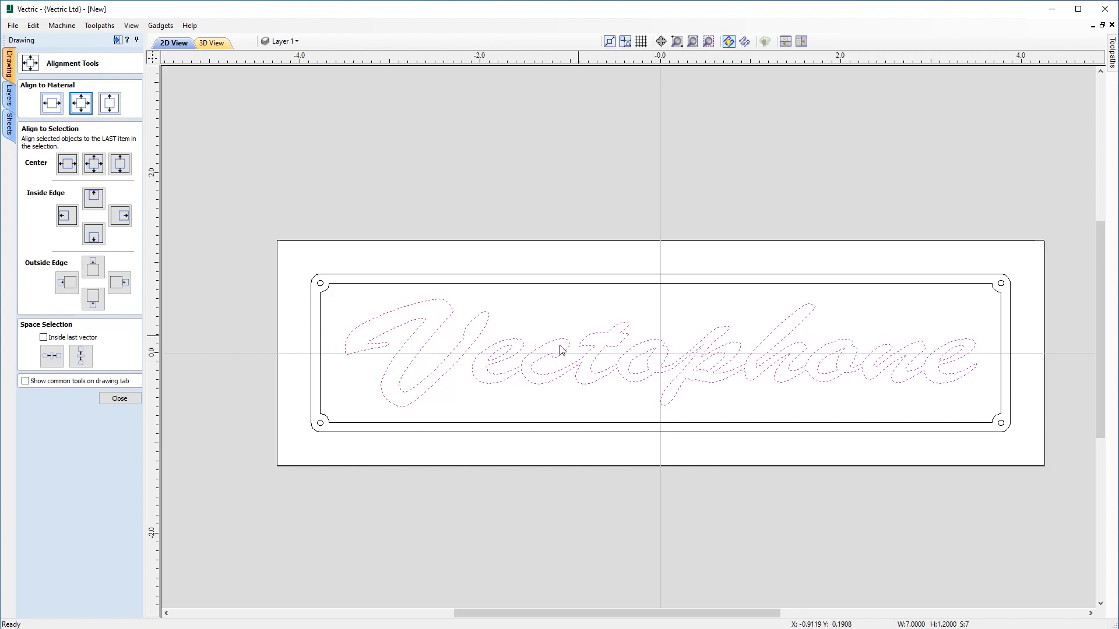
pyautogui.moveTo(665, 348)
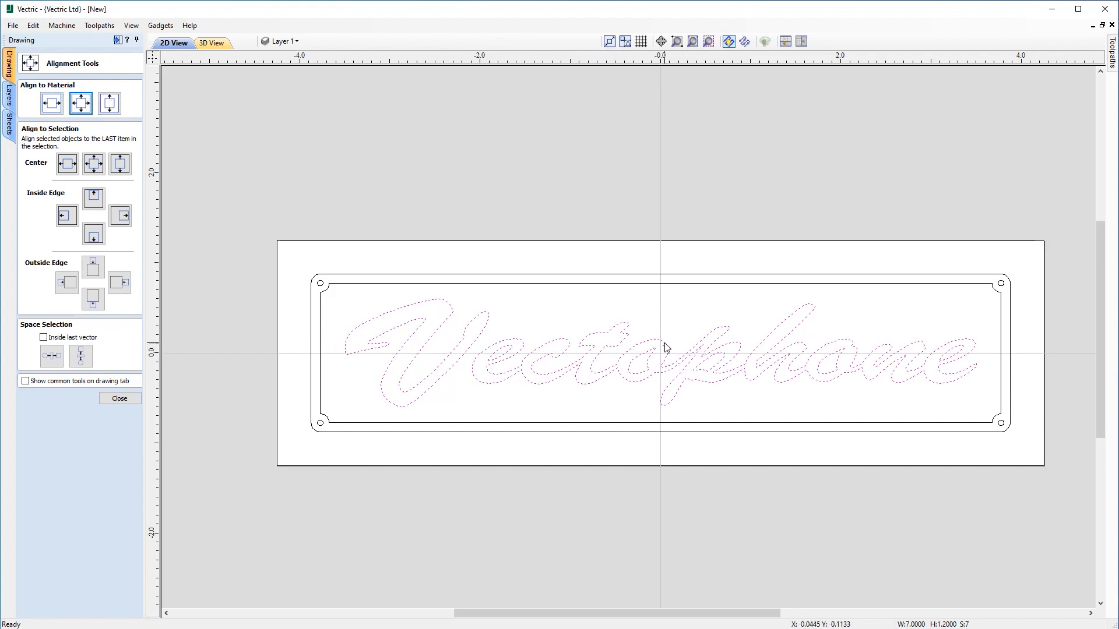
pyautogui.moveTo(655, 364)
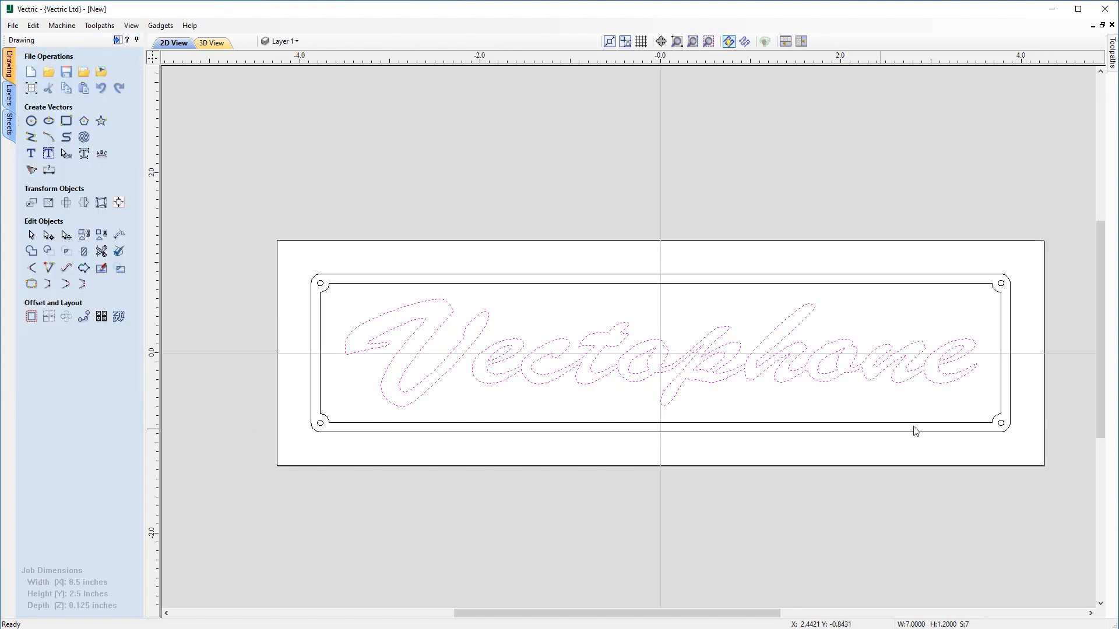
pyautogui.moveTo(990, 423)
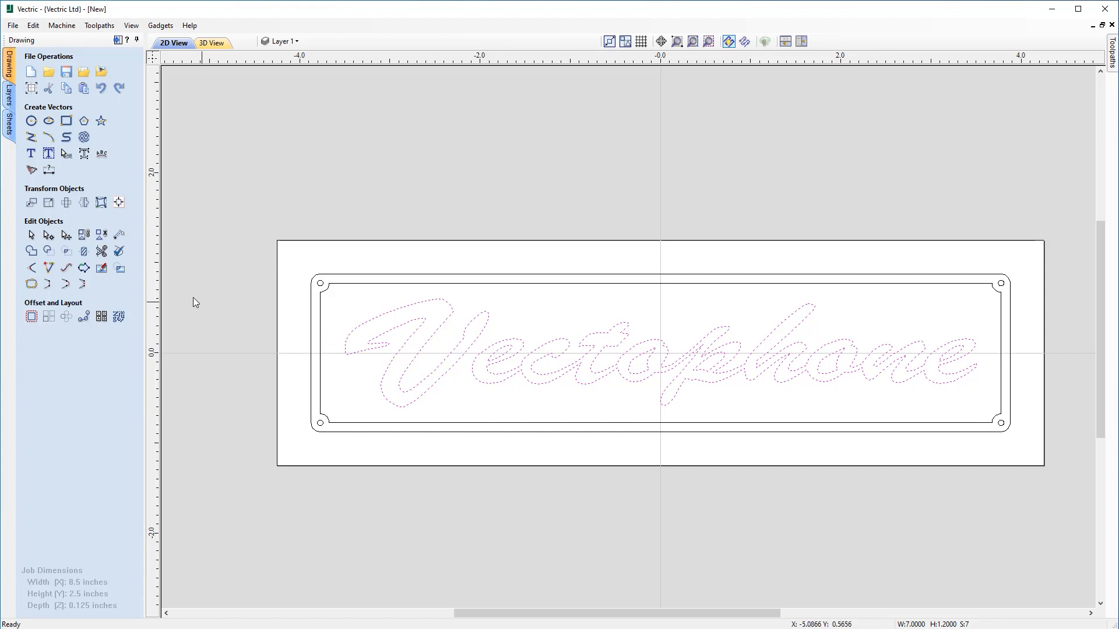
pyautogui.moveTo(84, 203)
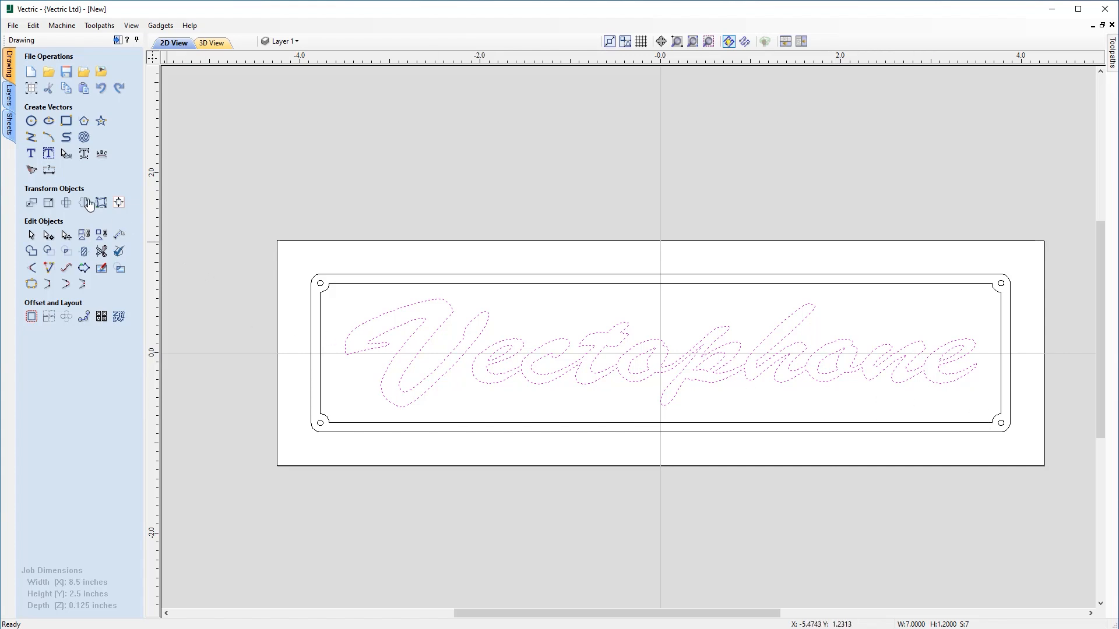
# Start the Create Text tool with an empty text box for the serial tag.
pyautogui.click(28, 152)
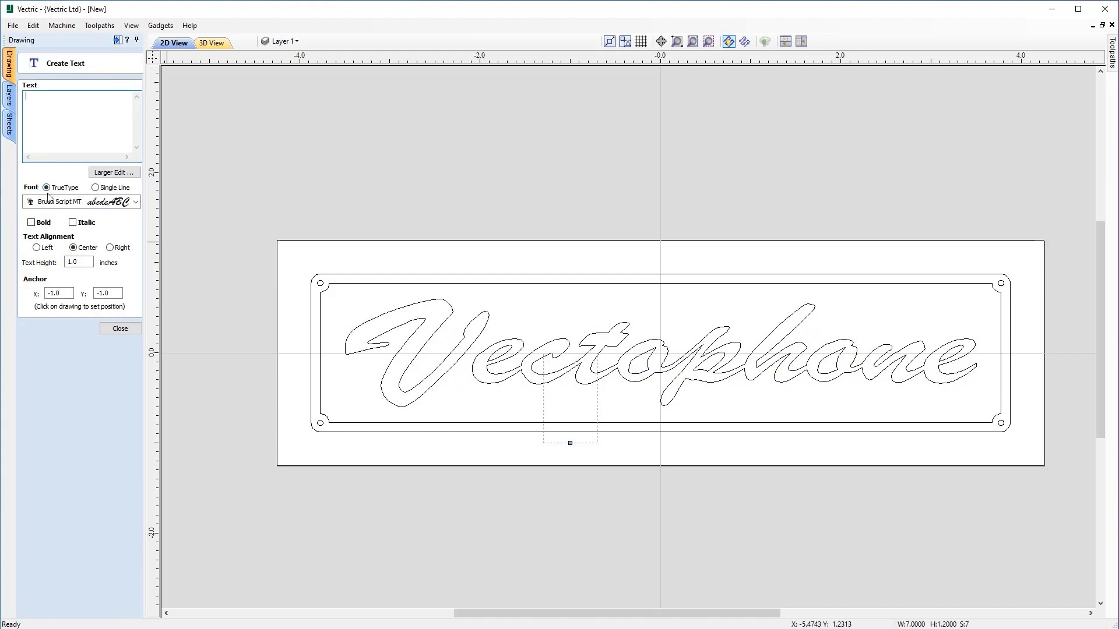
# Choose the single-line Avntgrd 1L font at 0.125 inch height and pick a spot toward the lower right.
pyautogui.click(93, 187)
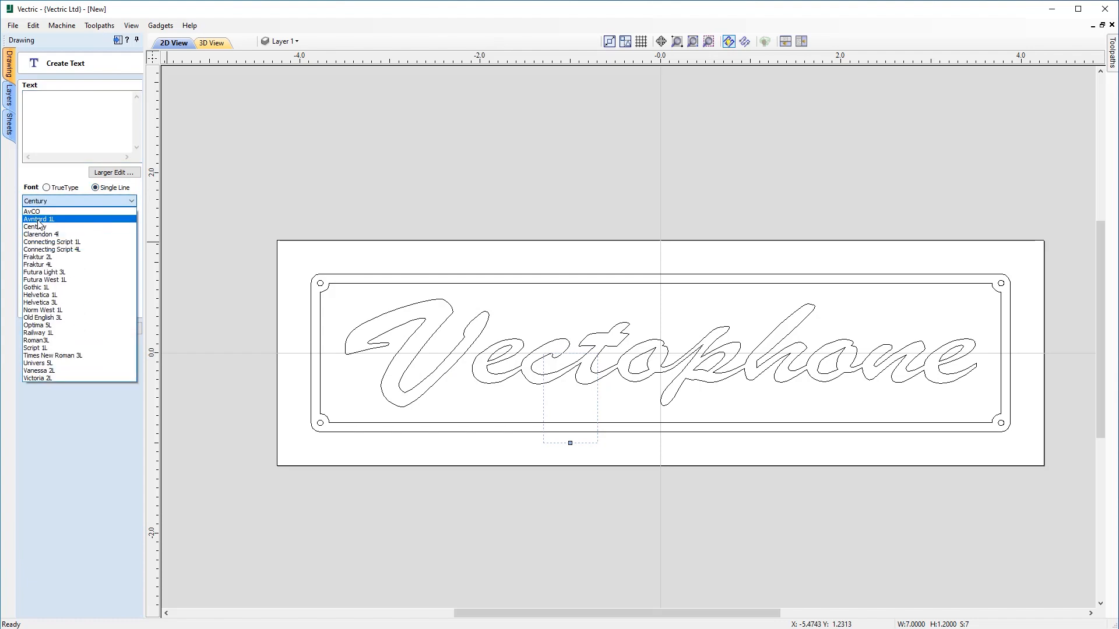
pyautogui.click(39, 219)
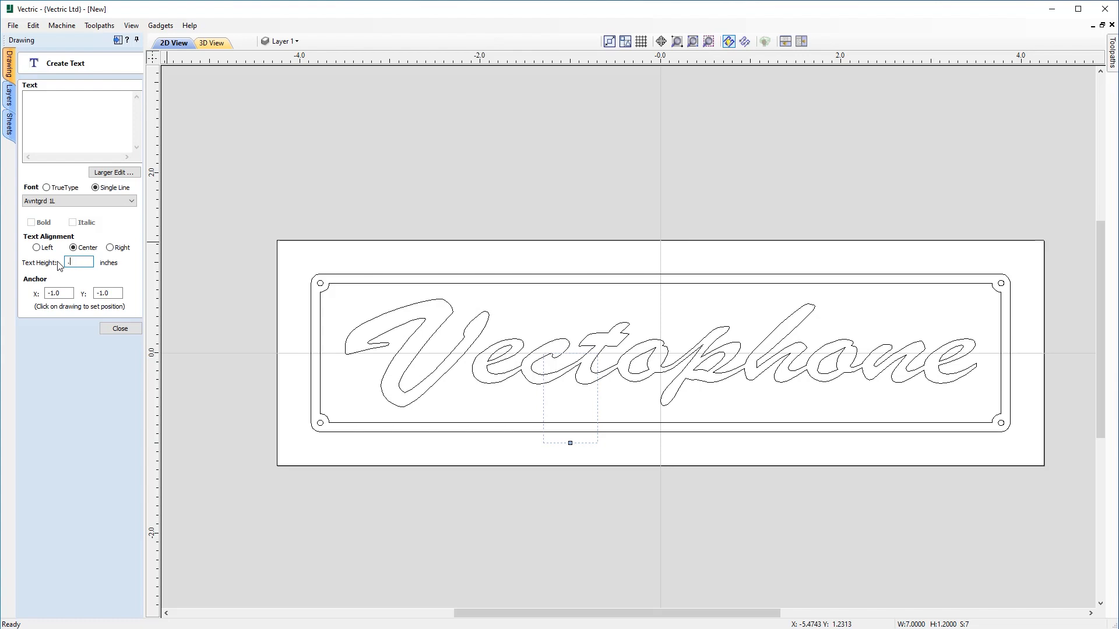
pyautogui.write('.125')
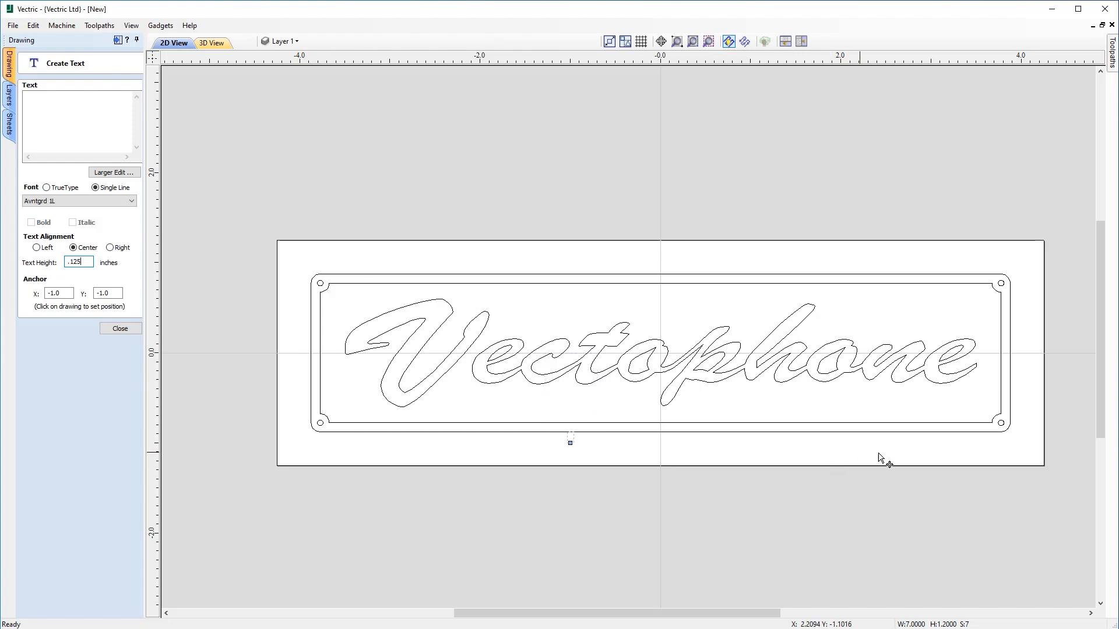
pyautogui.moveTo(846, 408)
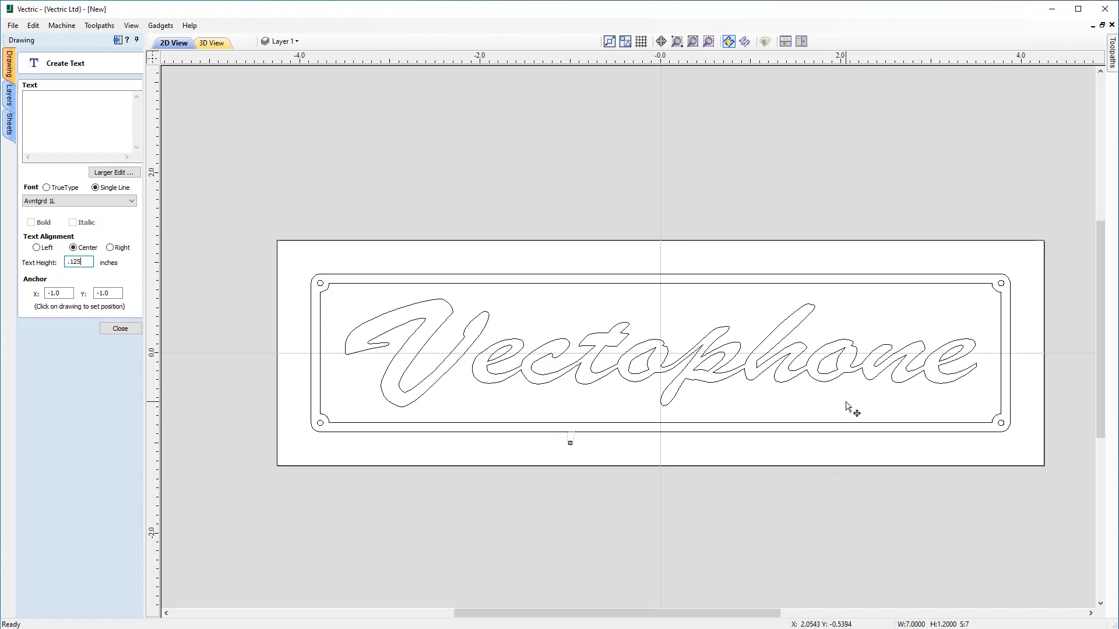
pyautogui.click(847, 403)
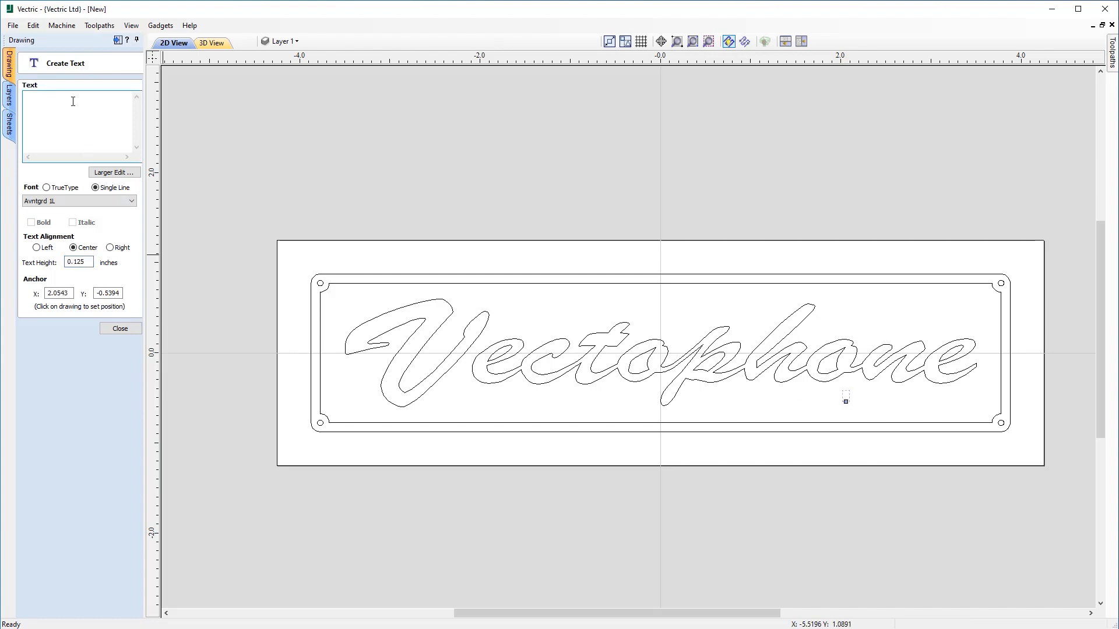
# Enter the text 'SERIAL NO. 00001' and create it below the Vectophone title.
pyautogui.write('SER')
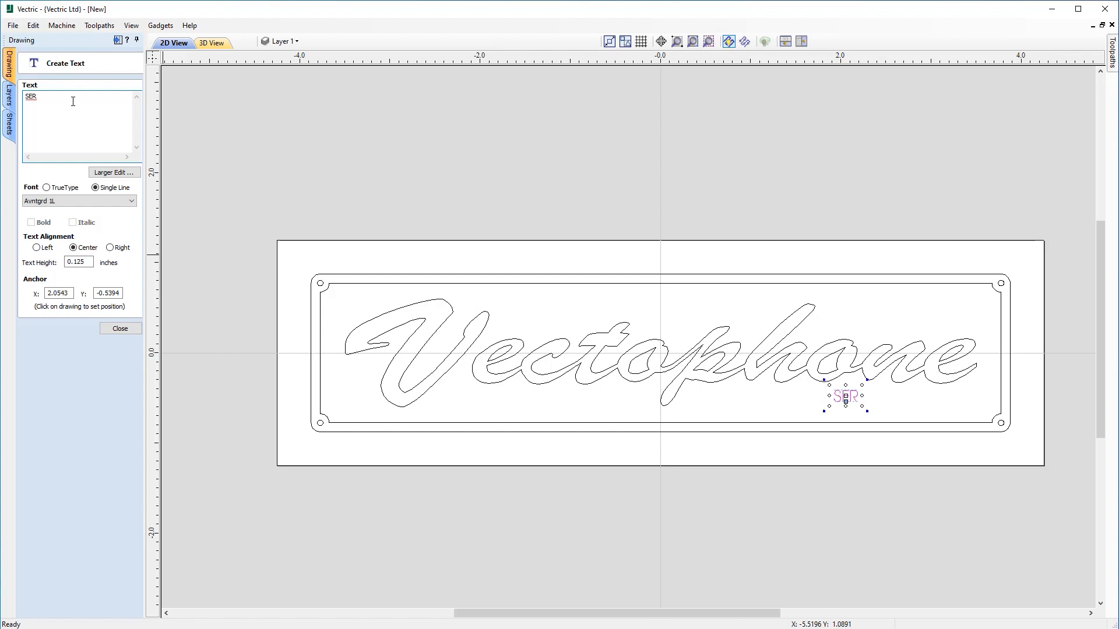
pyautogui.write('IAL NO.')
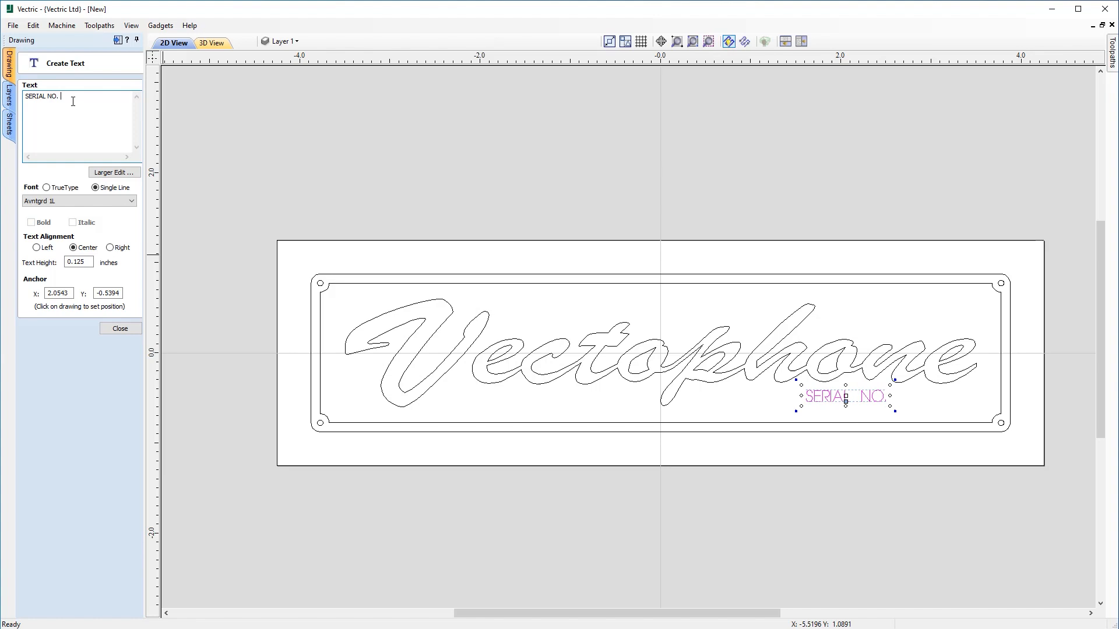
pyautogui.write('00001')
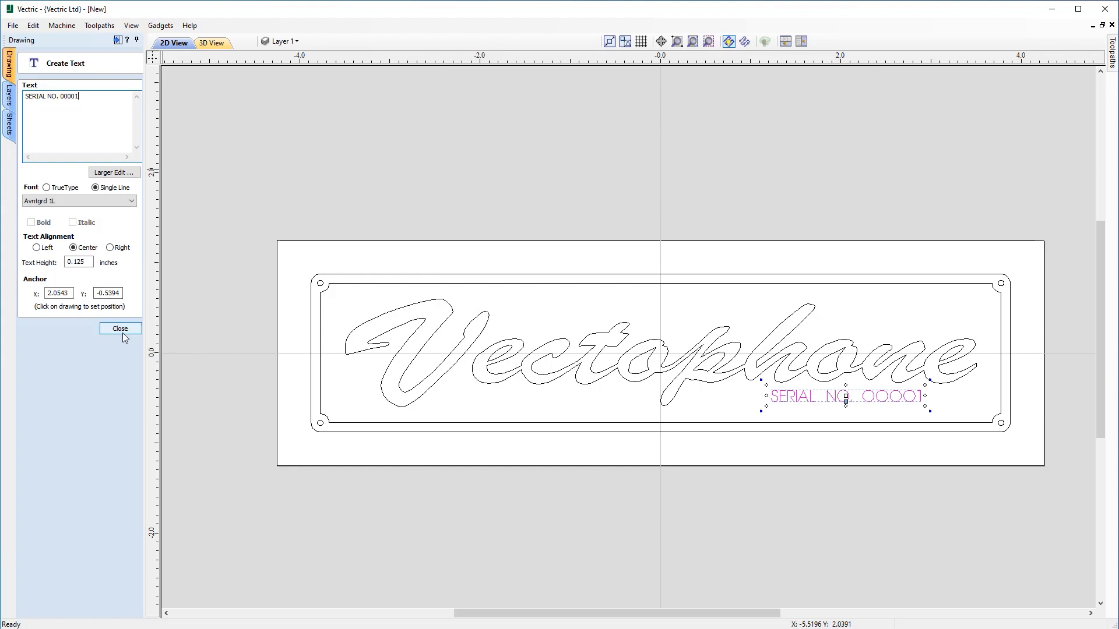
pyautogui.click(120, 329)
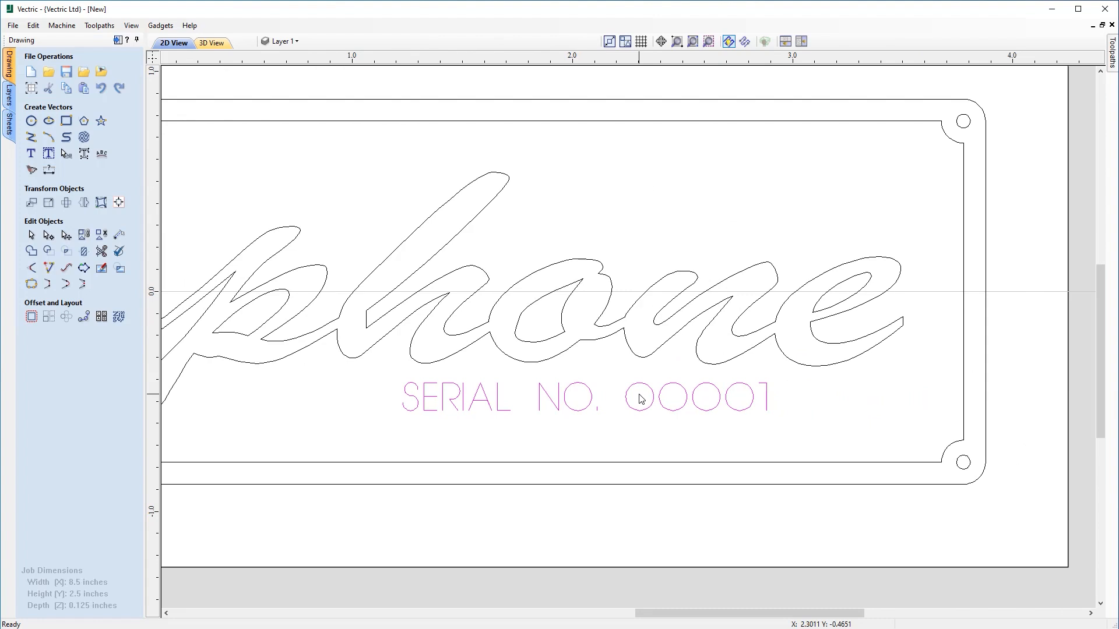
pyautogui.moveTo(579, 415)
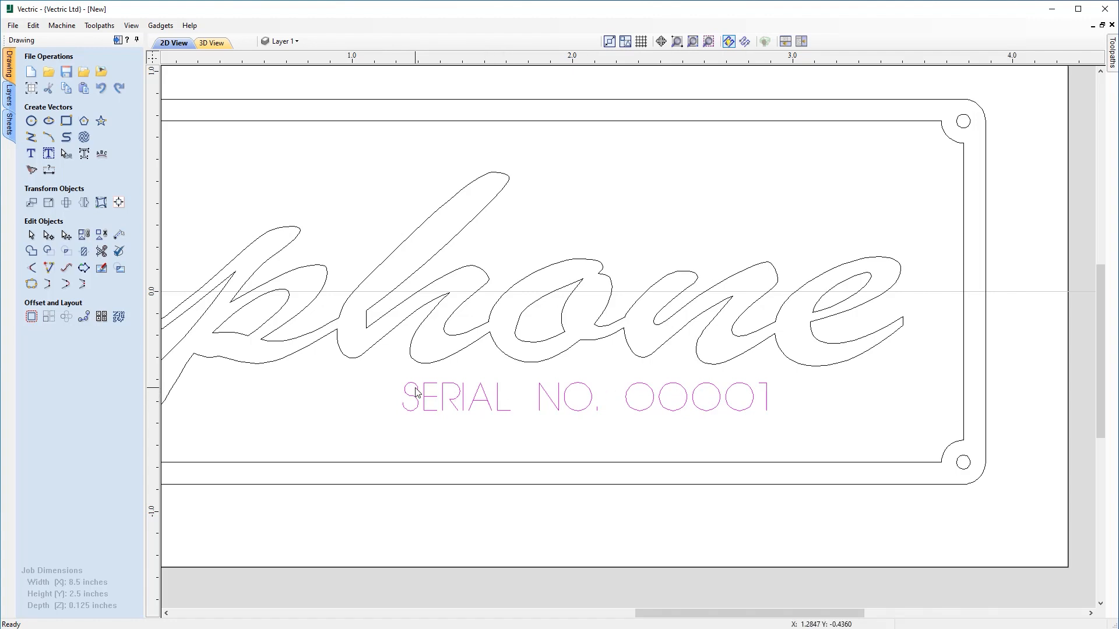
pyautogui.moveTo(606, 447)
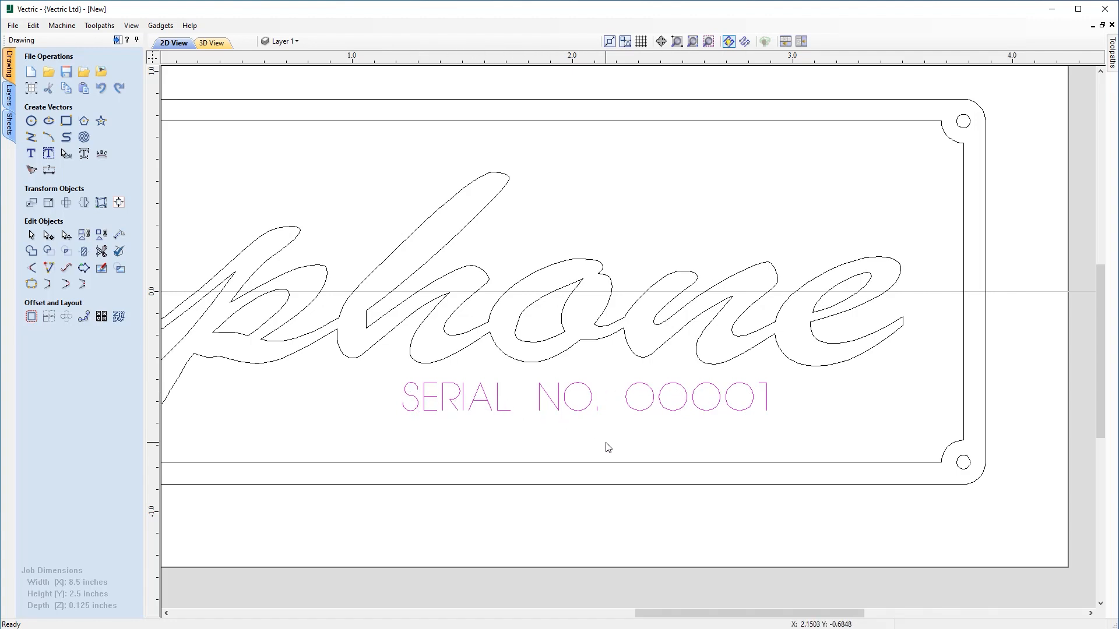
pyautogui.moveTo(637, 405)
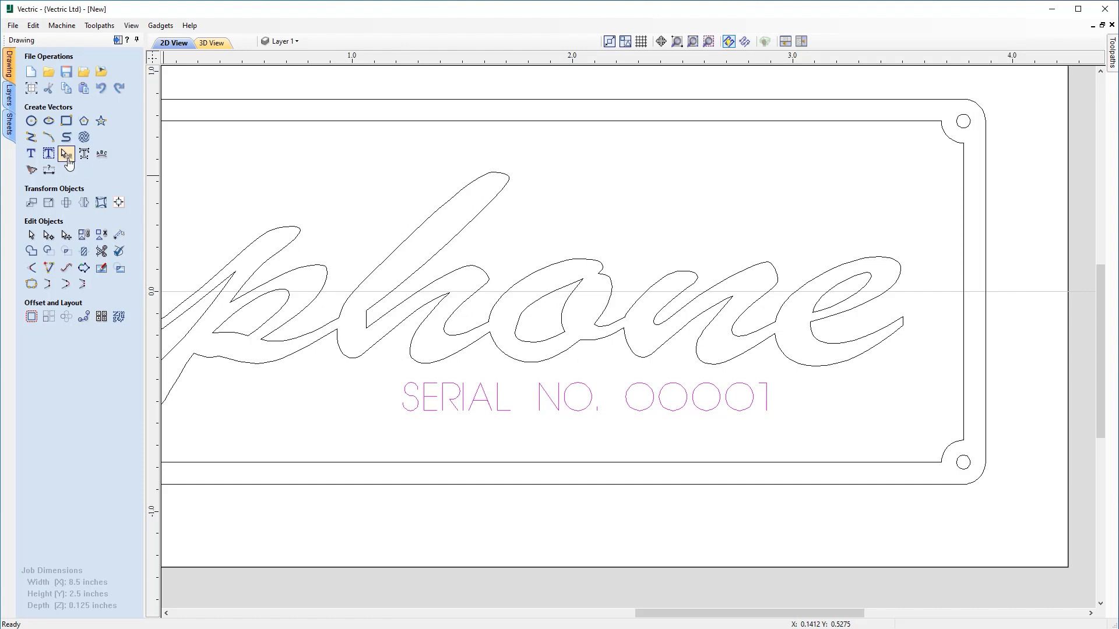
# Adjust the letter spacing of the SERIAL NO. 00001 text to about 1.61 by 0.13 inches.
pyautogui.click(585, 399)
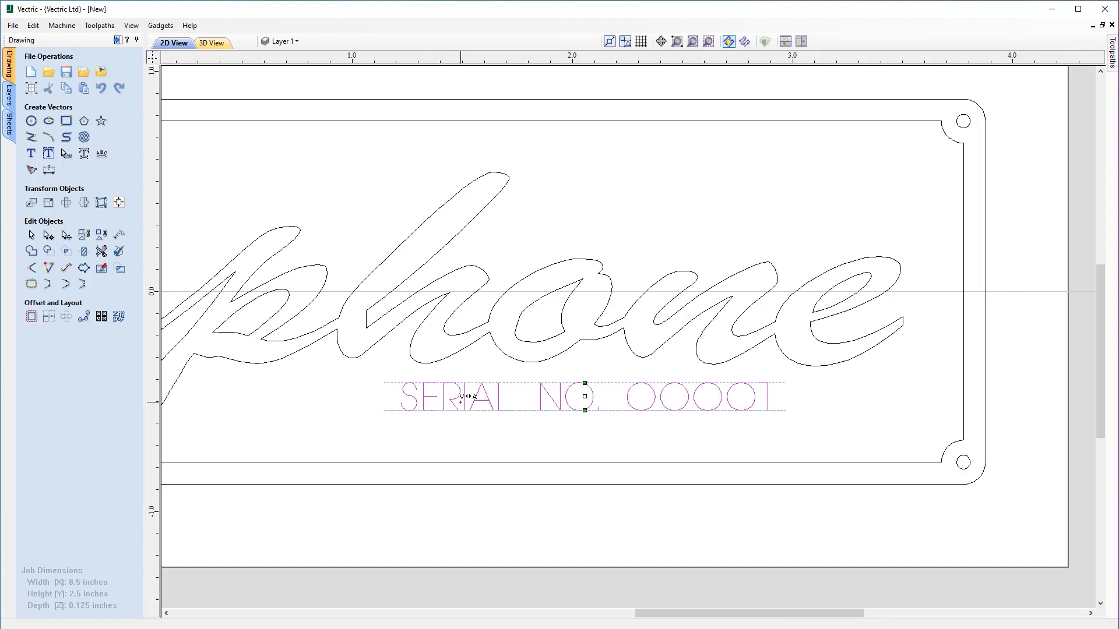
pyautogui.moveTo(497, 433)
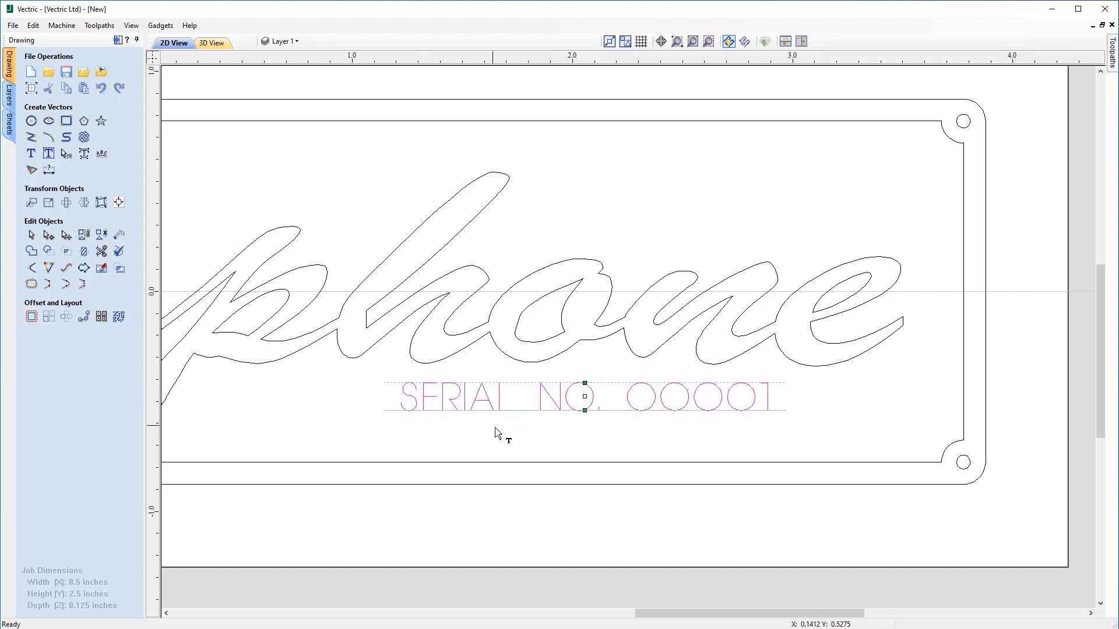
pyautogui.moveTo(584, 399)
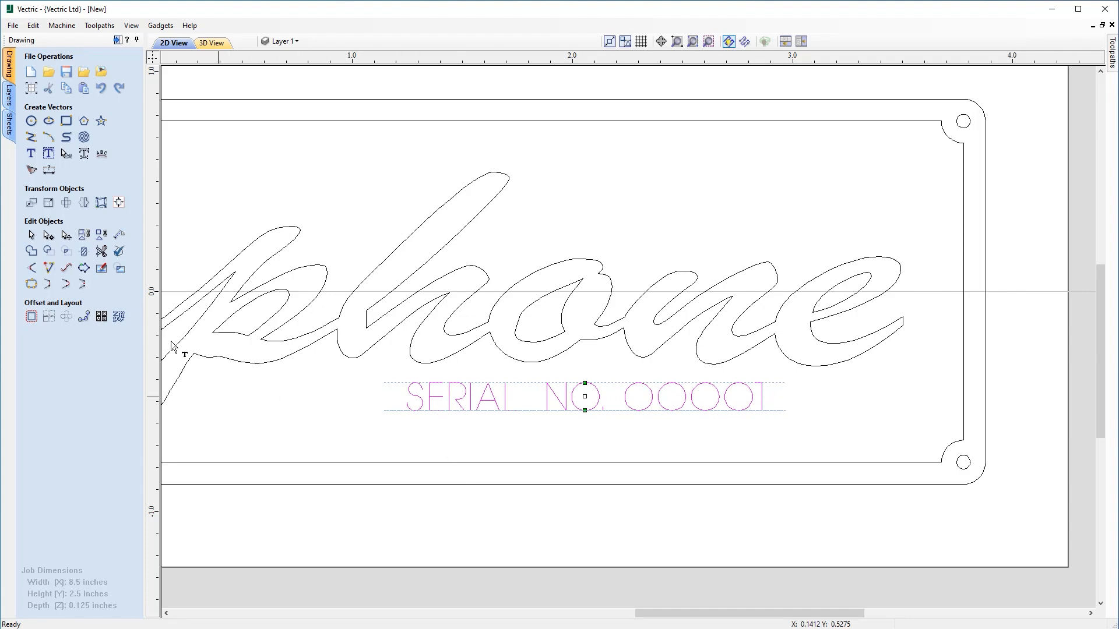
pyautogui.click(468, 427)
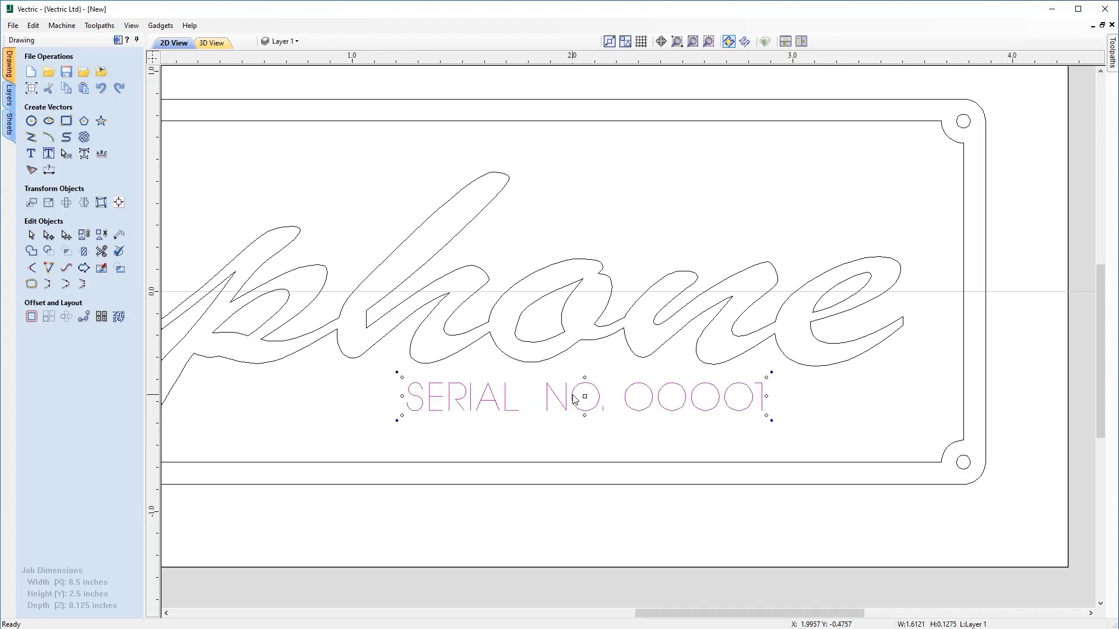
pyautogui.moveTo(587, 404)
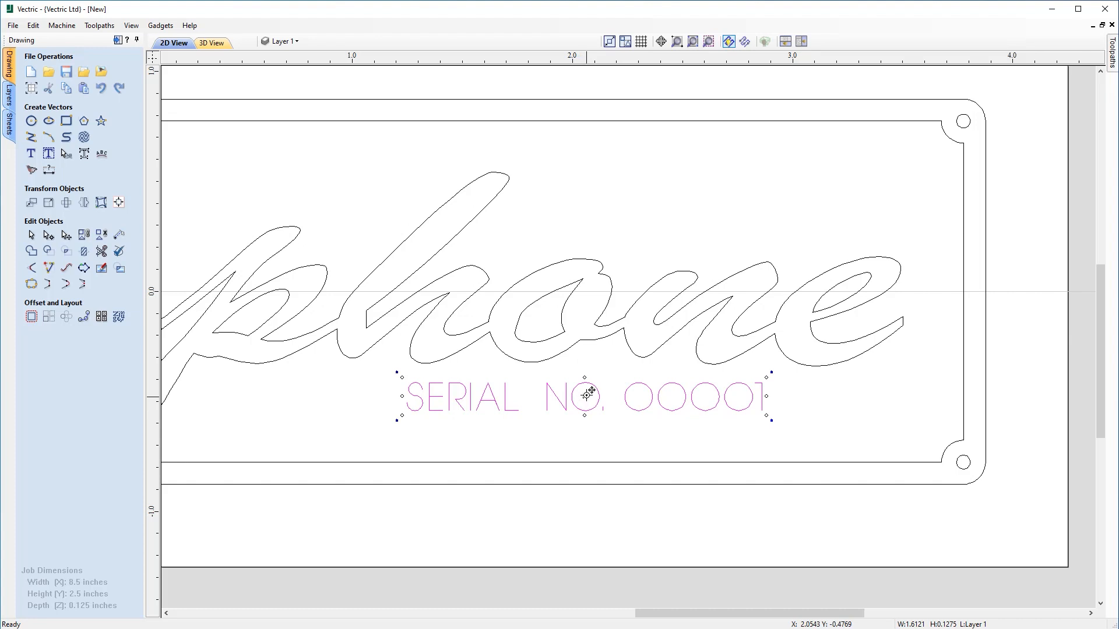
pyautogui.moveTo(683, 424)
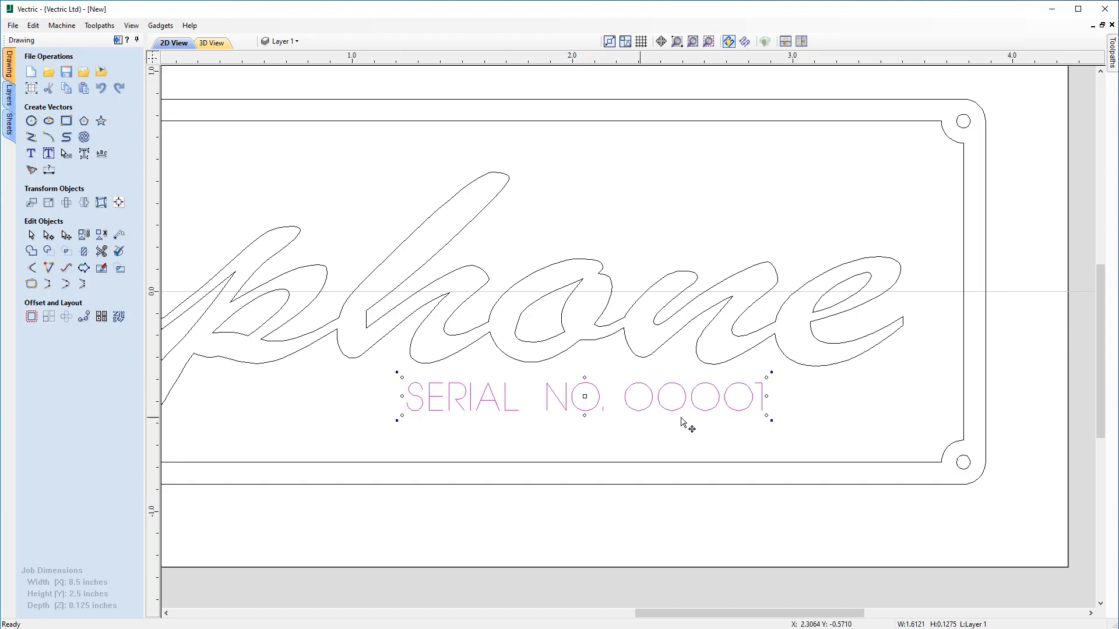
pyautogui.moveTo(583, 401)
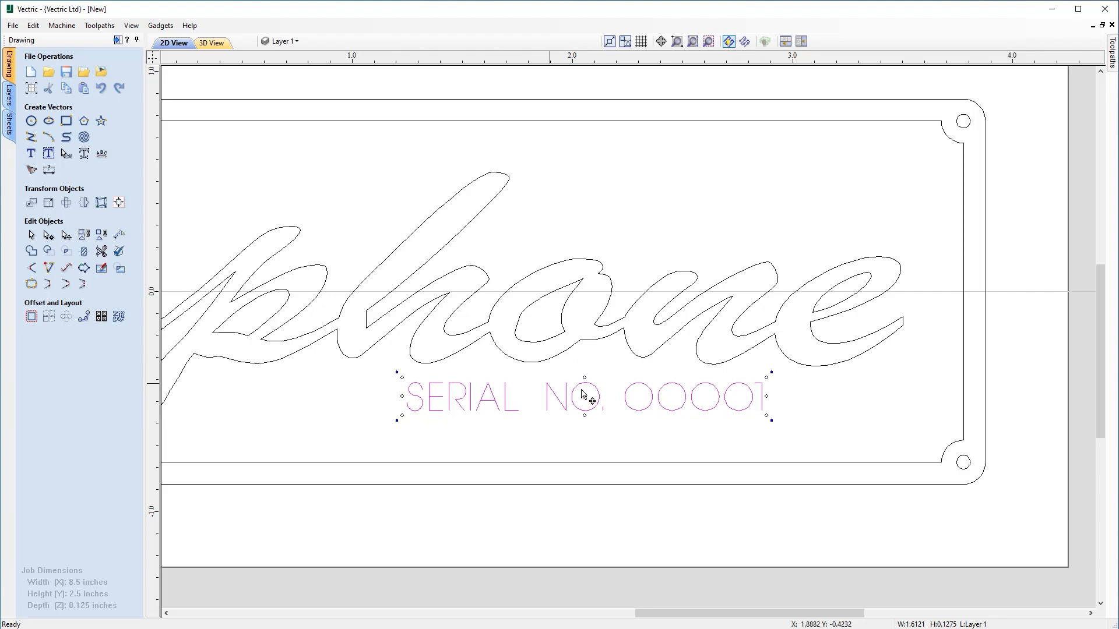
pyautogui.moveTo(759, 411)
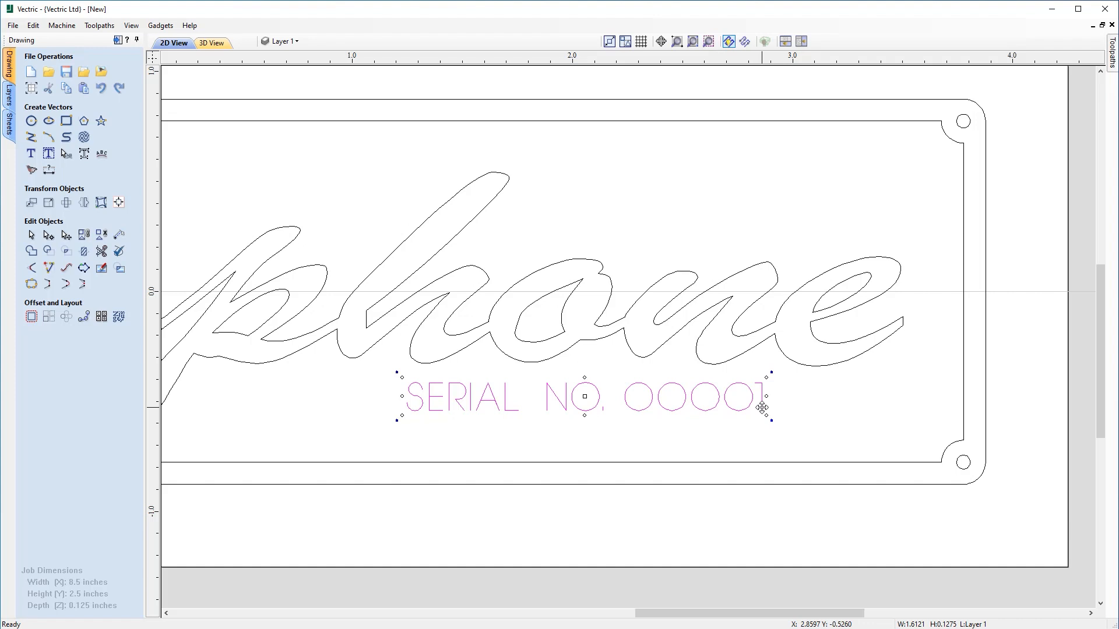
# Drag the serial text down and right until it sits in the lower-right corner inside the border.
pyautogui.moveTo(762, 407); pyautogui.dragTo(882, 405)
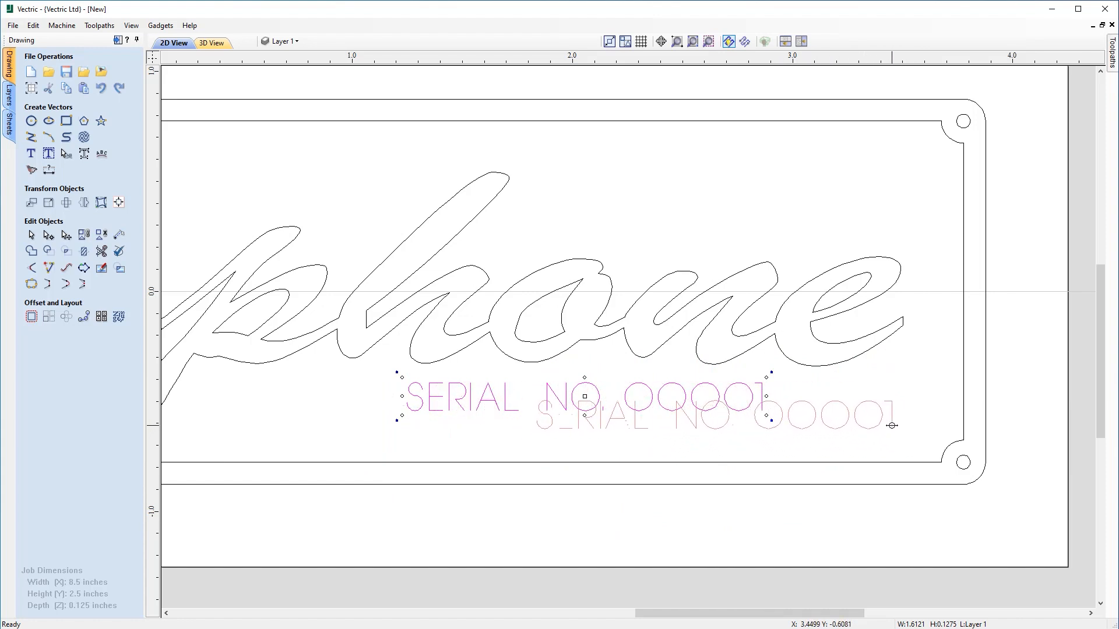
pyautogui.moveTo(583, 397); pyautogui.dragTo(713, 417)
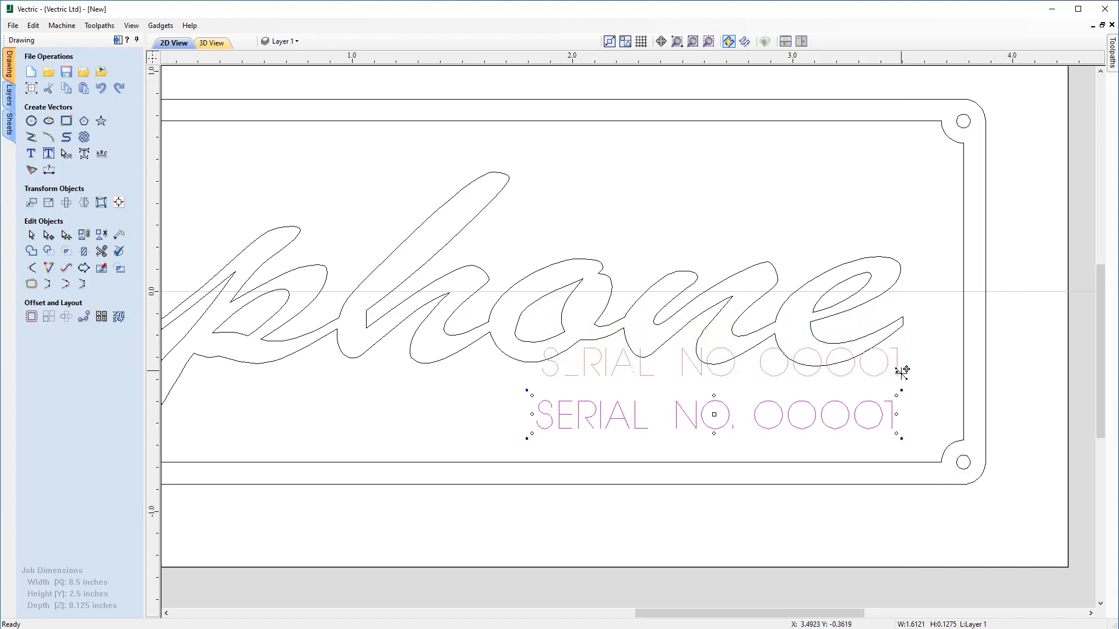
pyautogui.moveTo(713, 416); pyautogui.dragTo(713, 434)
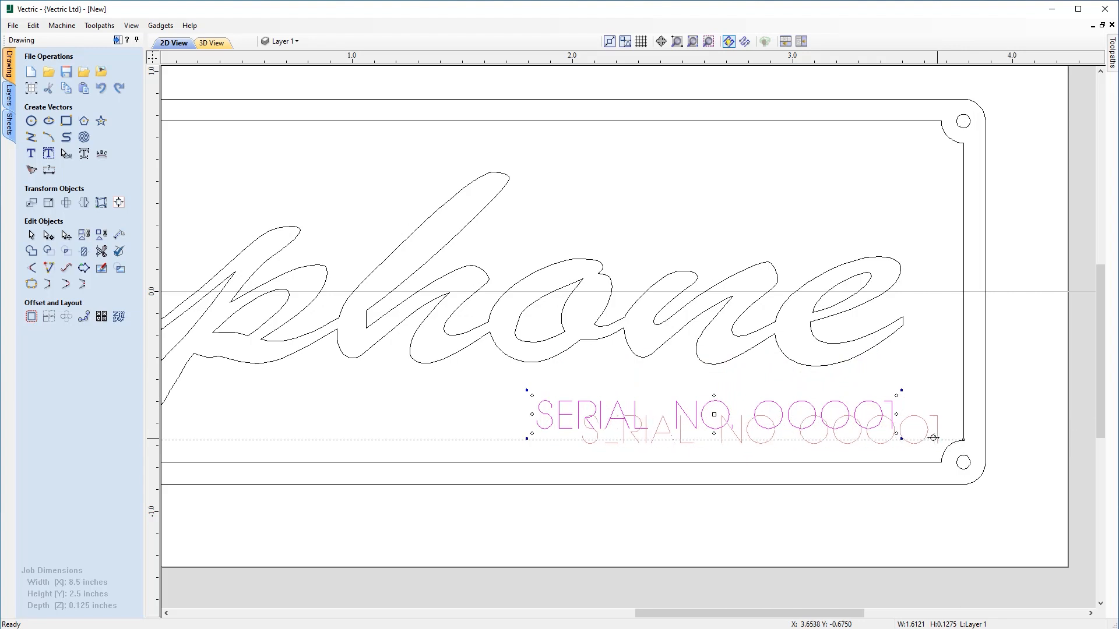
pyautogui.moveTo(932, 437); pyautogui.dragTo(905, 435)
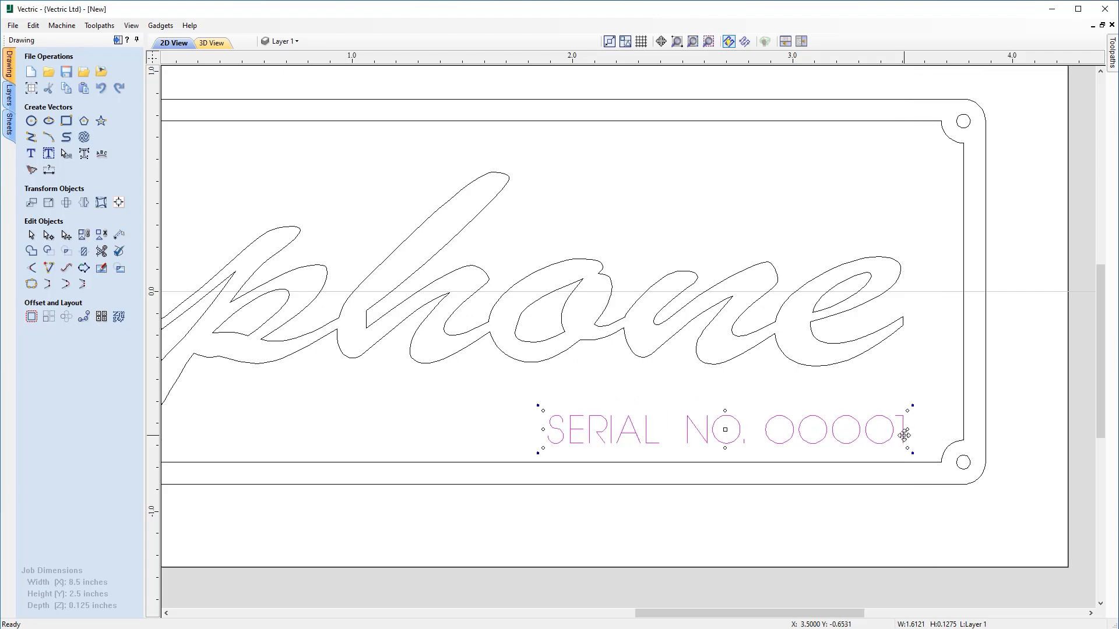
pyautogui.moveTo(923, 371)
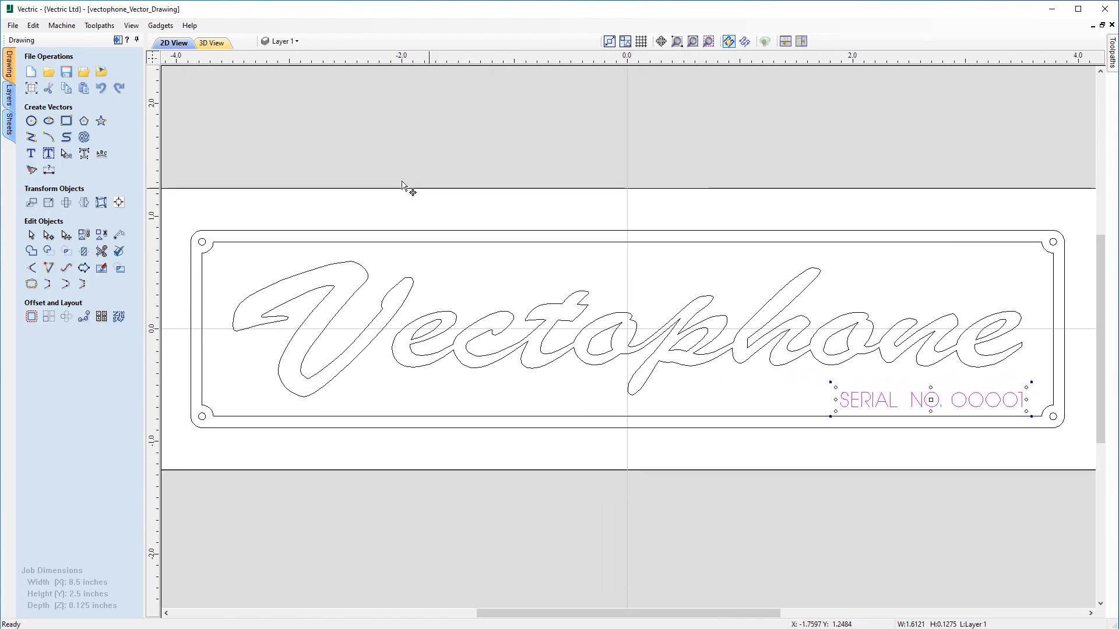
pyautogui.moveTo(313, 197)
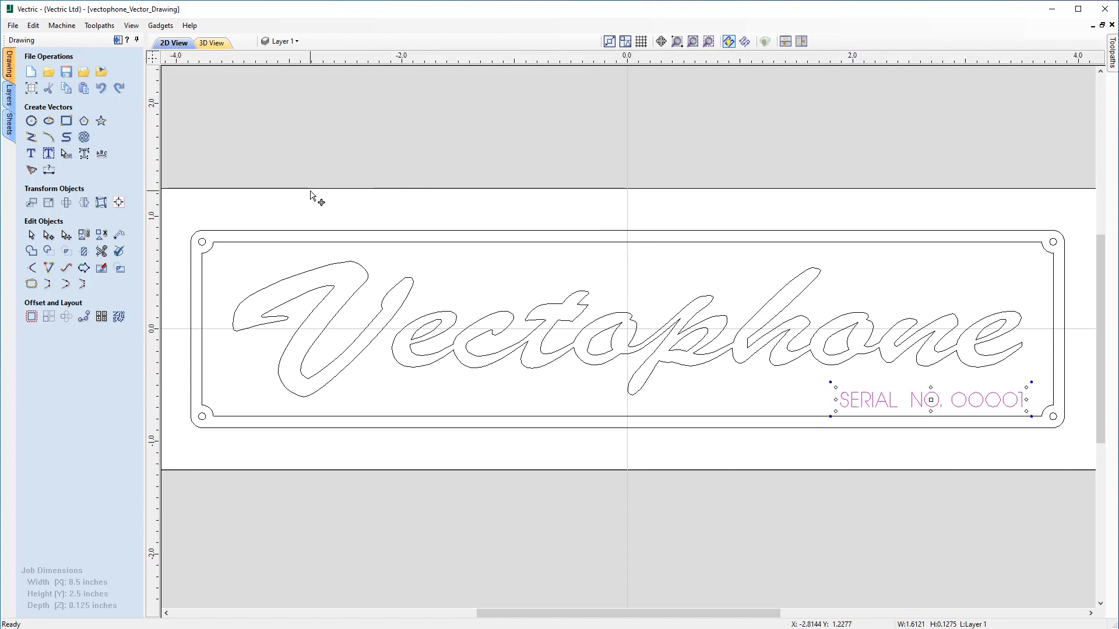
pyautogui.moveTo(356, 173)
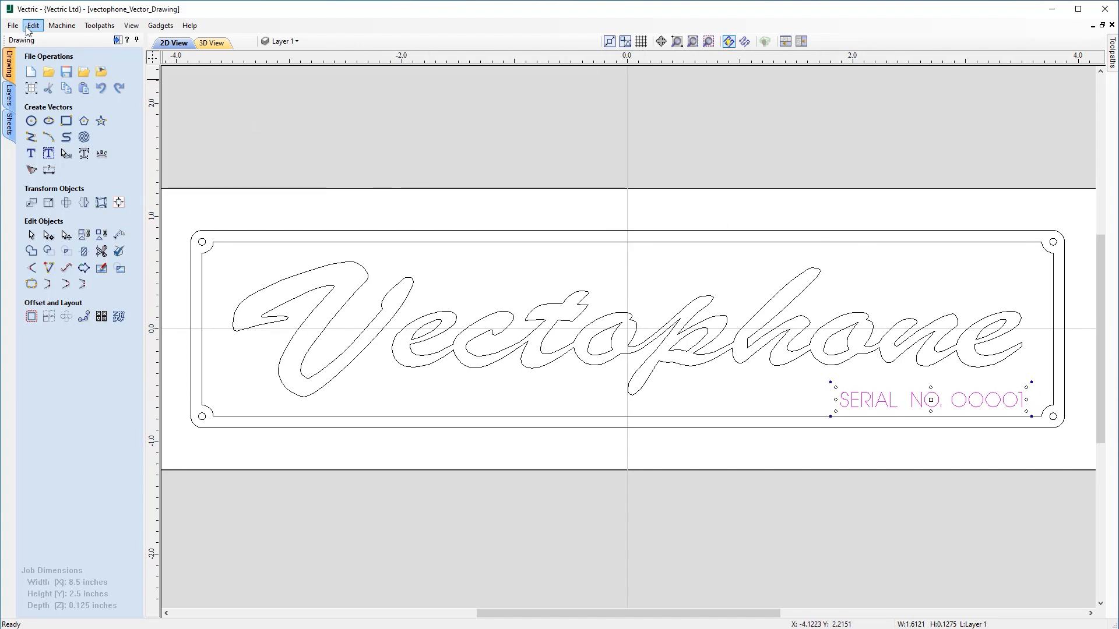
# Save As vectophone_Vector_Drawing.crv and confirm overwriting the existing file.
pyautogui.click(9, 26)
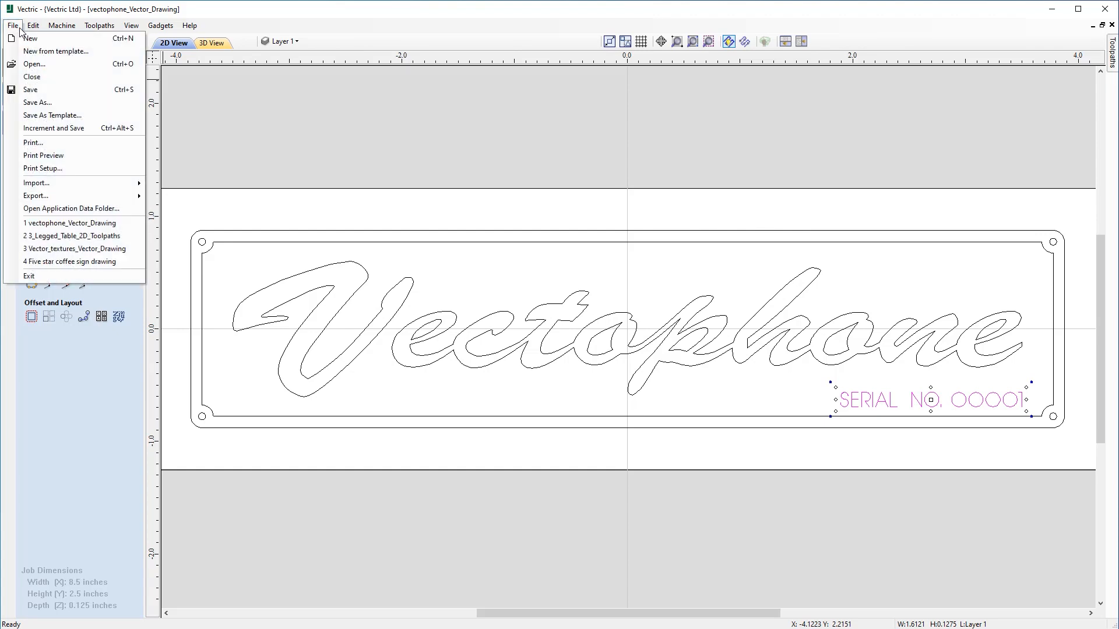
pyautogui.click(38, 103)
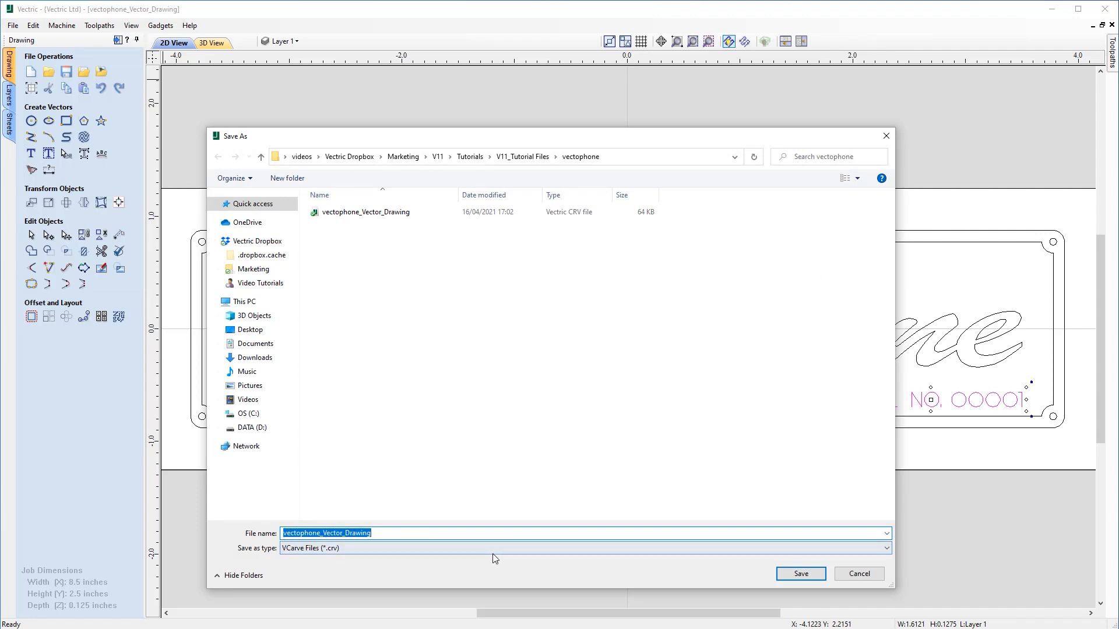
pyautogui.click(801, 574)
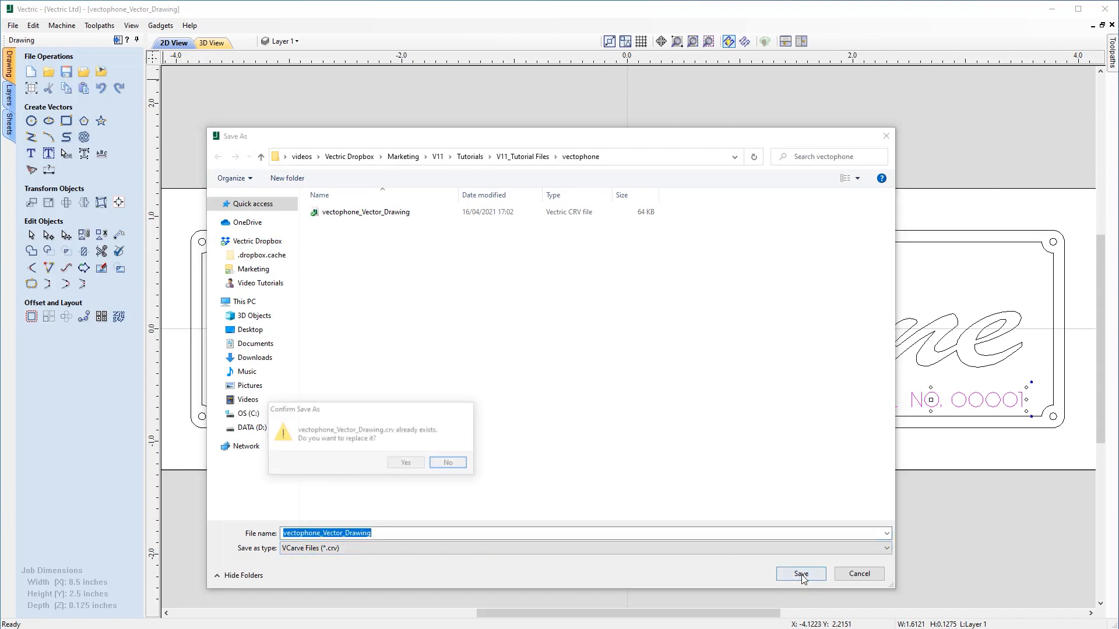
pyautogui.click(405, 463)
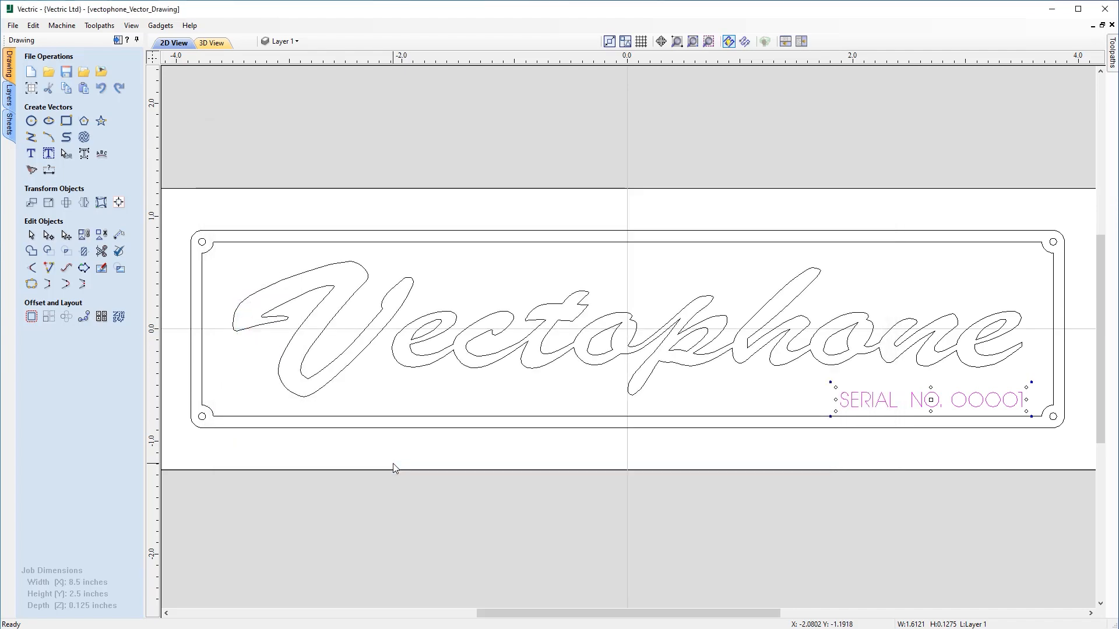
pyautogui.moveTo(420, 473)
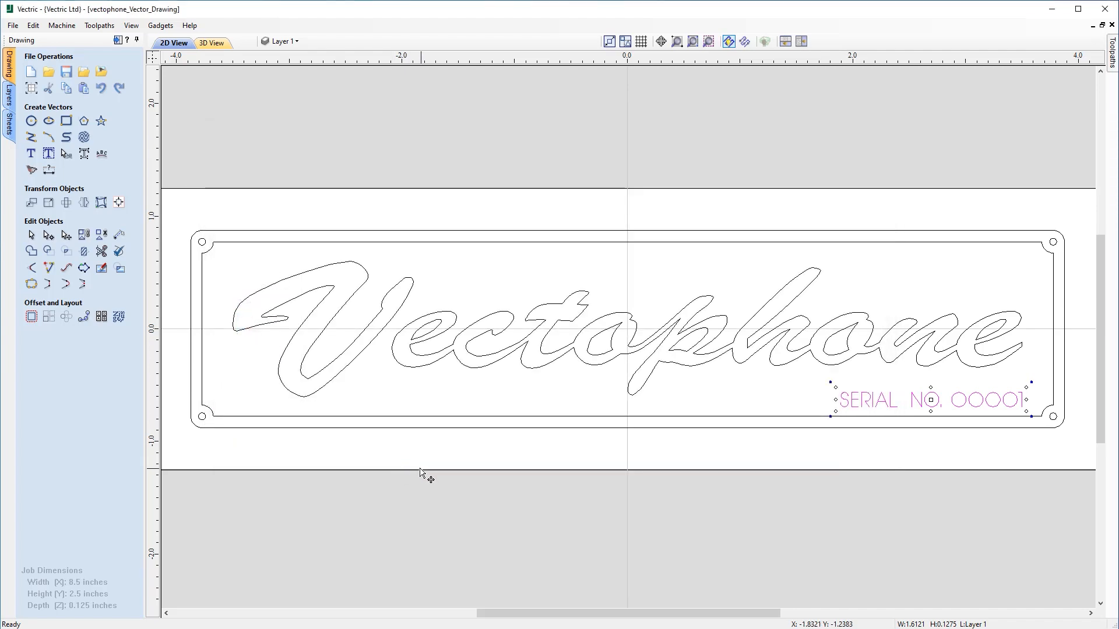